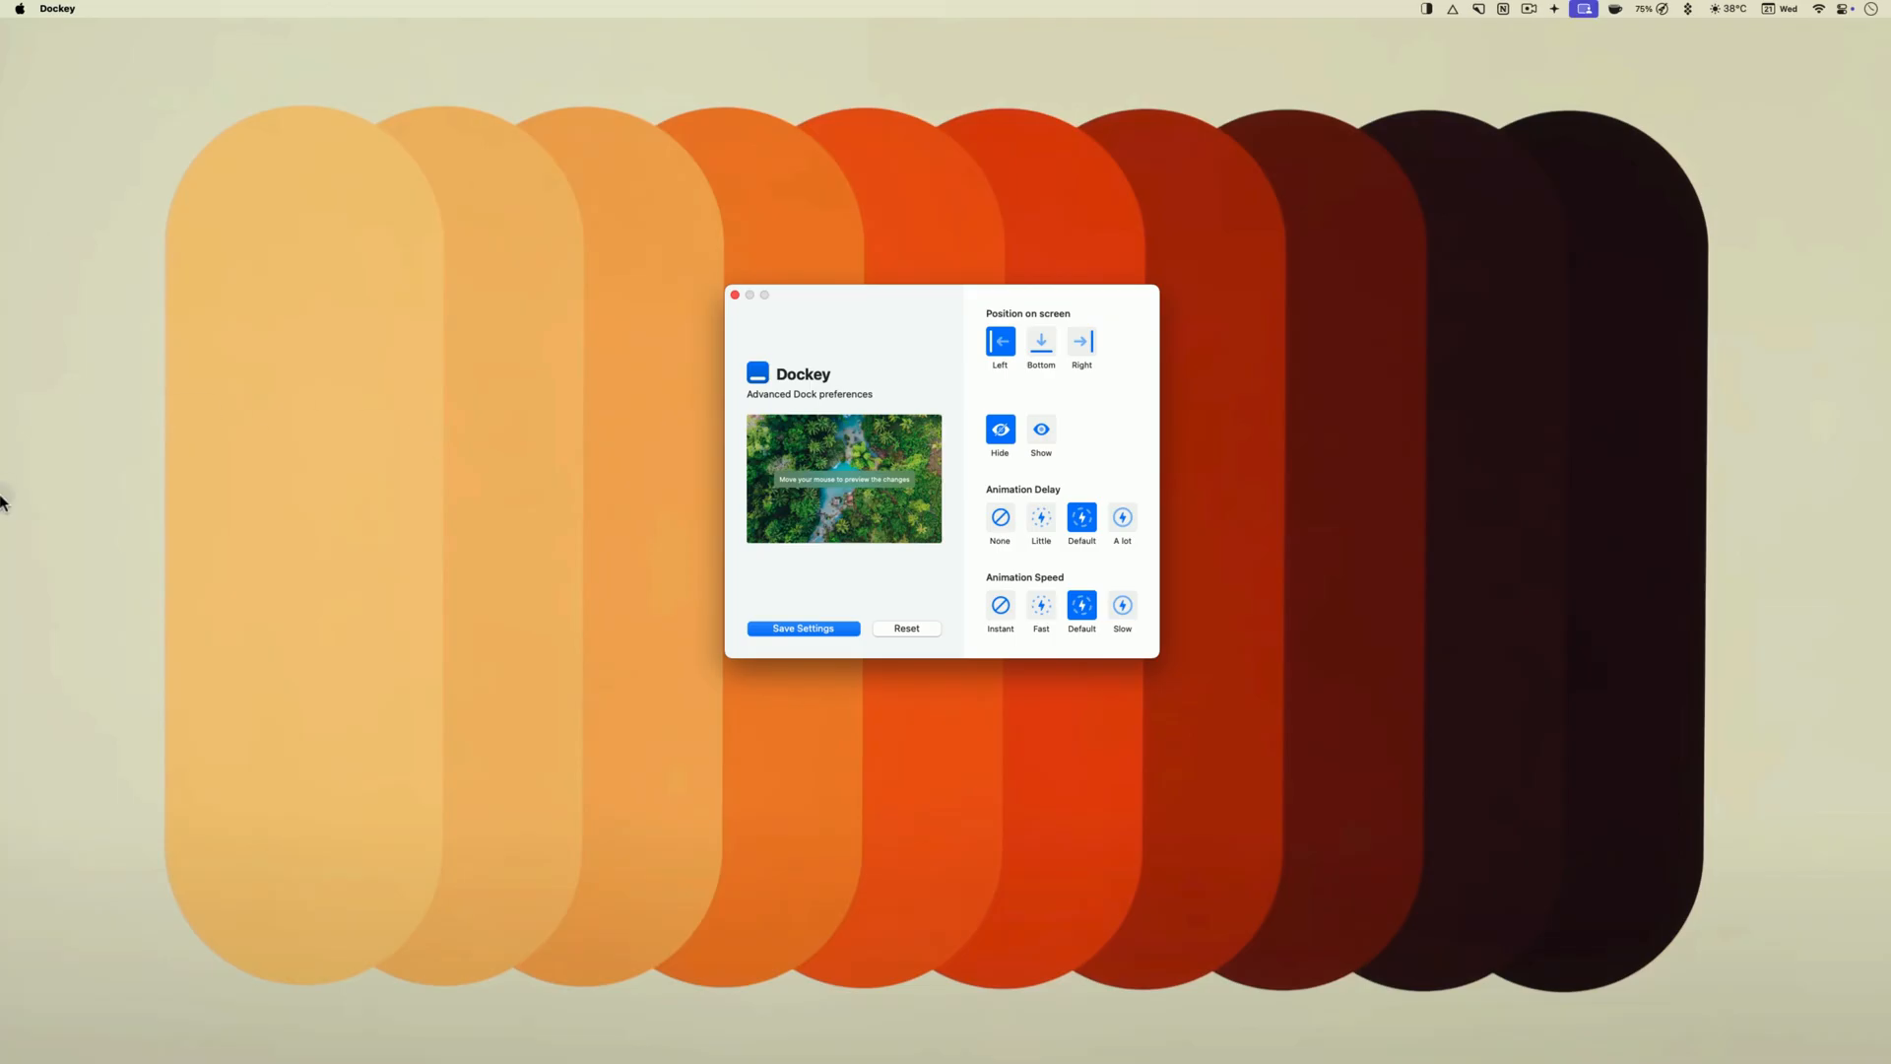
pyautogui.moveTo(1167, 592)
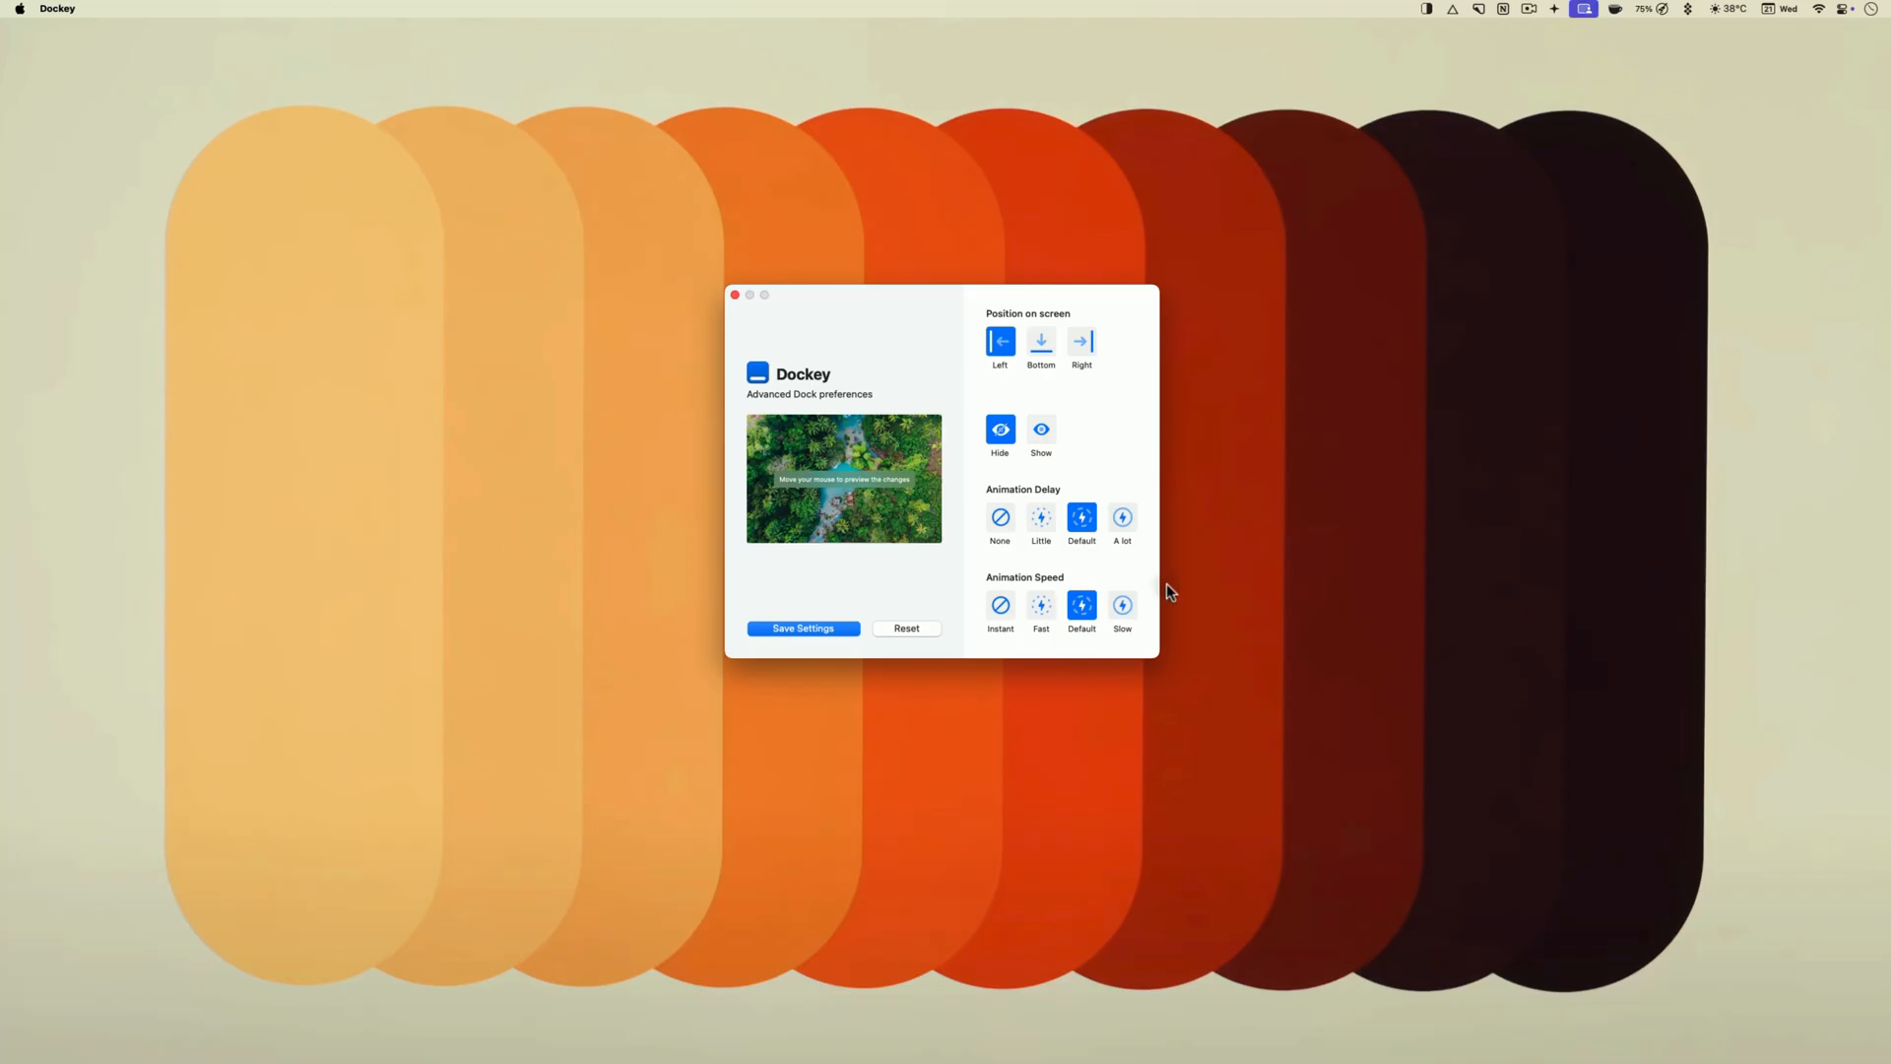
# Step: Set Dockey's Dock animation delay to None and save the preferences
pyautogui.click(1000, 516)
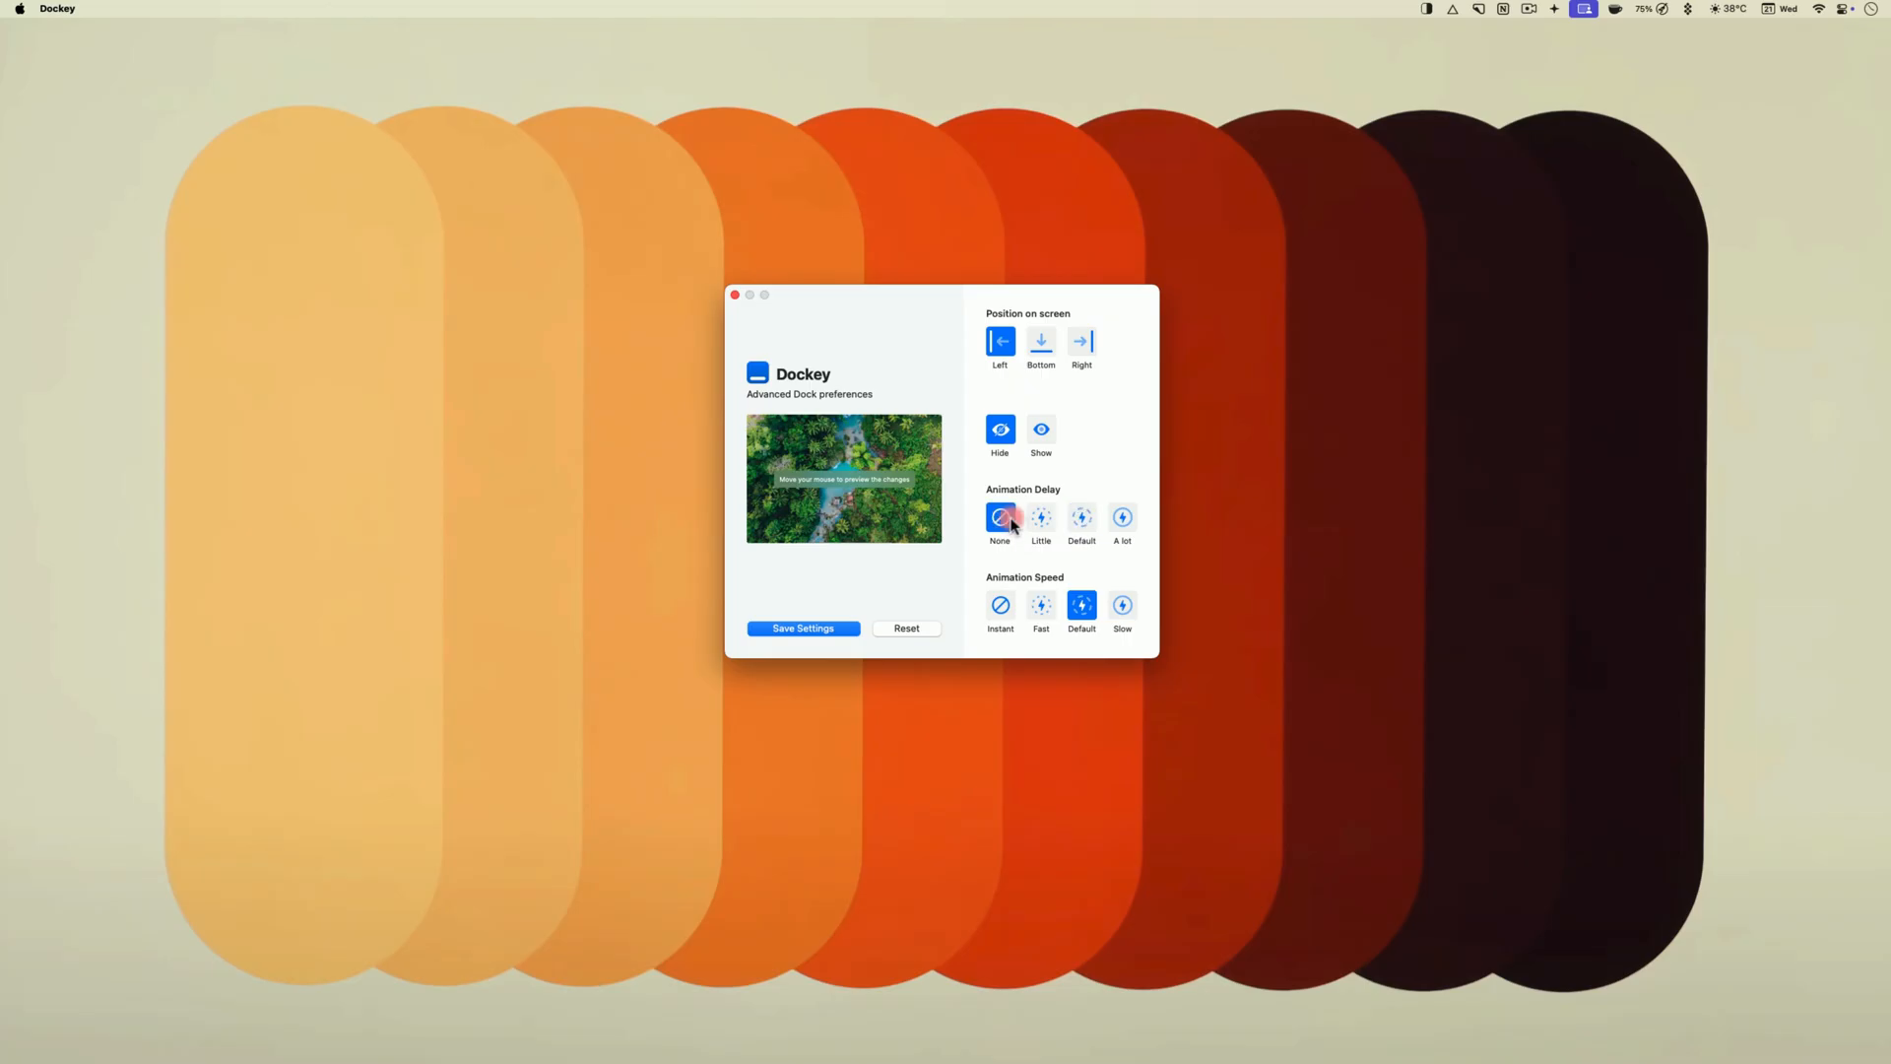
pyautogui.click(801, 628)
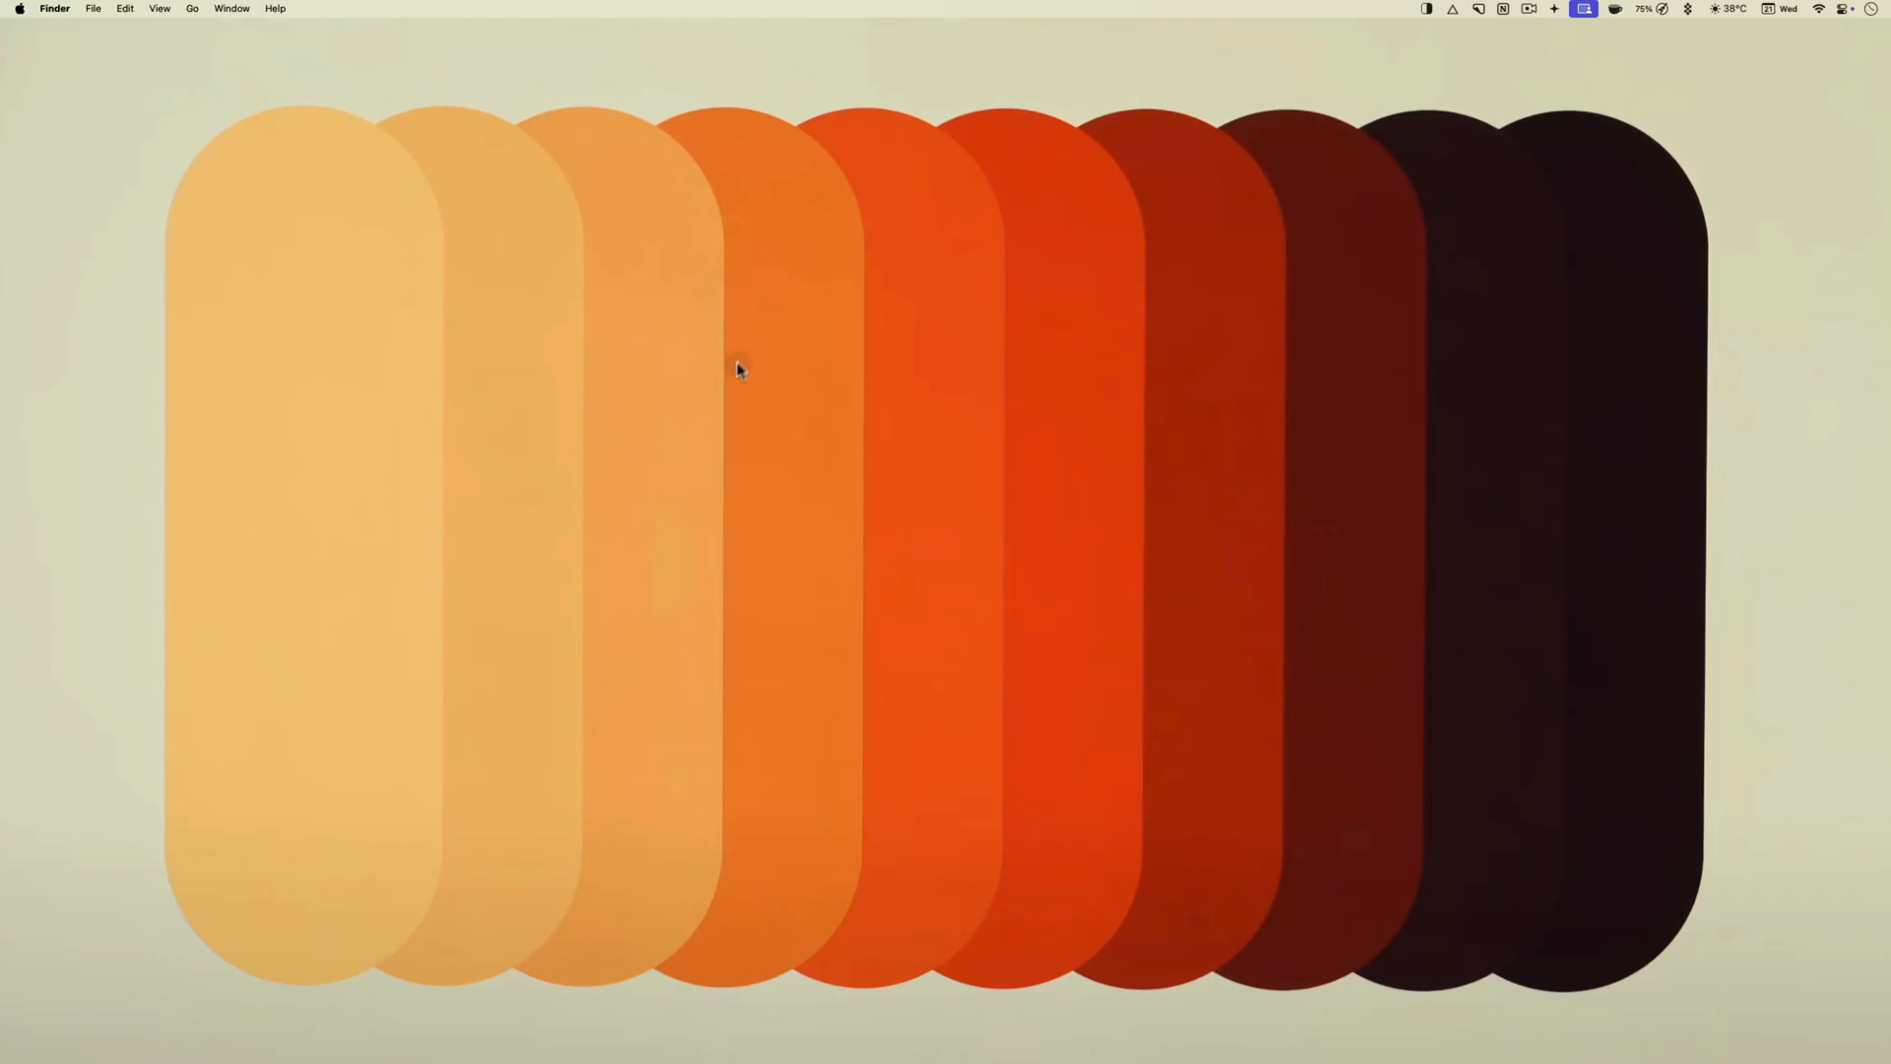
pyautogui.moveTo(874, 387)
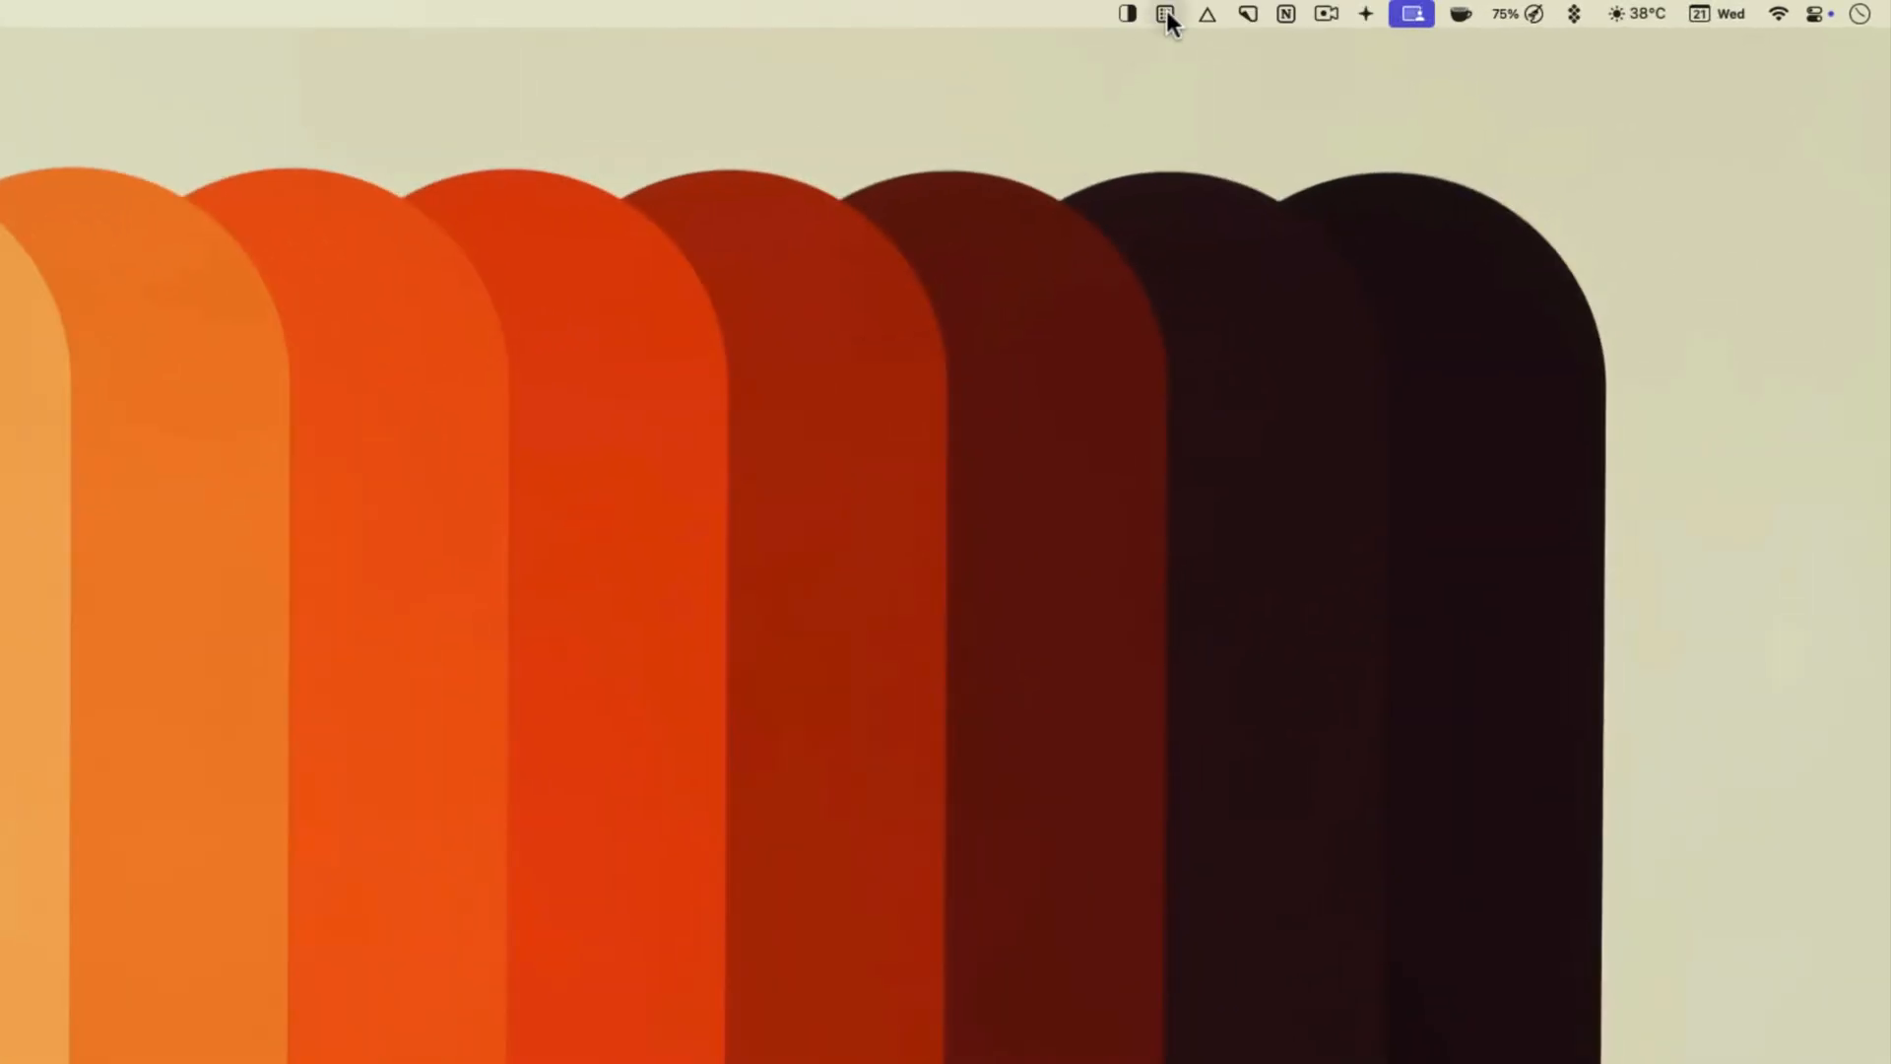
# Step: Preview reminders, then download reminders-menubar.zip from GitHub and open its Downloads folder
pyautogui.click(1164, 13)
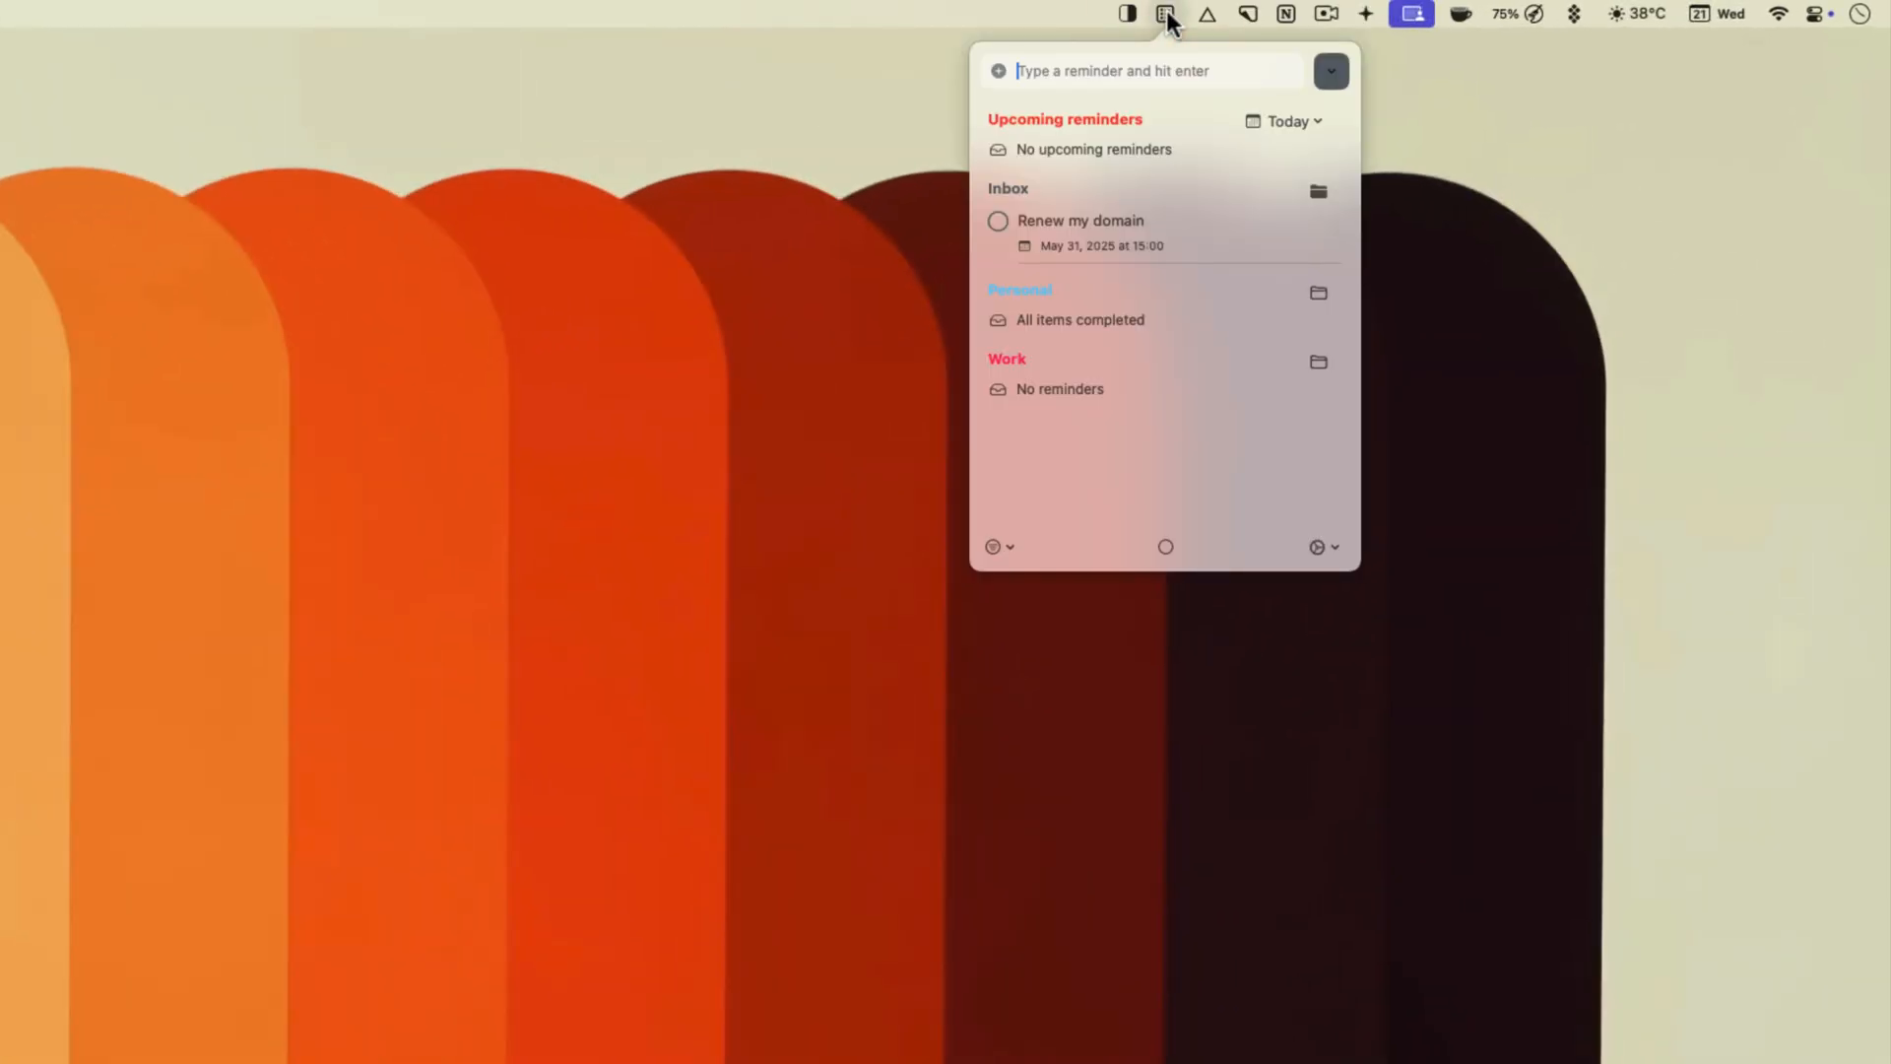
pyautogui.click(855, 745)
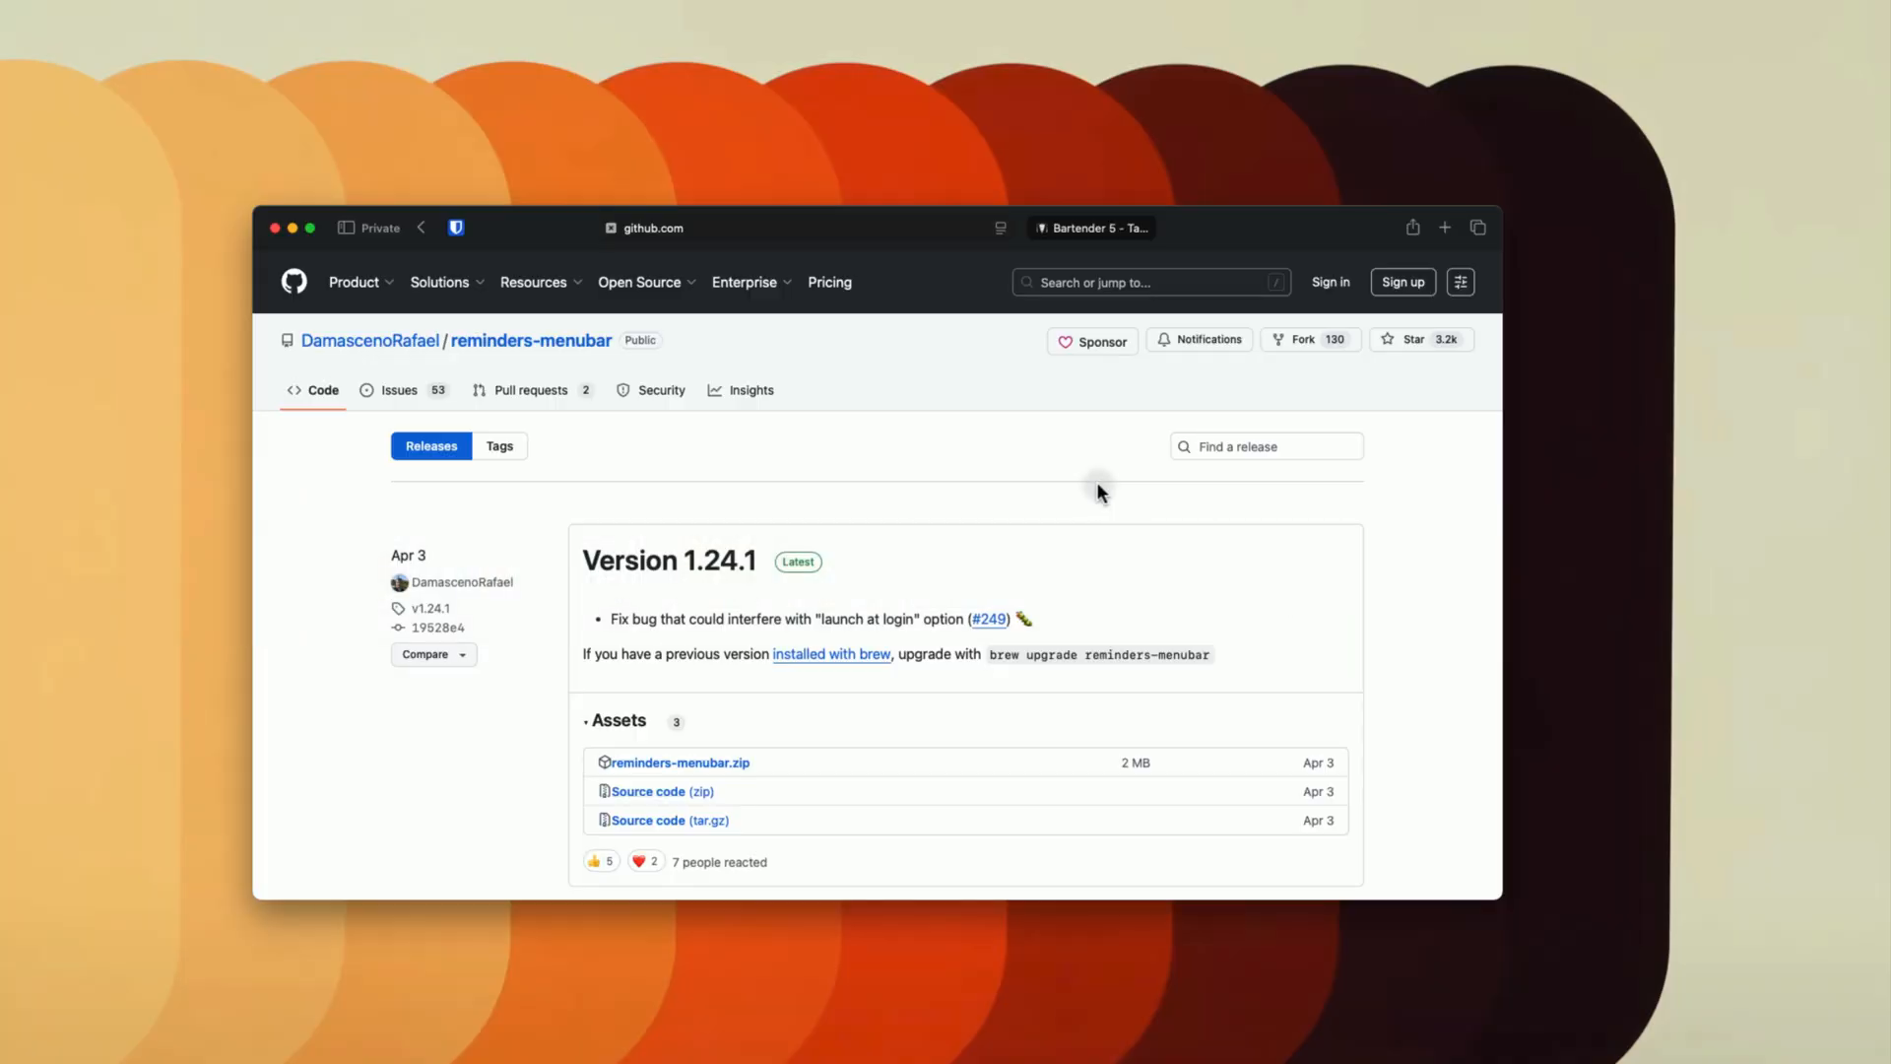
pyautogui.click(679, 761)
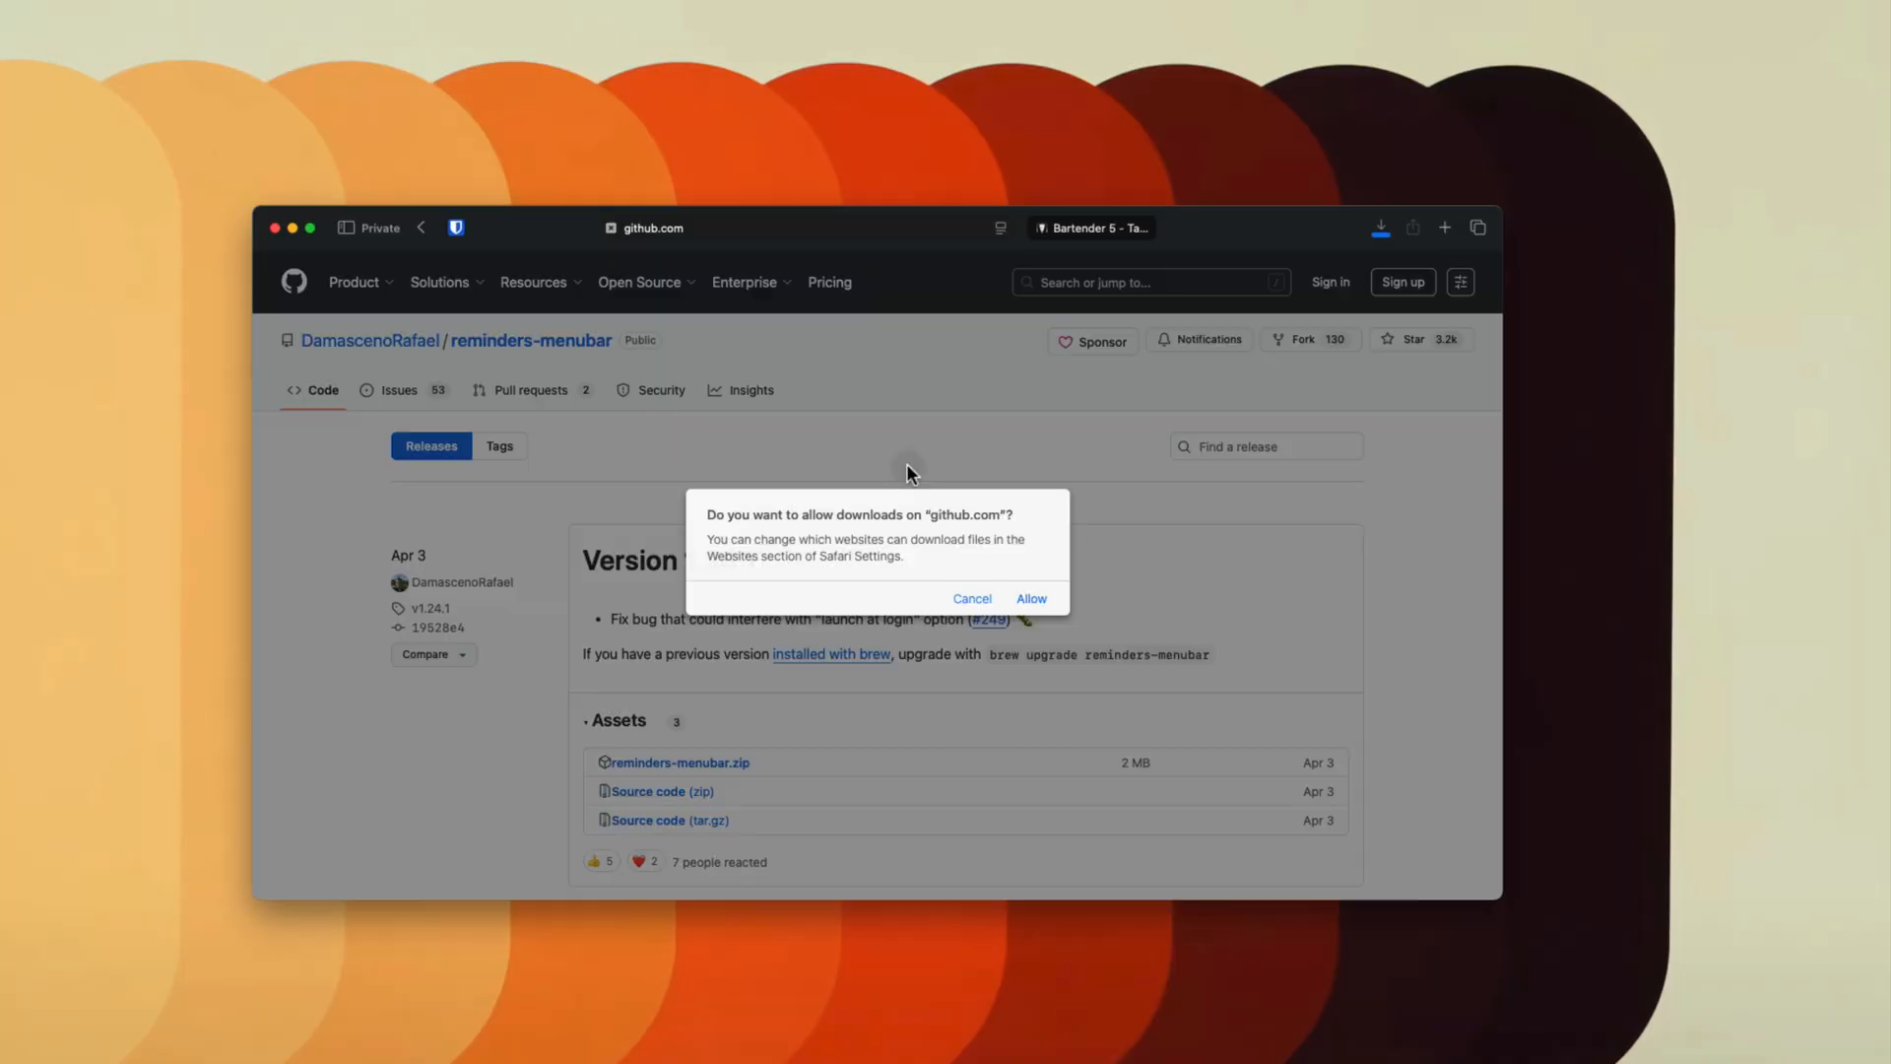
pyautogui.click(1031, 598)
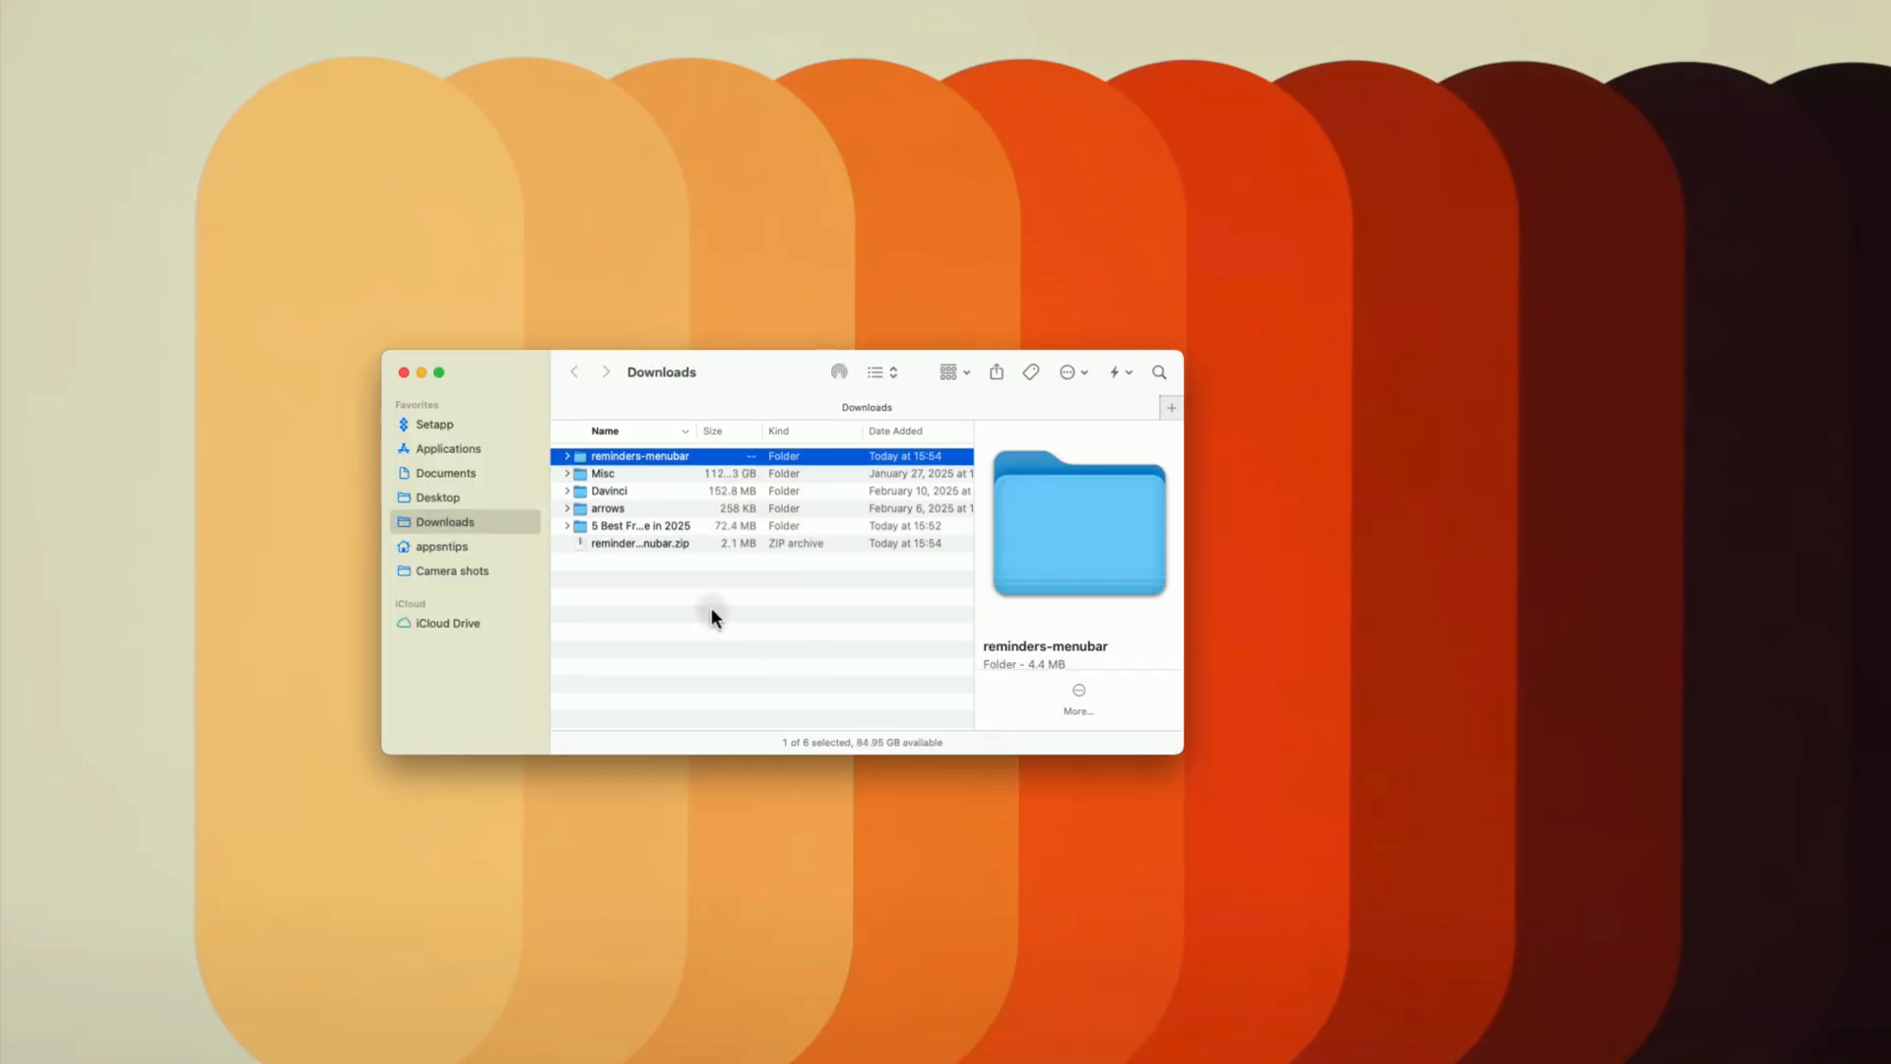
pyautogui.doubleClick(640, 456)
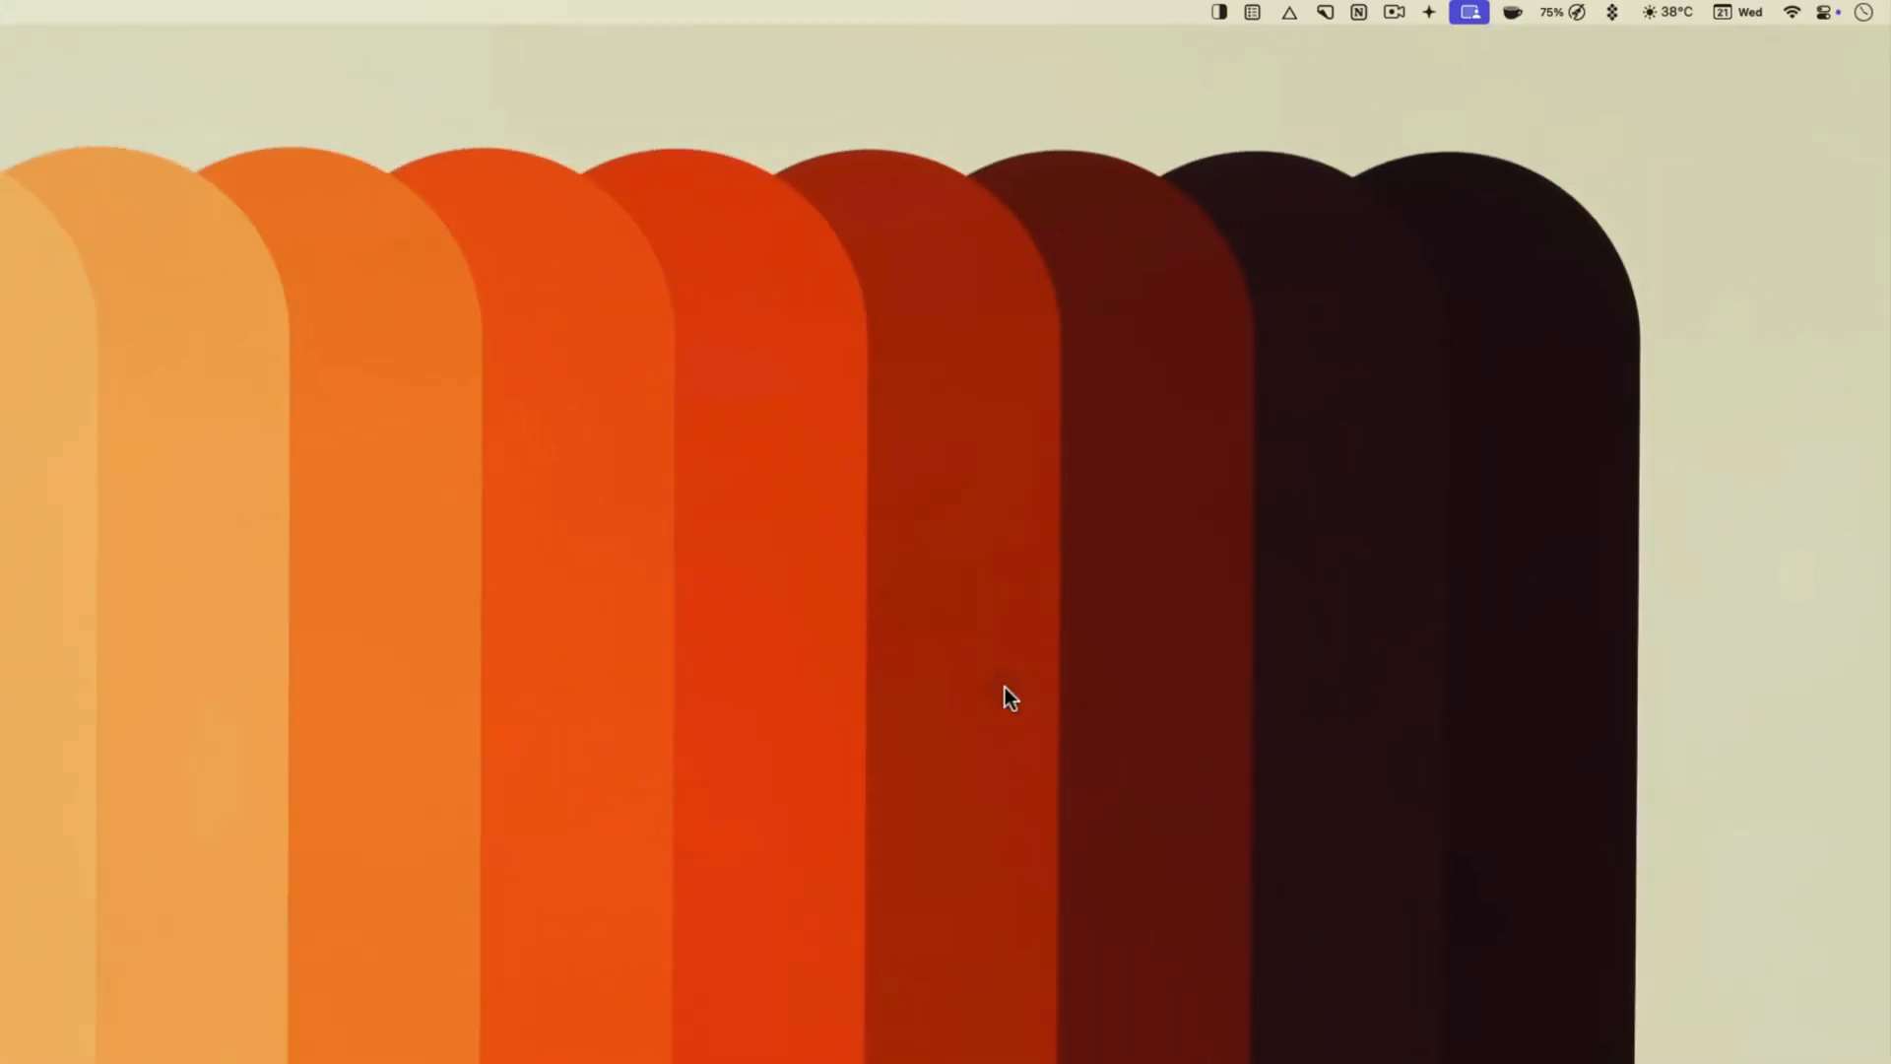
pyautogui.moveTo(1240, 21)
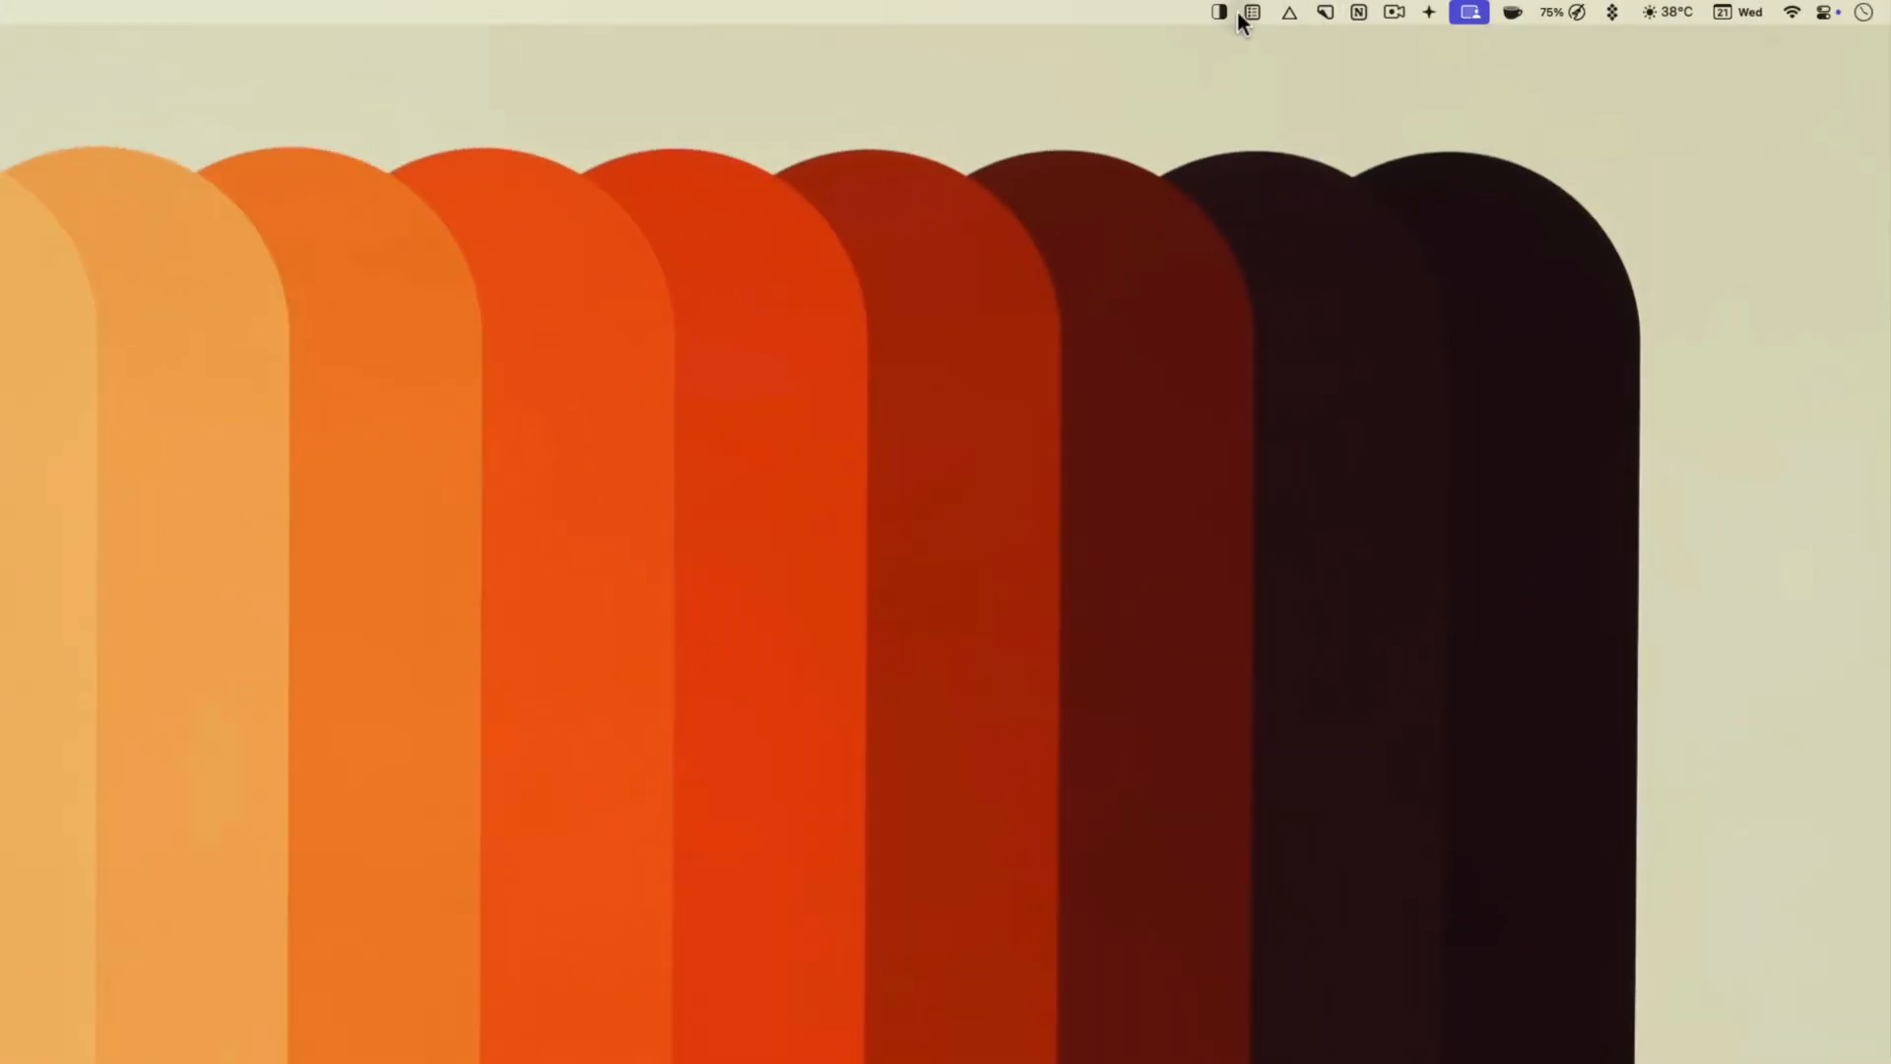
pyautogui.moveTo(1188, 361)
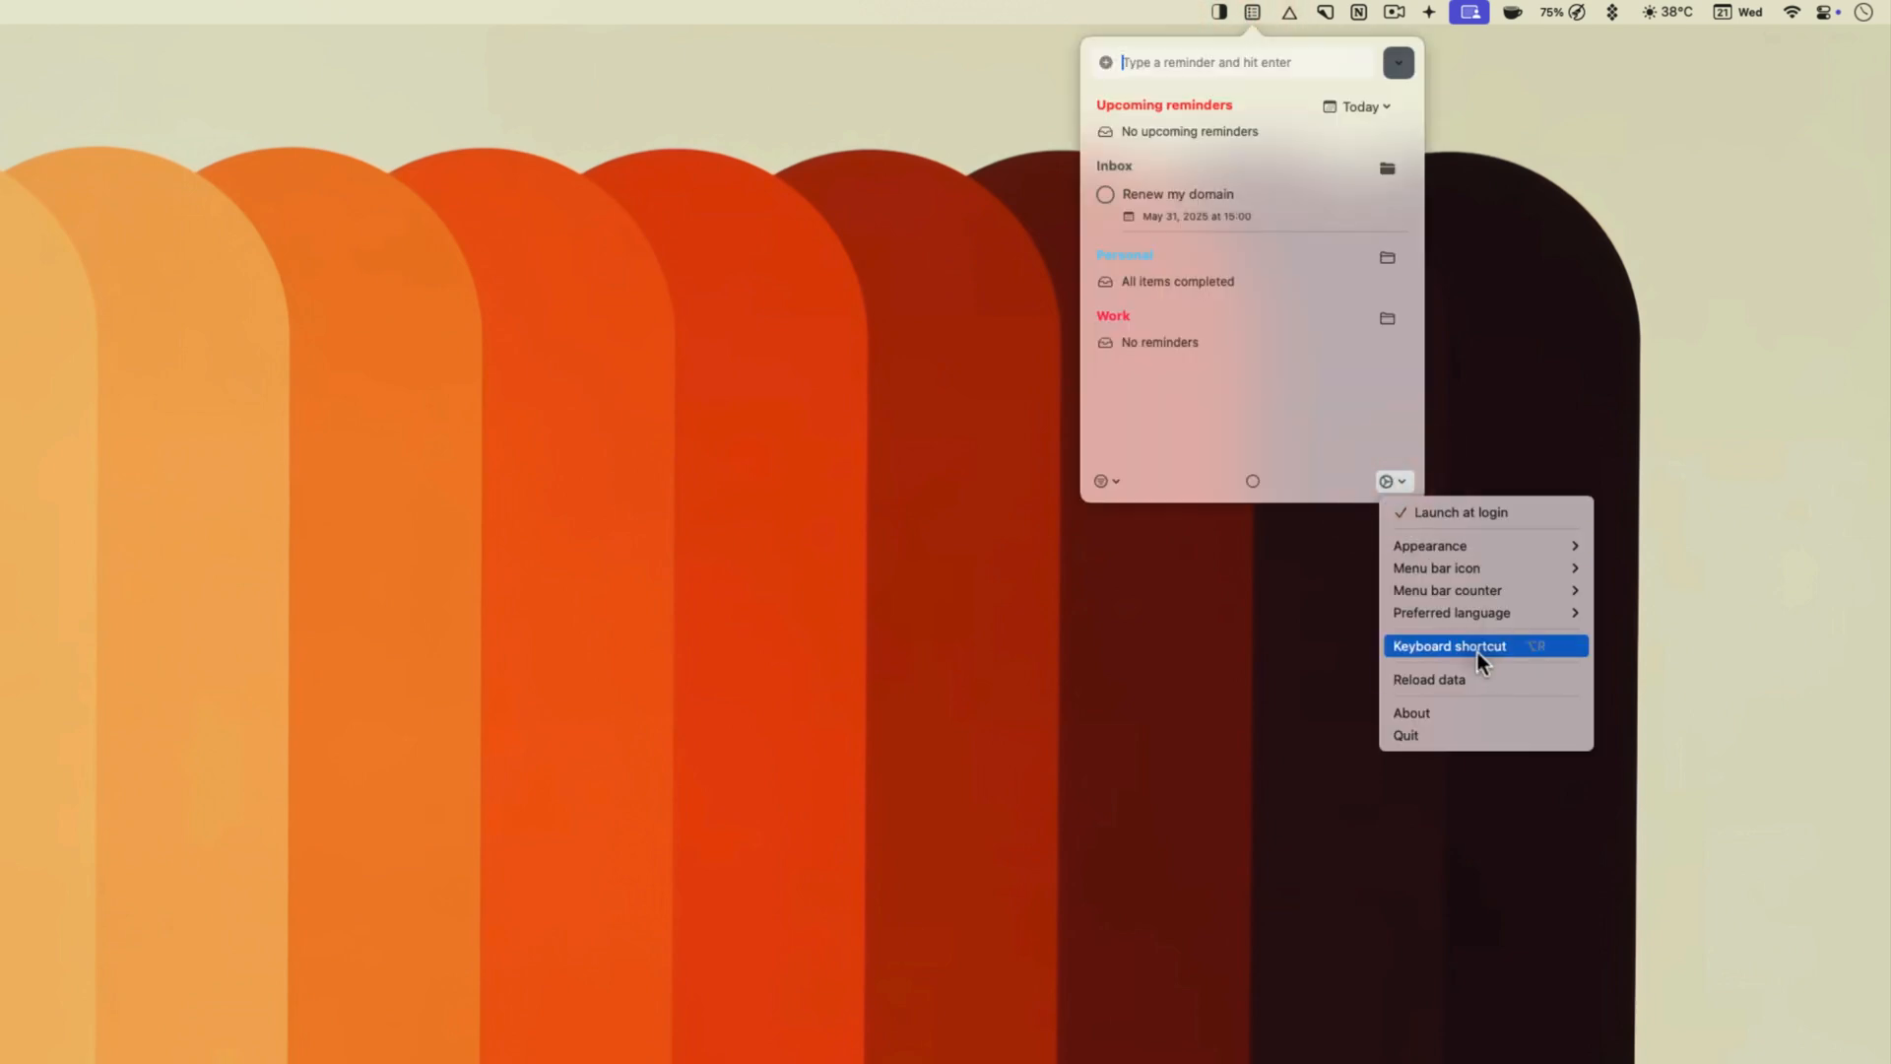
# Step: Dismiss settings, reopen the reminders list and save a new grocery reminder typed 'buy g'
pyautogui.click(1284, 380)
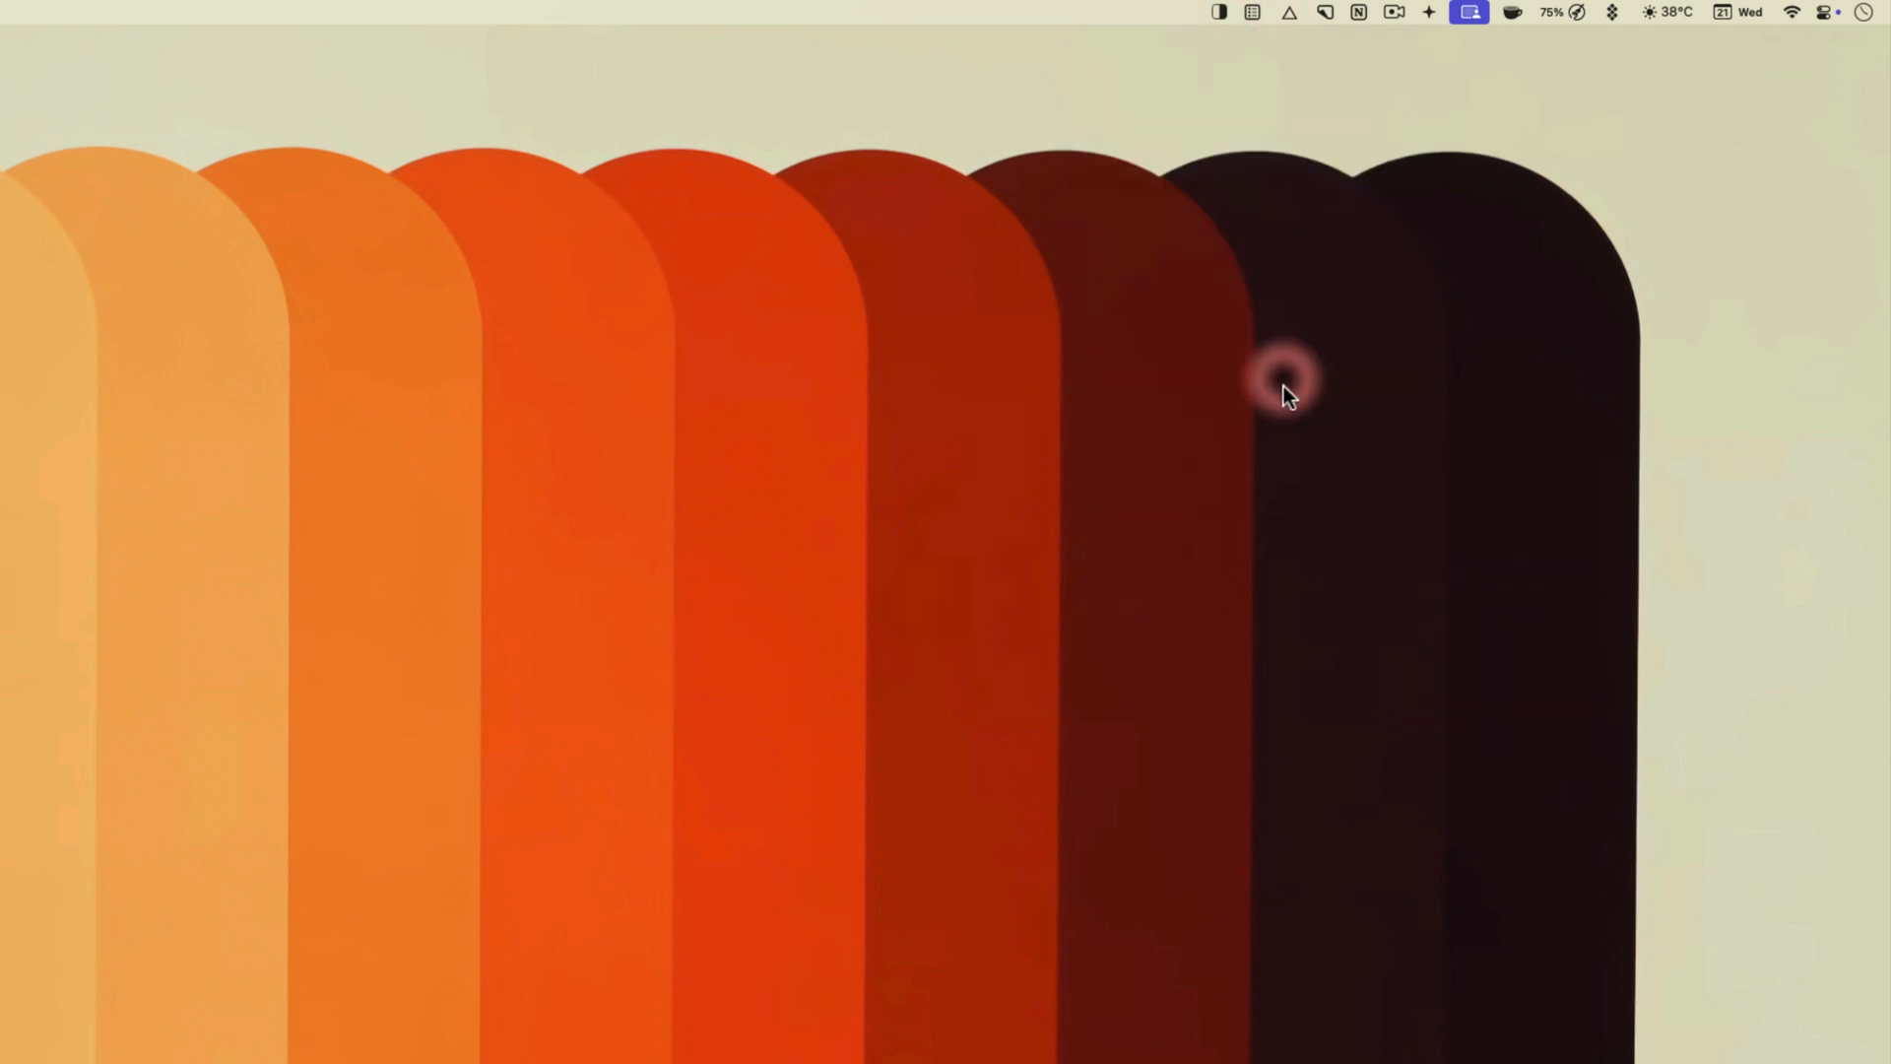
pyautogui.click(1252, 13)
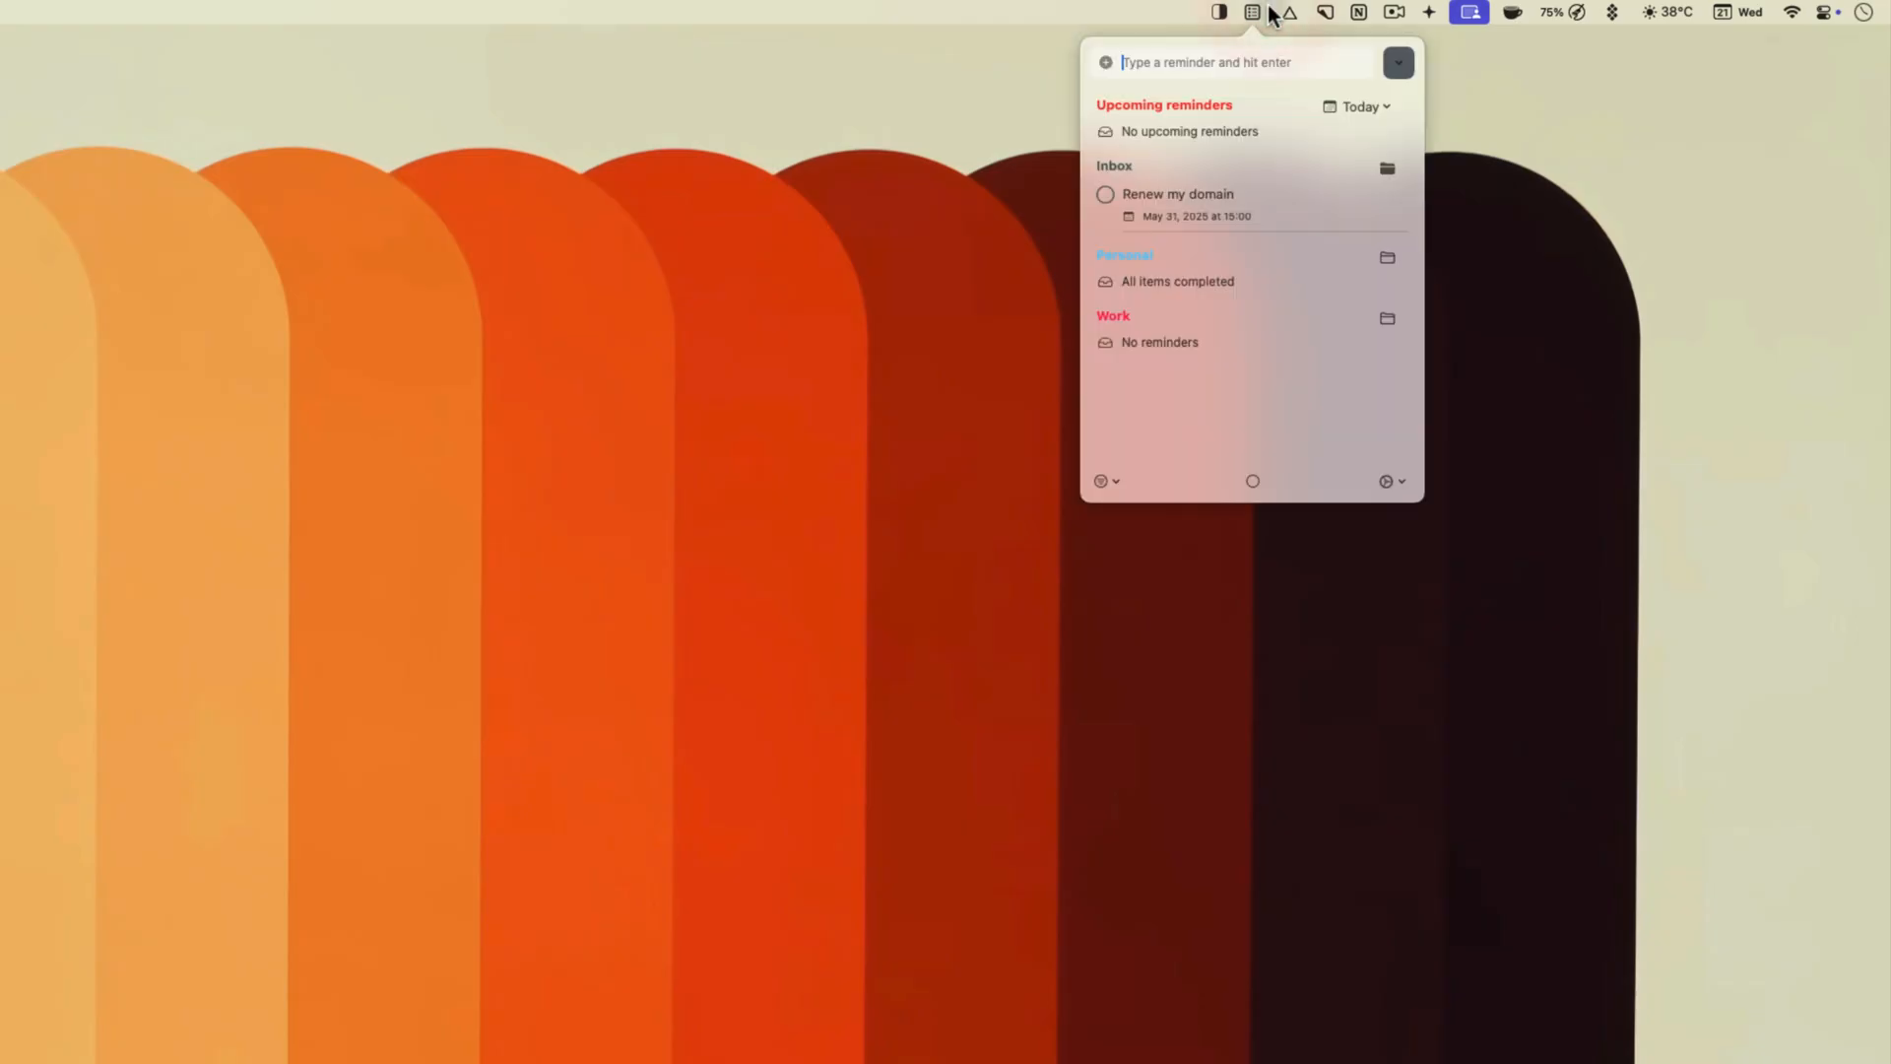
pyautogui.click(1206, 61)
pyautogui.write('buy milk')
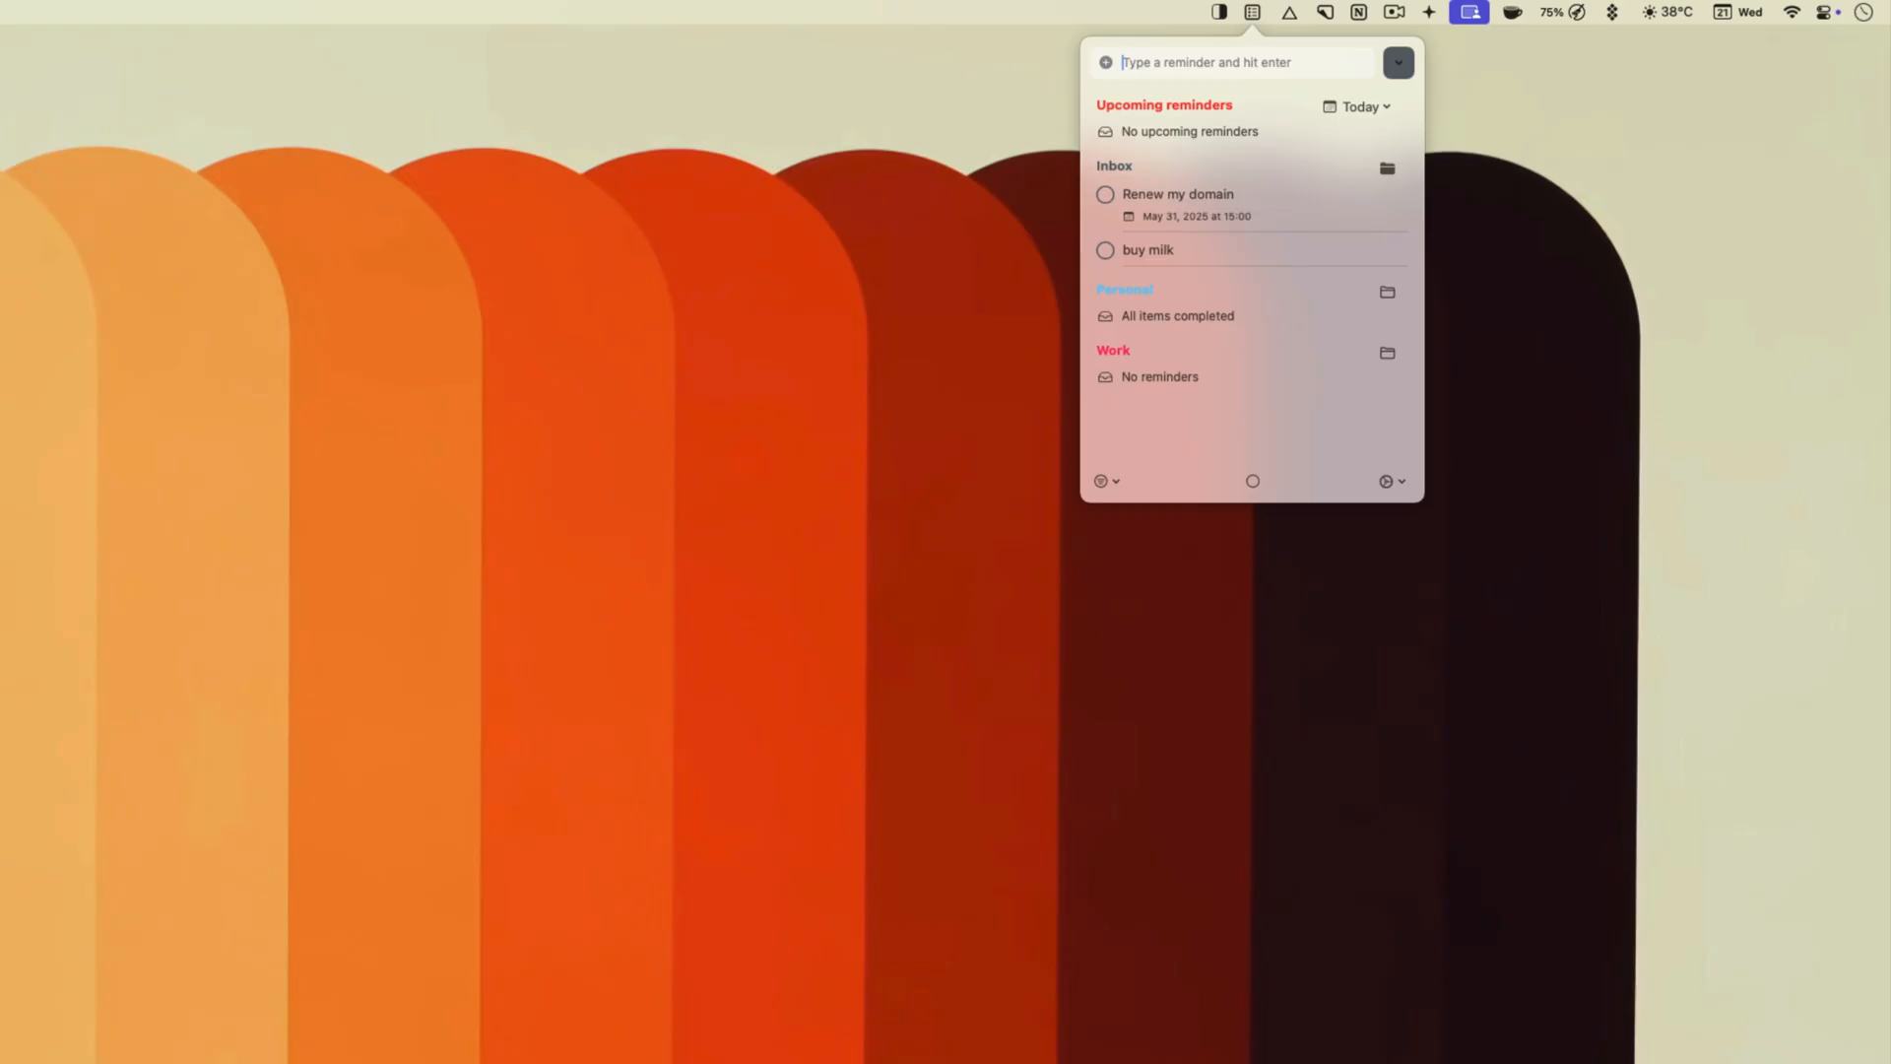
pyautogui.write('buy groceires tomorrow at a')
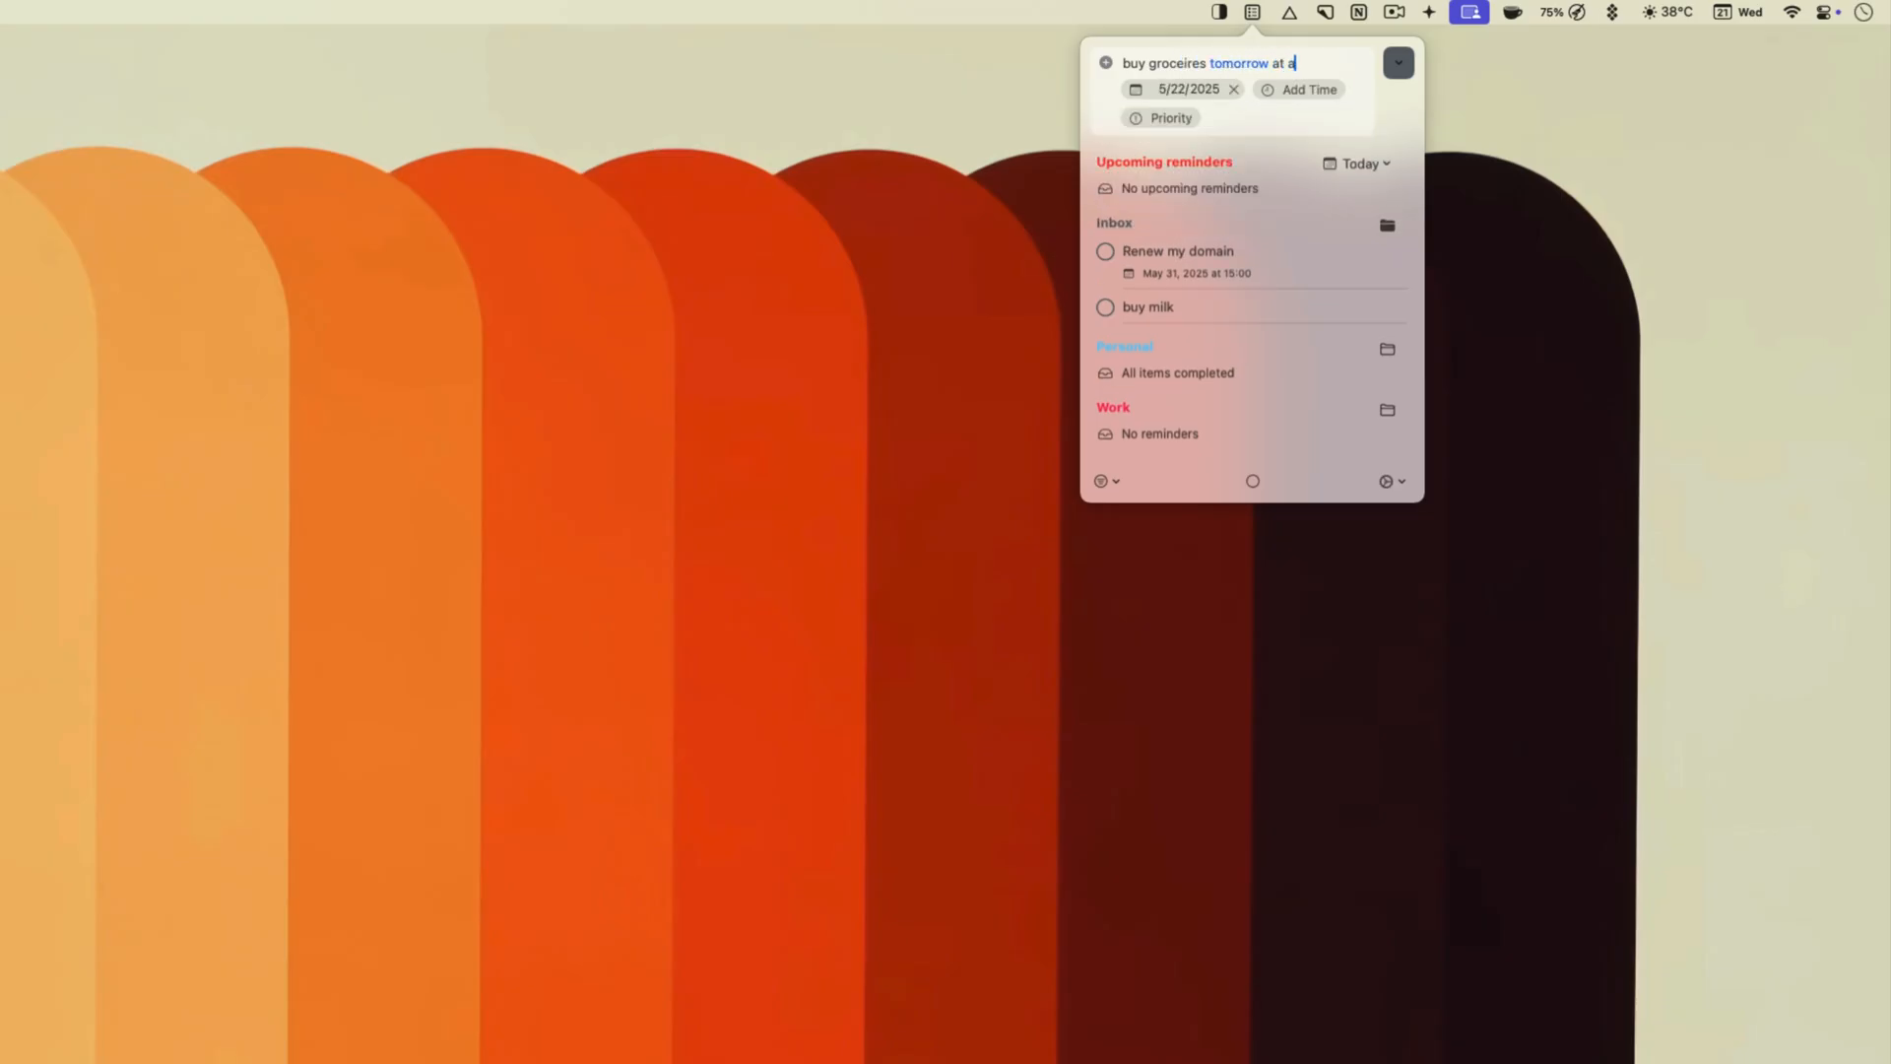
pyautogui.press('Return')
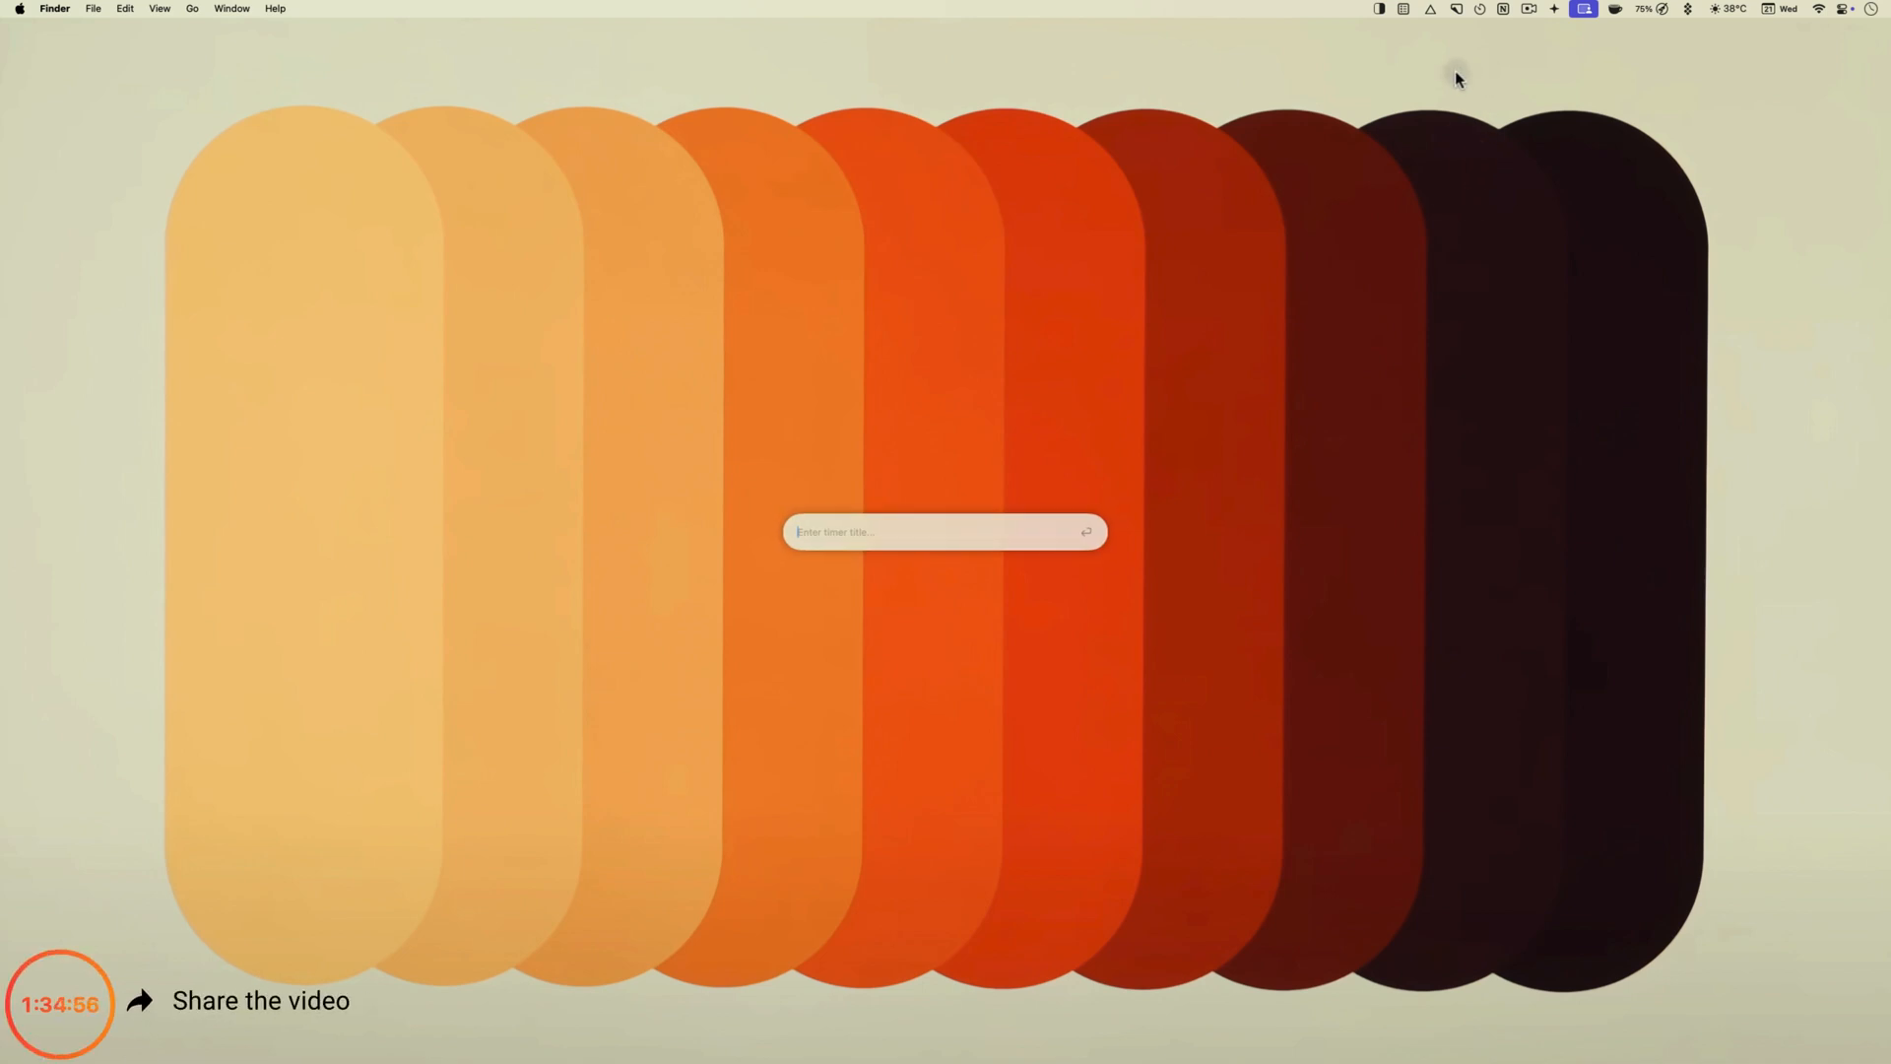
# Step: Type 'stud' into the new timer's title field
pyautogui.write('stud')
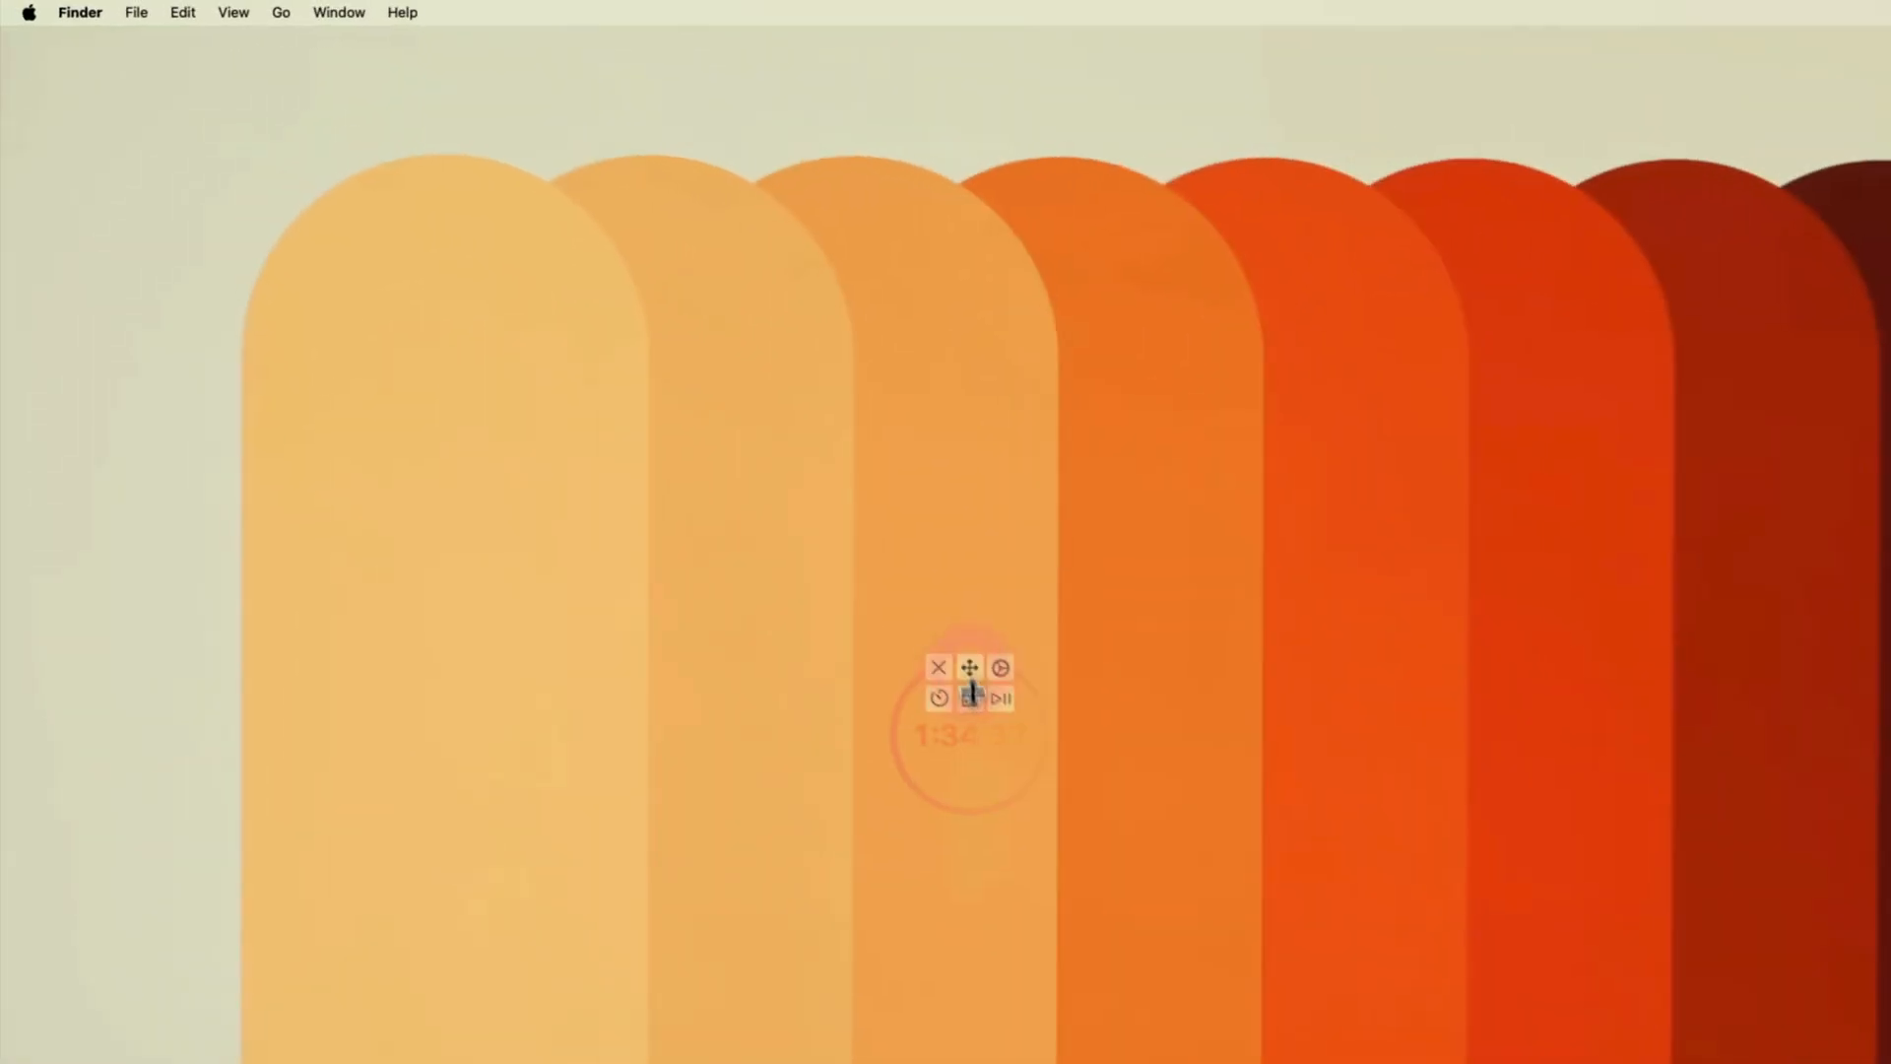
# Step: Drag the countdown ring toward the left, then over the dark right-hand pills
pyautogui.moveTo(969, 668); pyautogui.dragTo(508, 580)
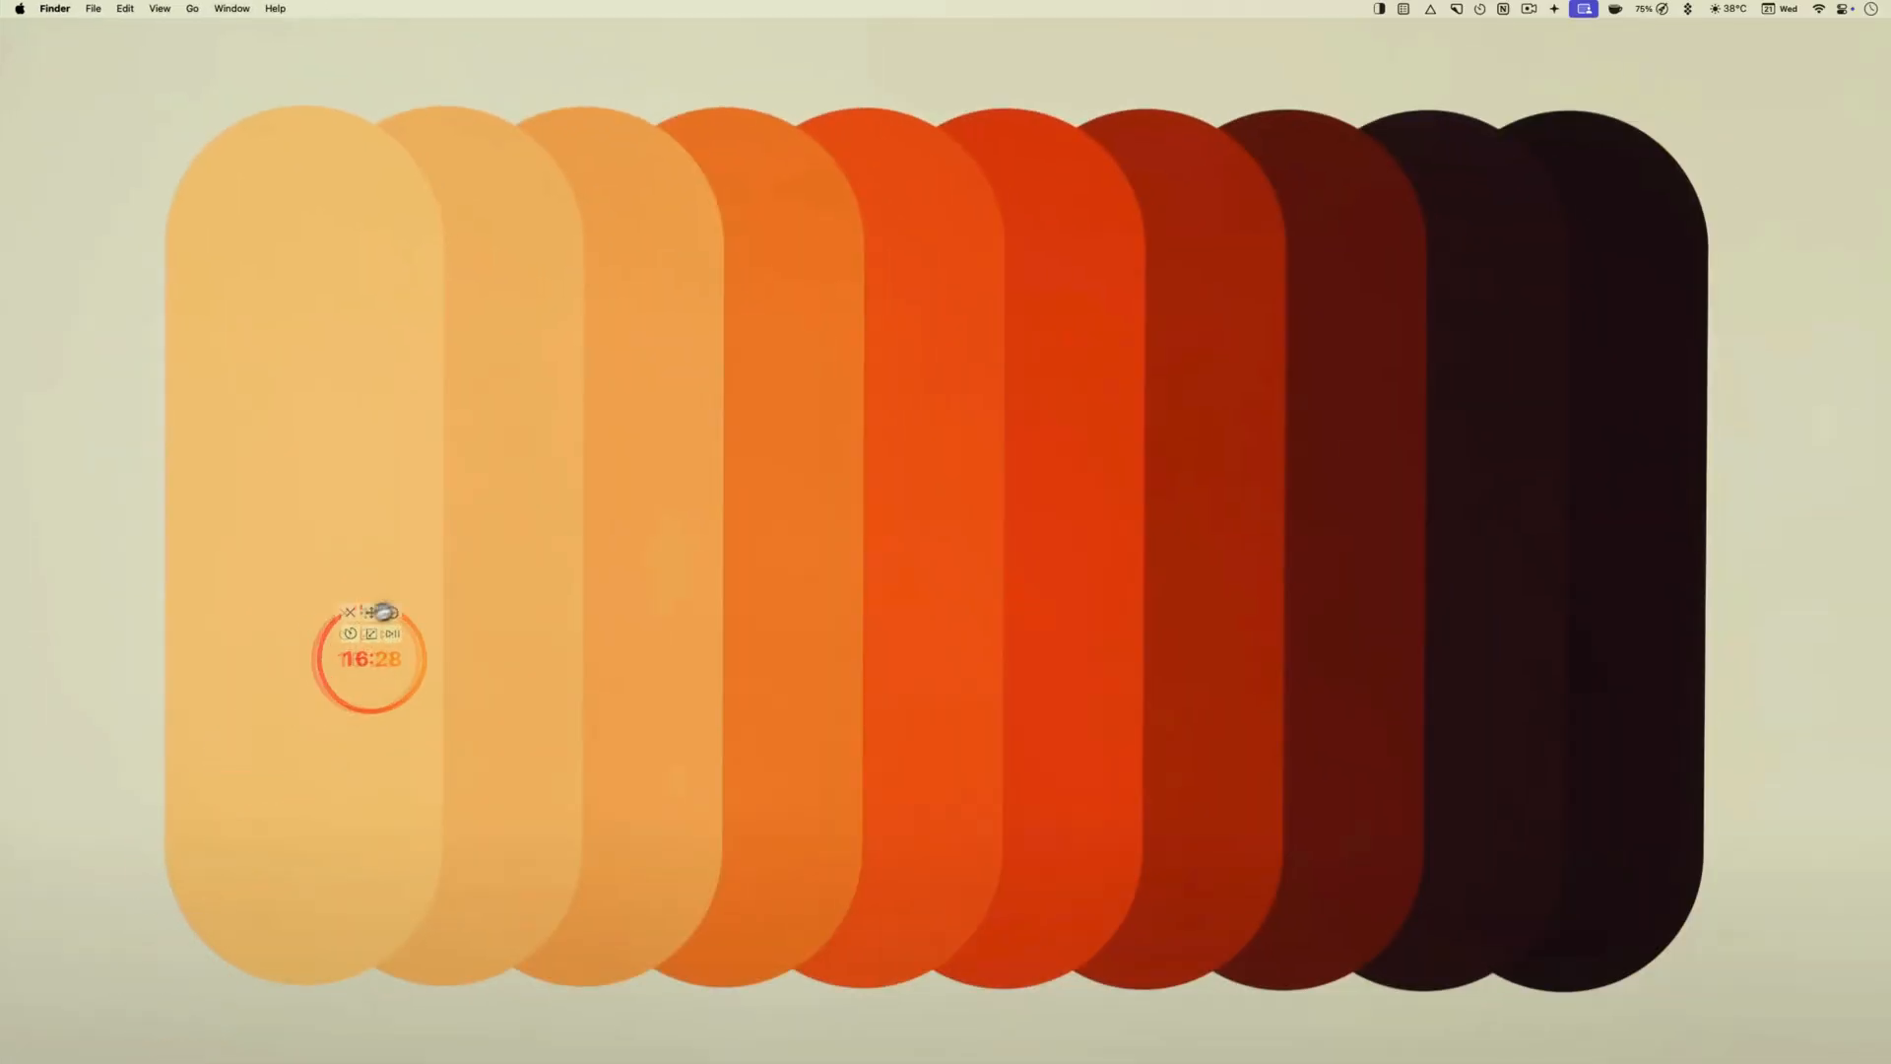
pyautogui.moveTo(368, 656); pyautogui.dragTo(1511, 504)
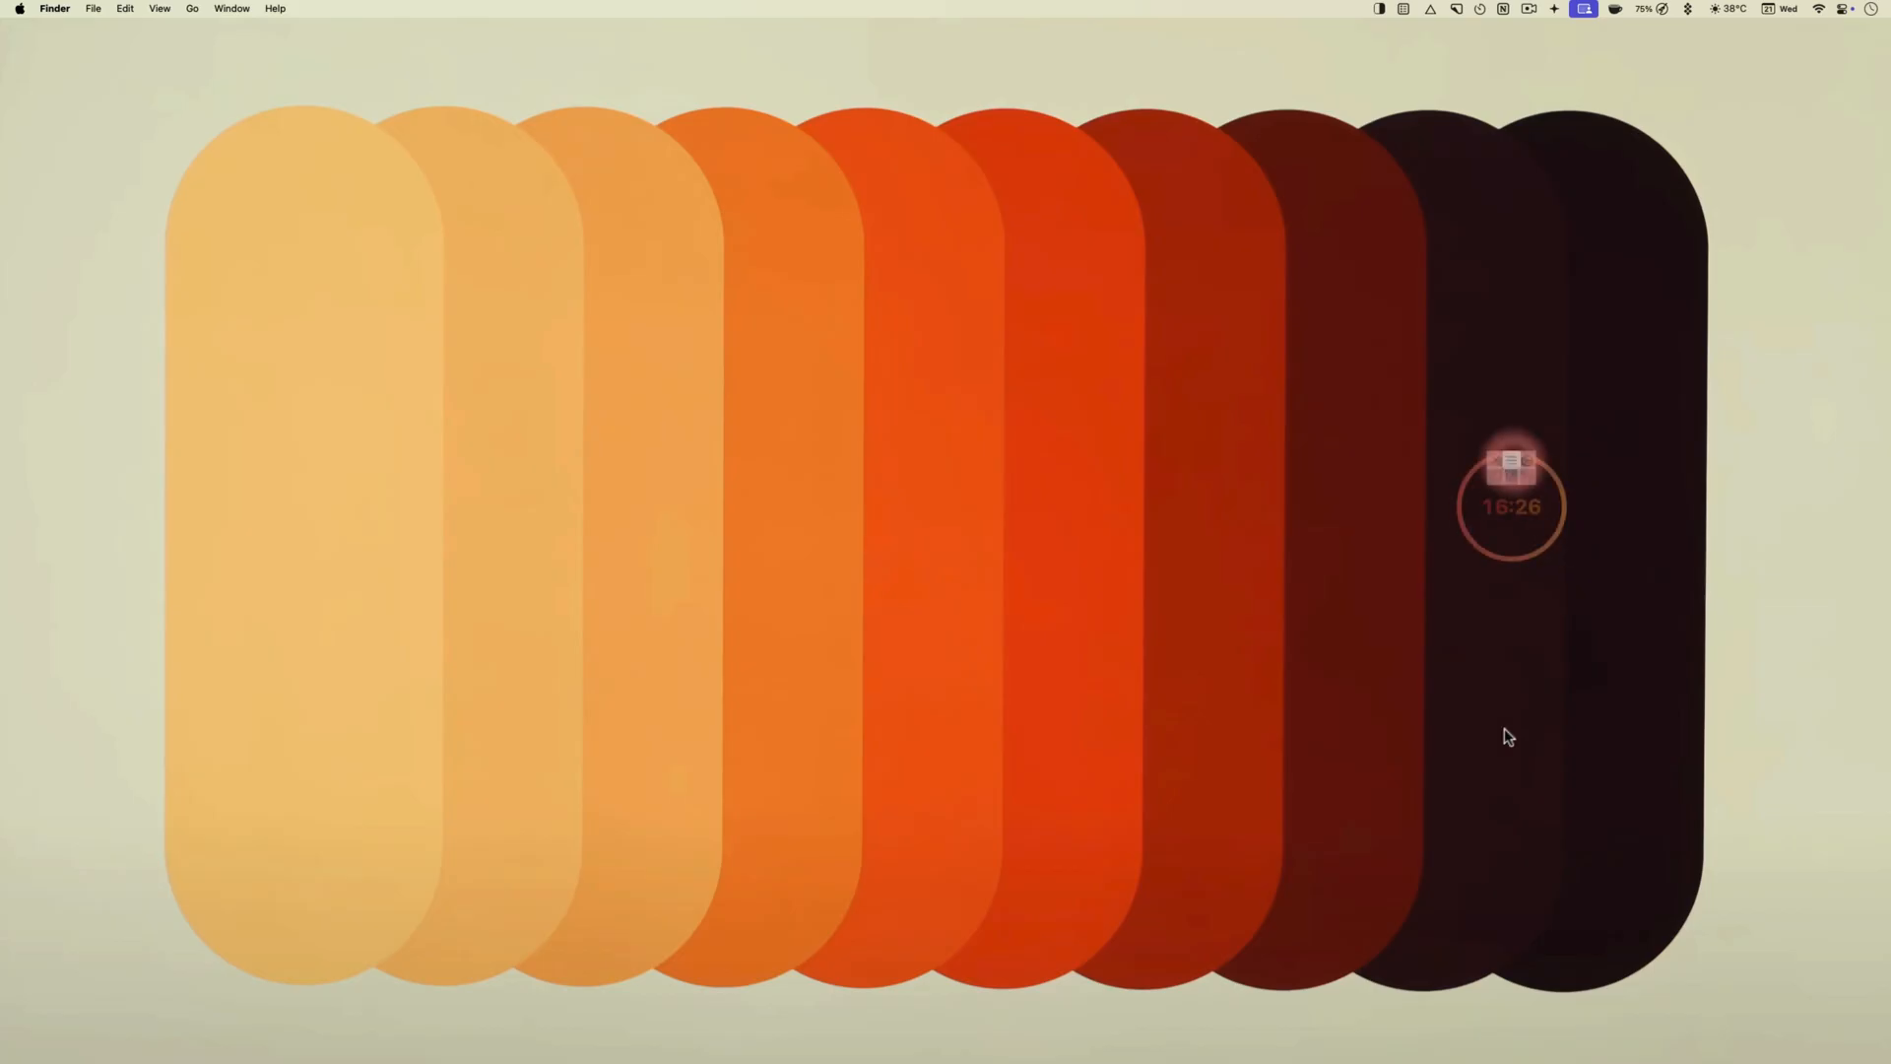
pyautogui.moveTo(1519, 319)
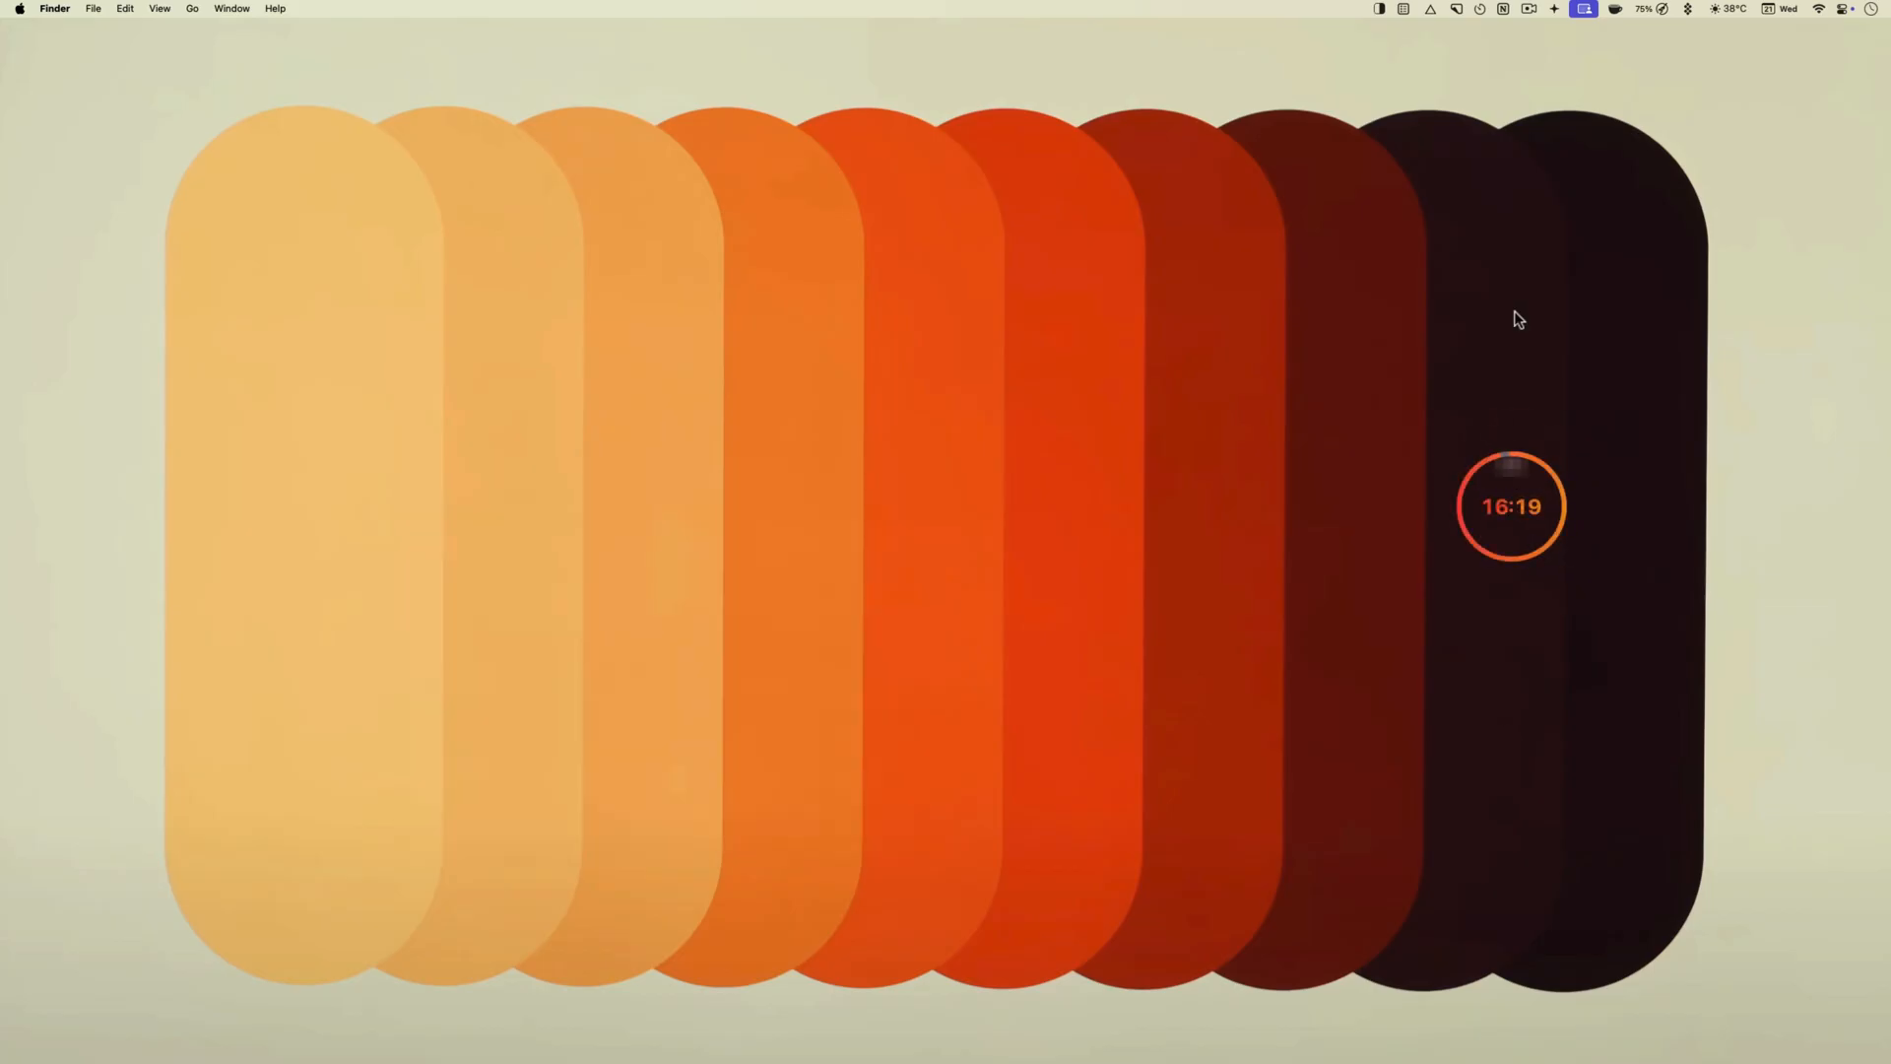
pyautogui.click(1510, 505)
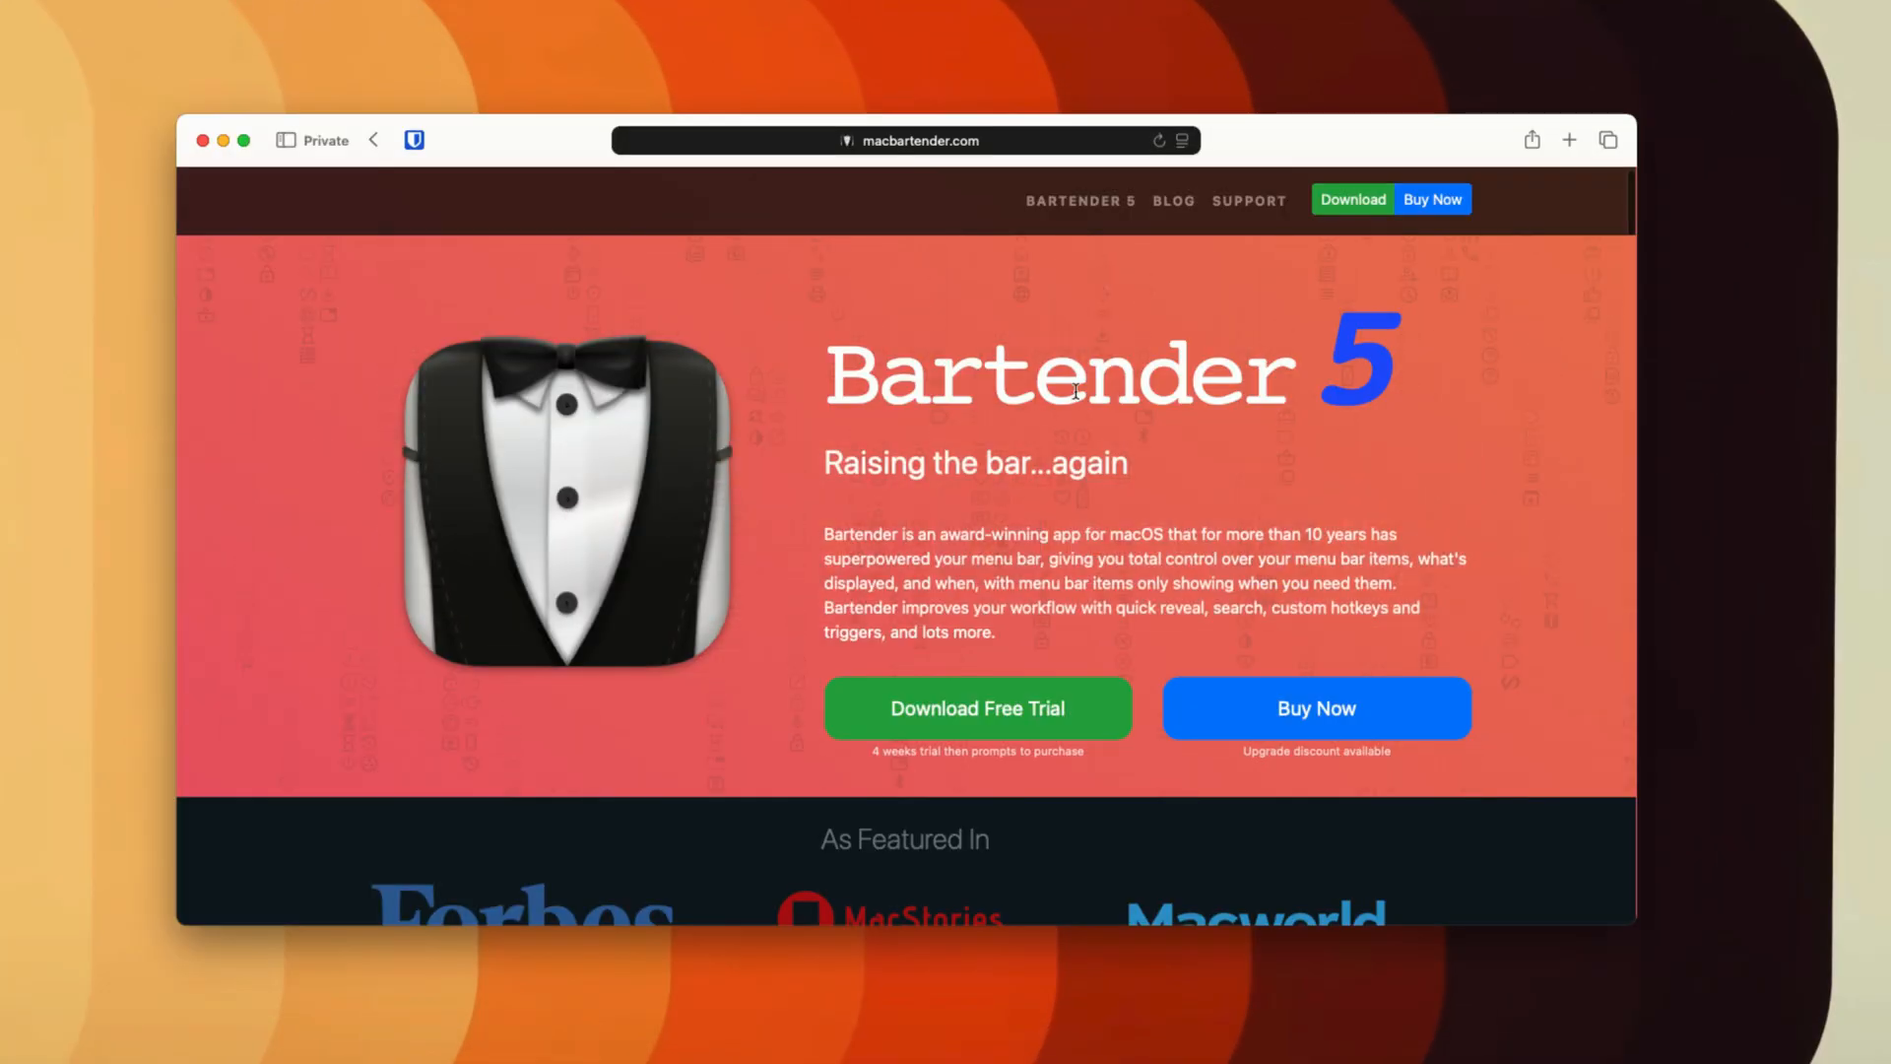
# Step: Scroll down the Bartender 5 landing page
pyautogui.scroll(-3)
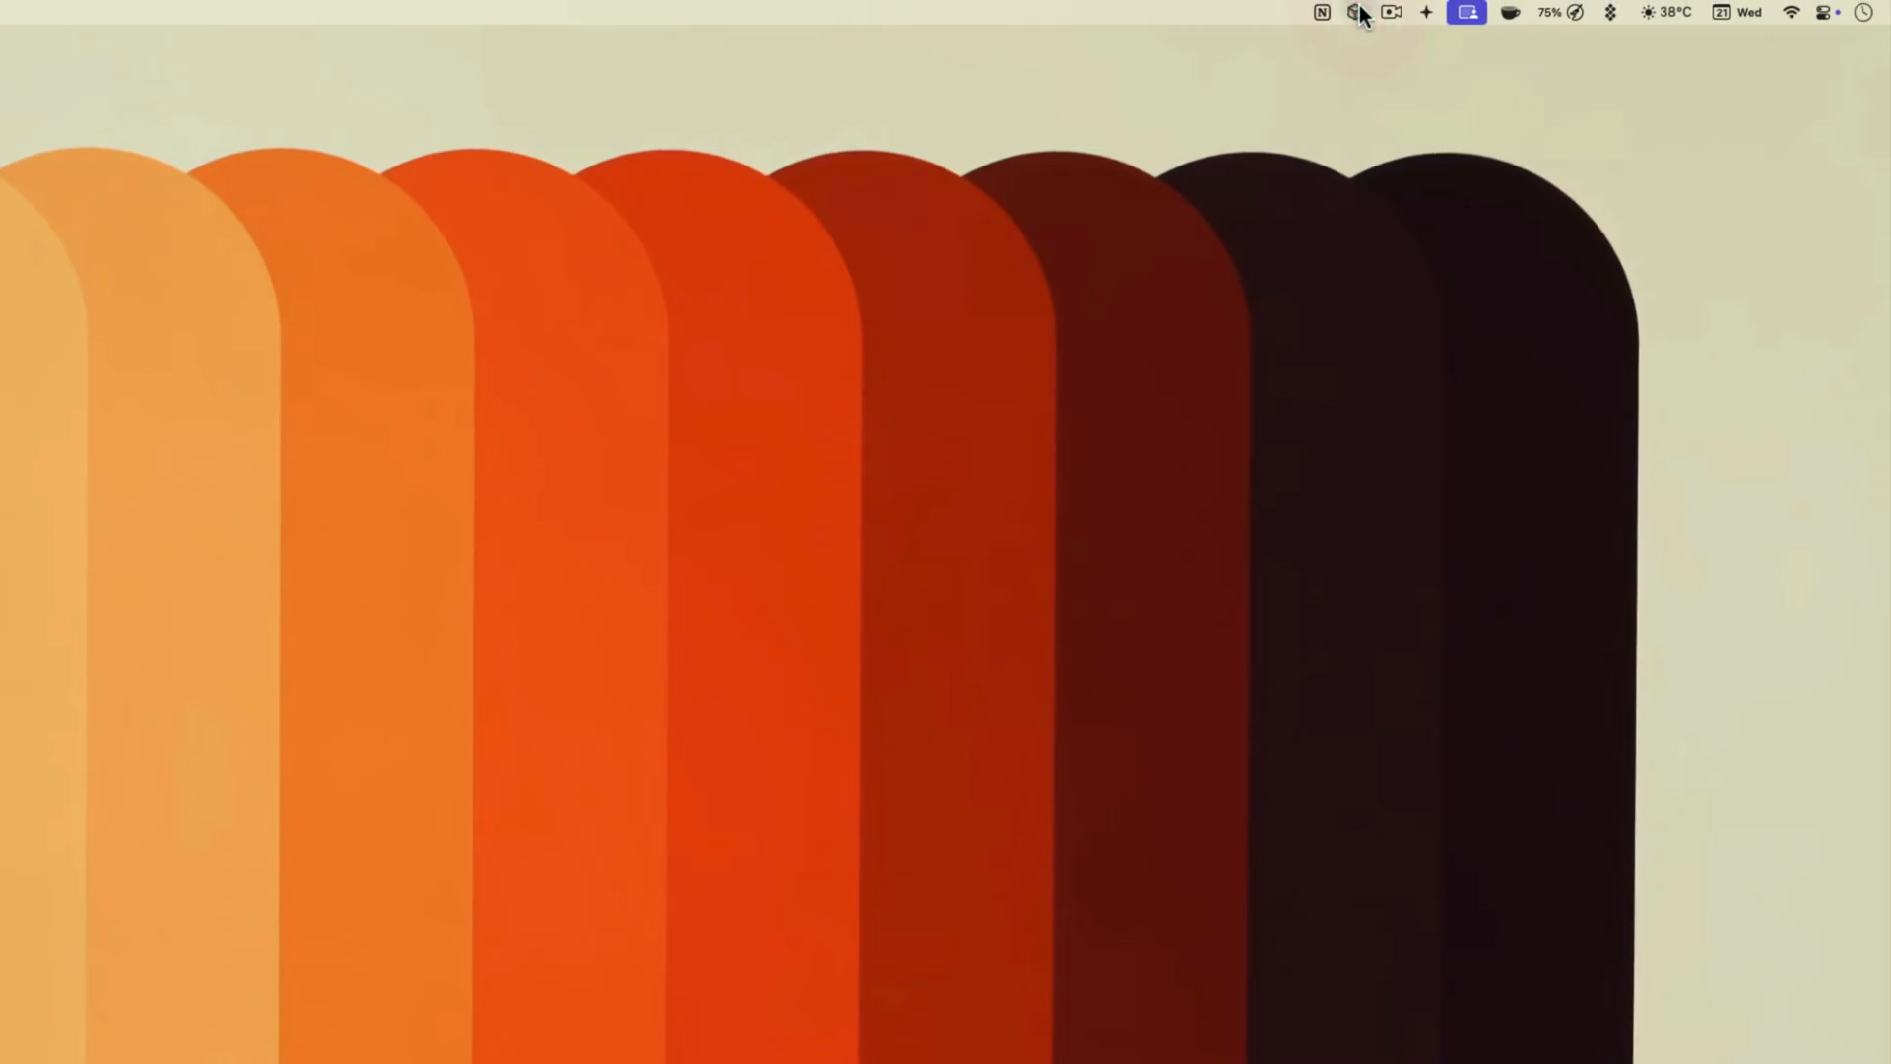
# Step: Toggle Ice's menu bar options closed and open again, then choose Ice Settings…
pyautogui.click(1355, 12)
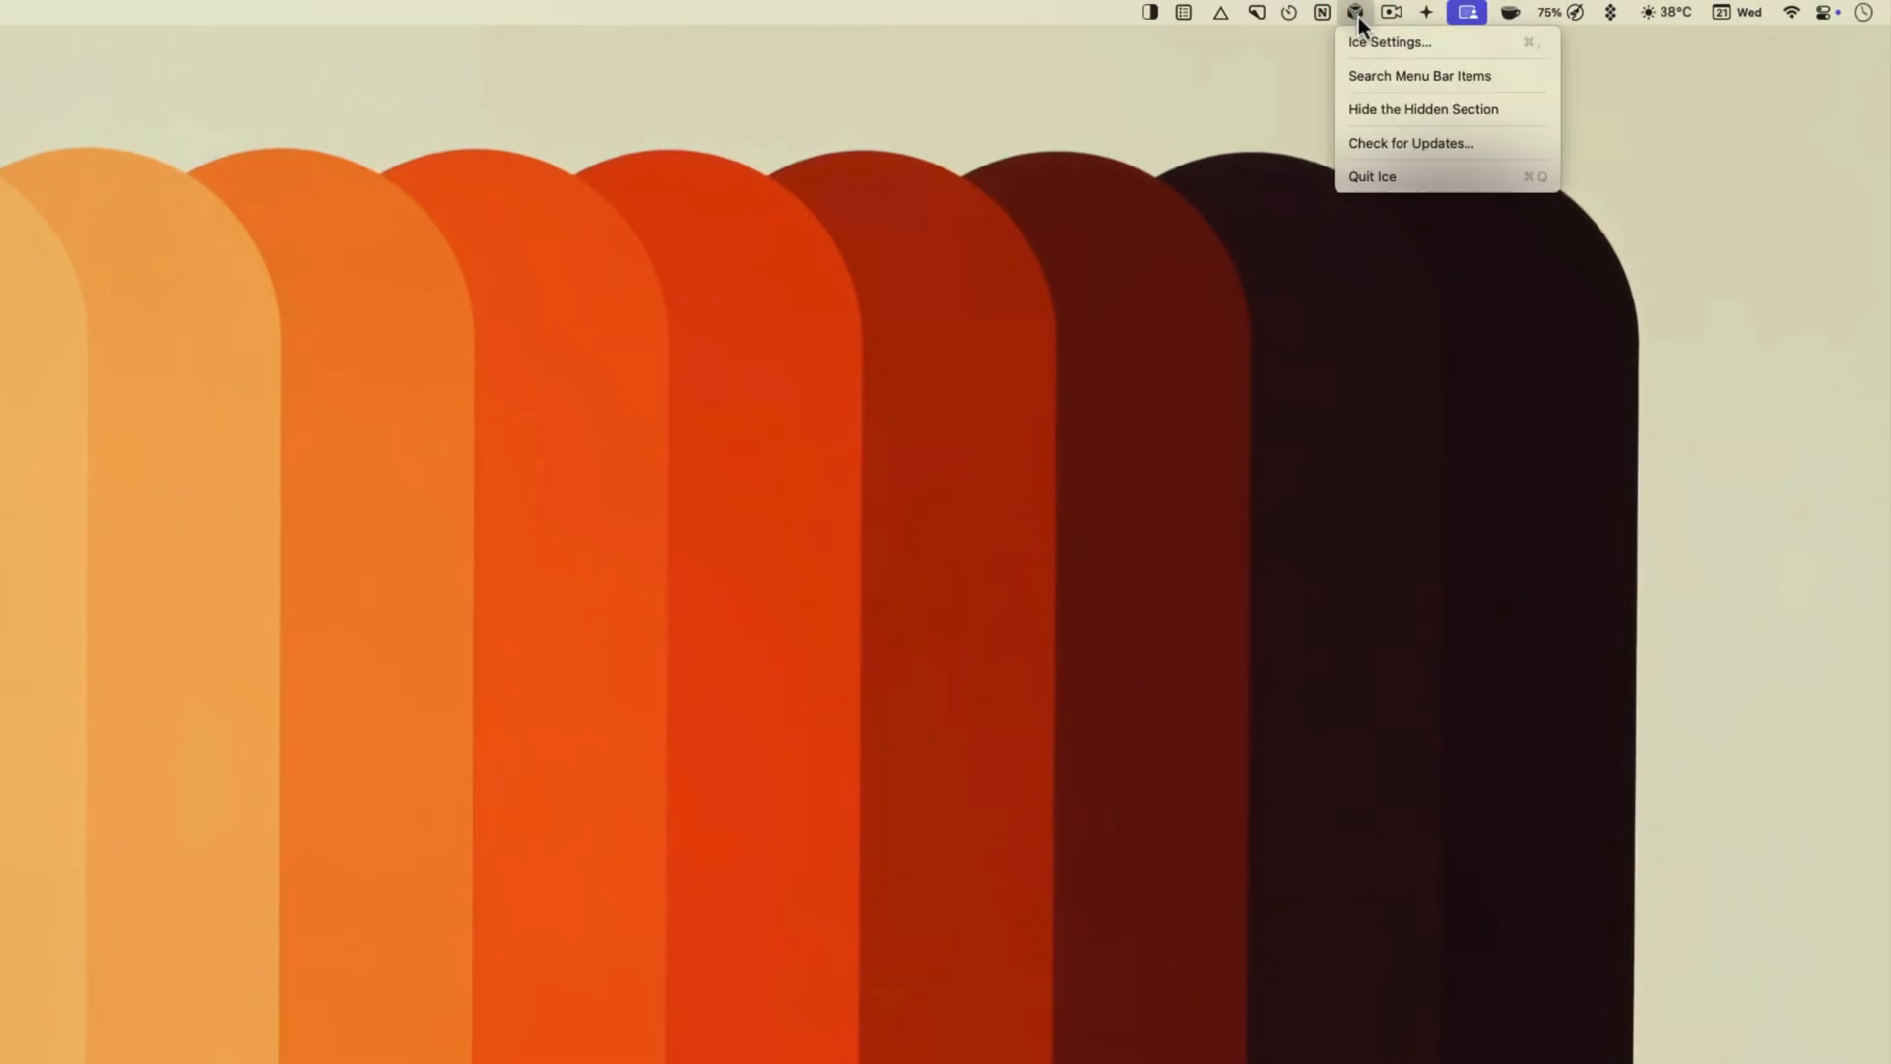
pyautogui.click(1358, 12)
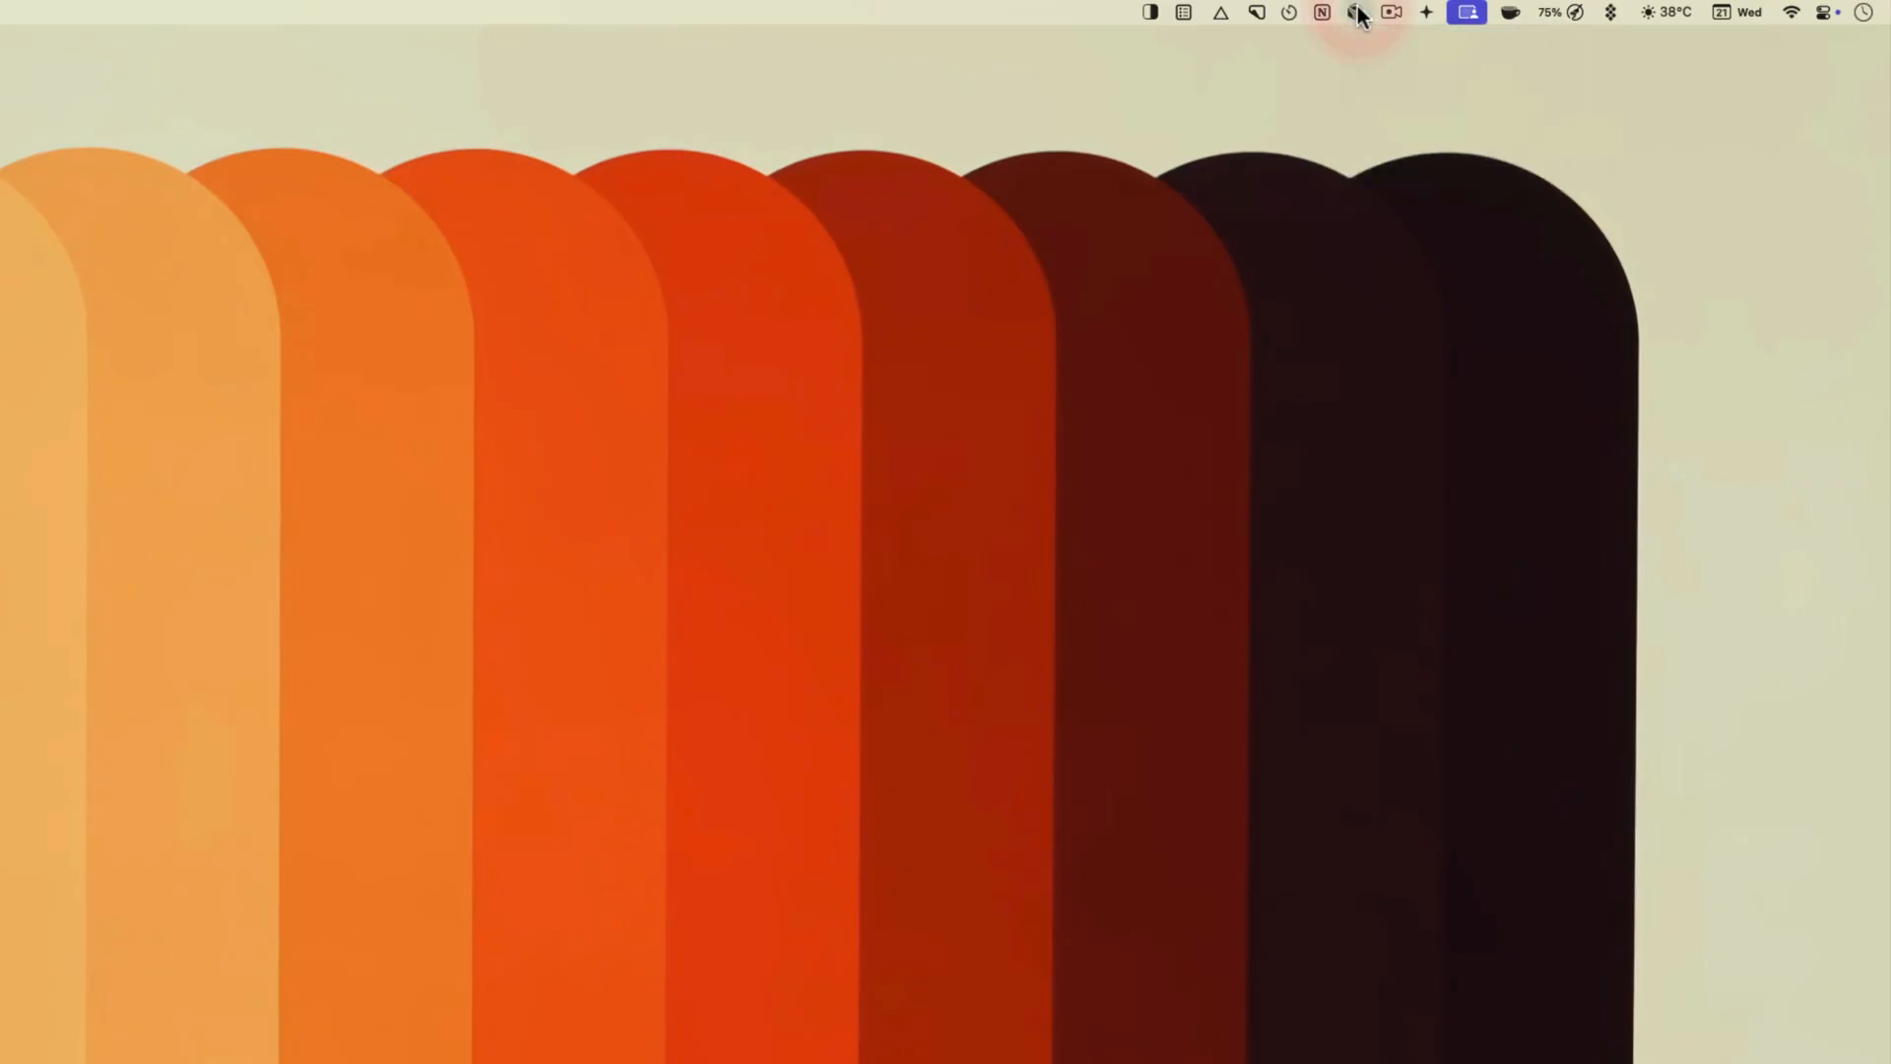
pyautogui.click(1352, 11)
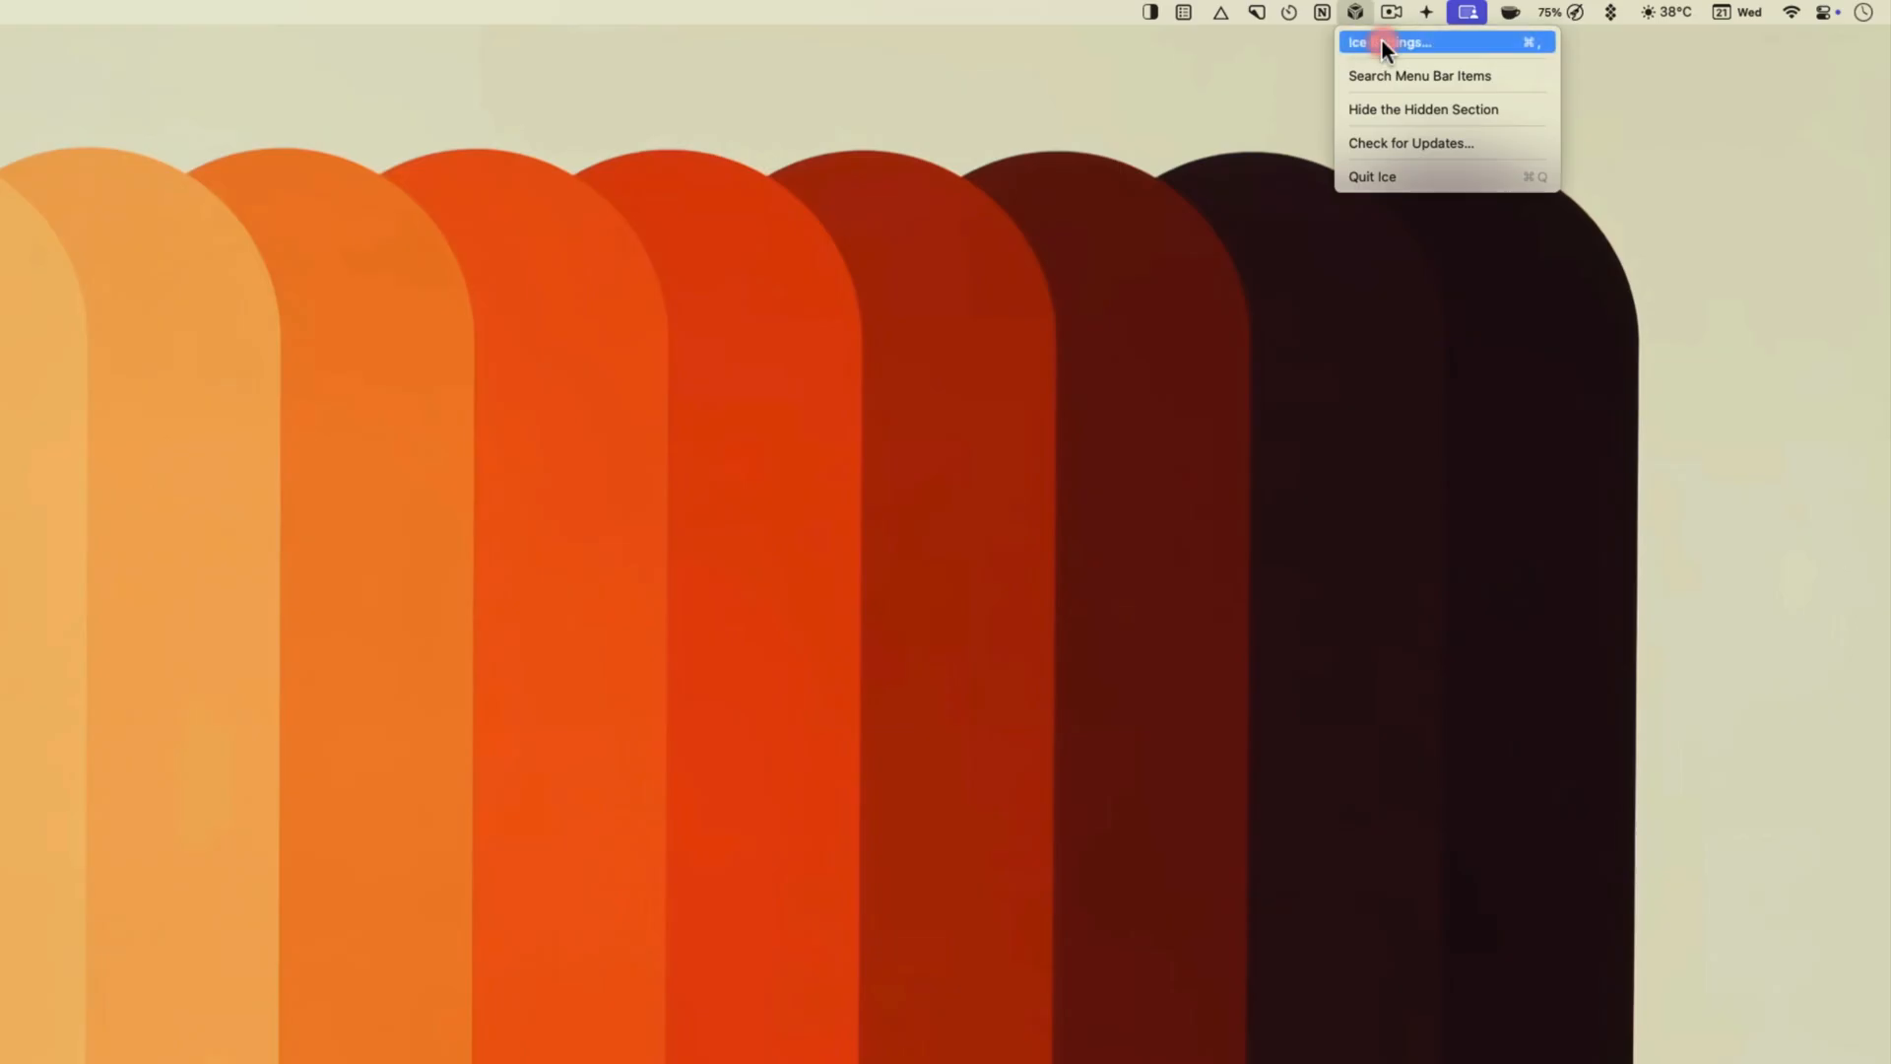
pyautogui.click(1399, 43)
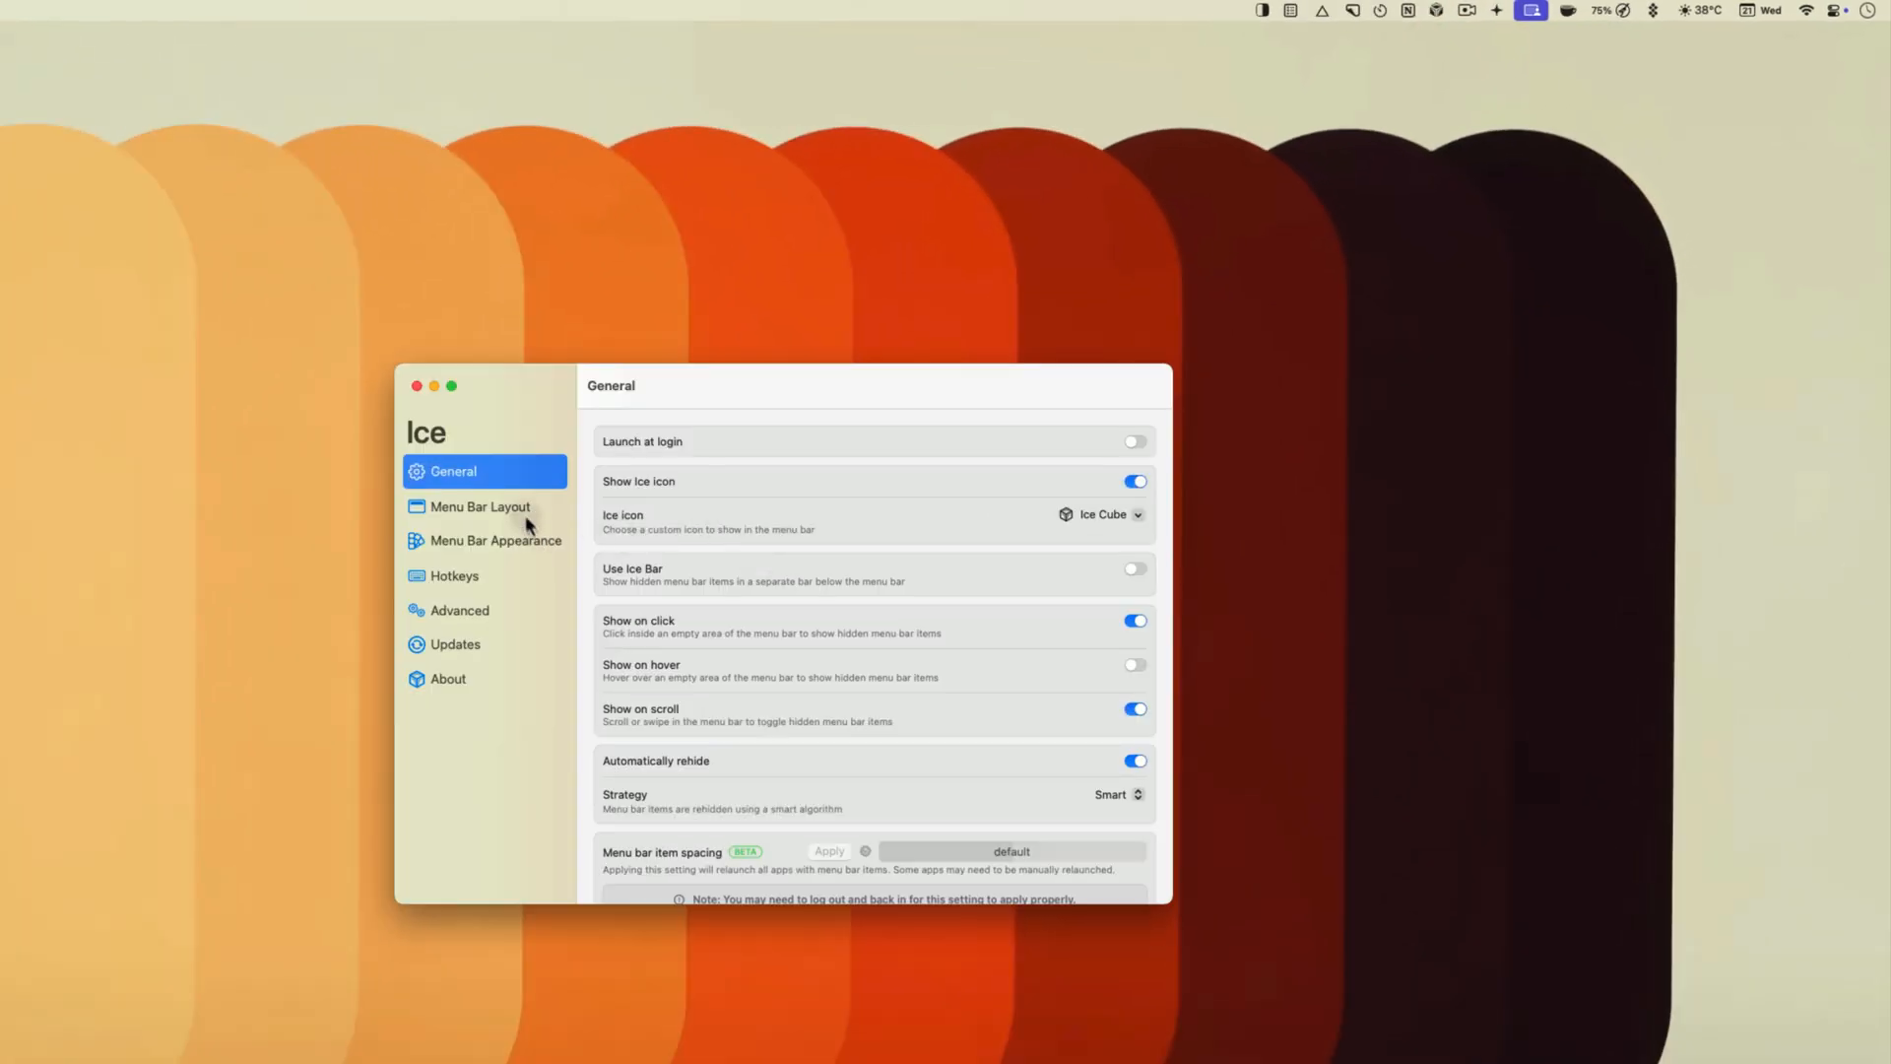
# Step: In Menu Bar Appearance, set a gradient tint and enable a border of width 1
pyautogui.click(495, 541)
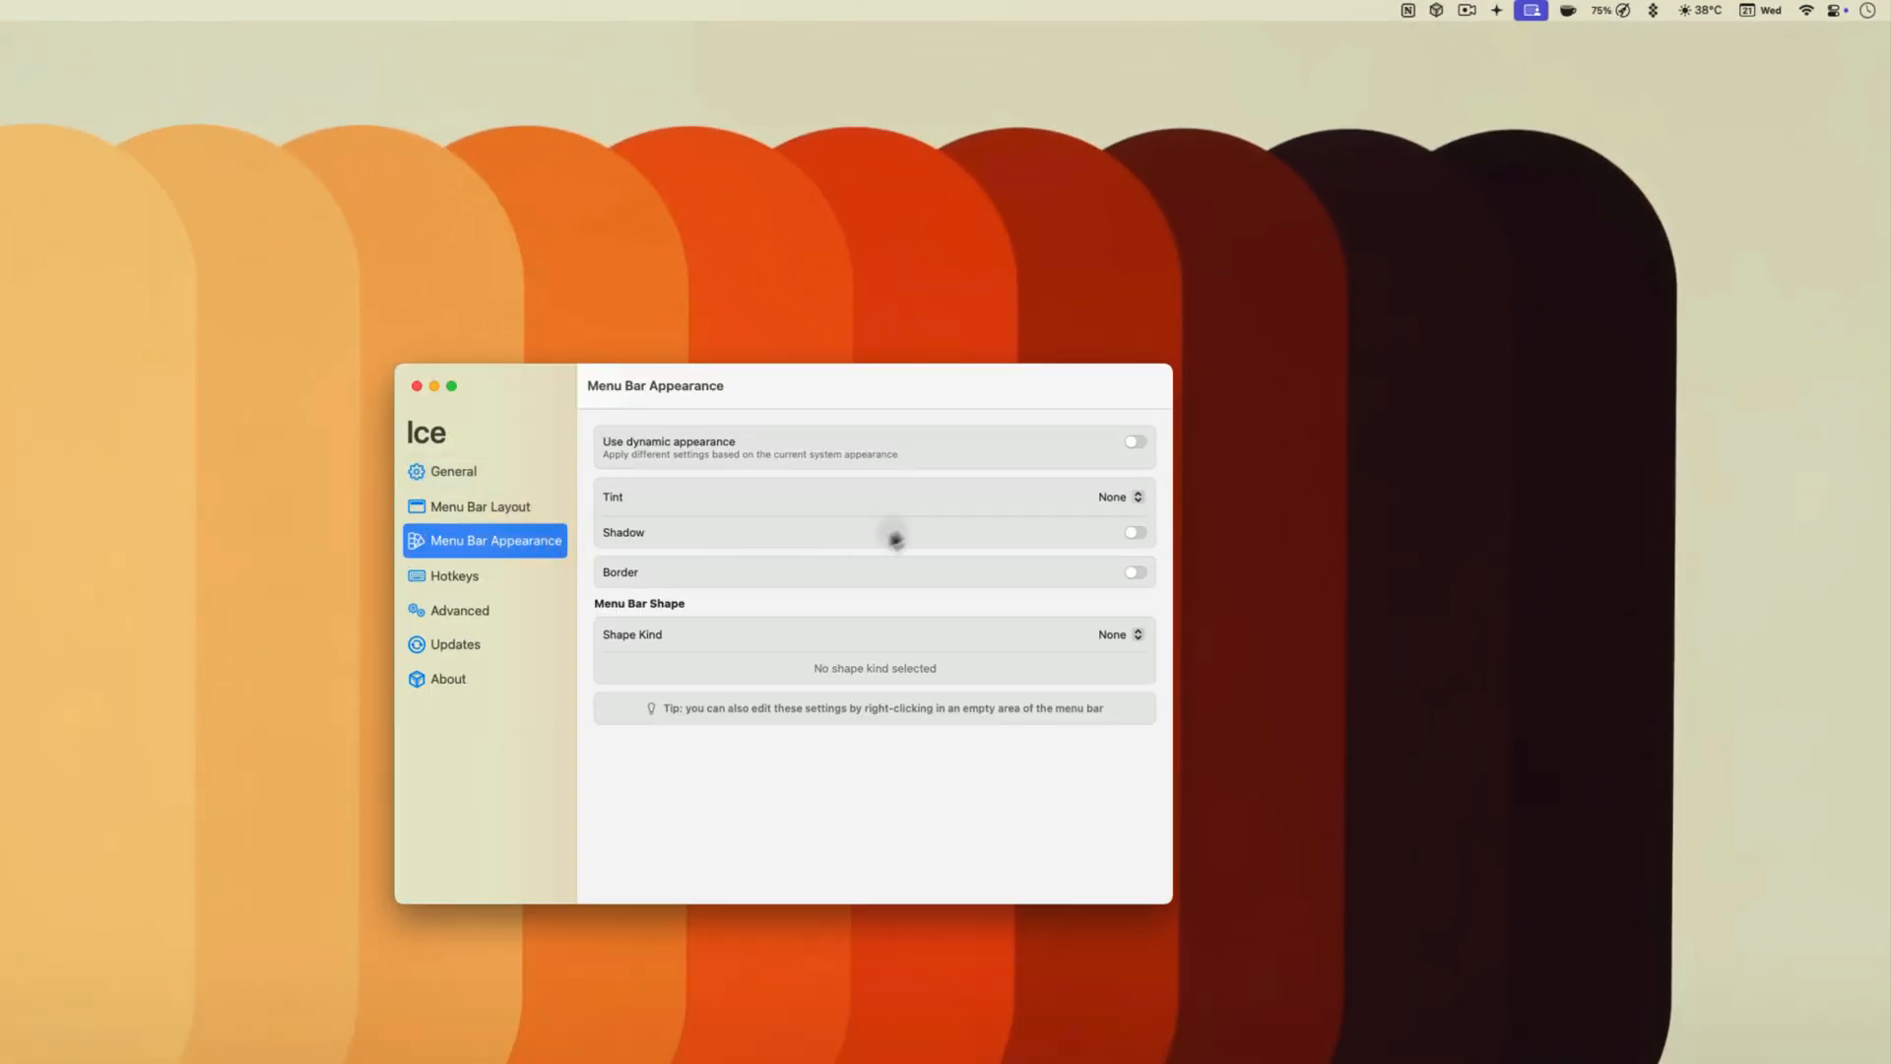
pyautogui.click(1116, 496)
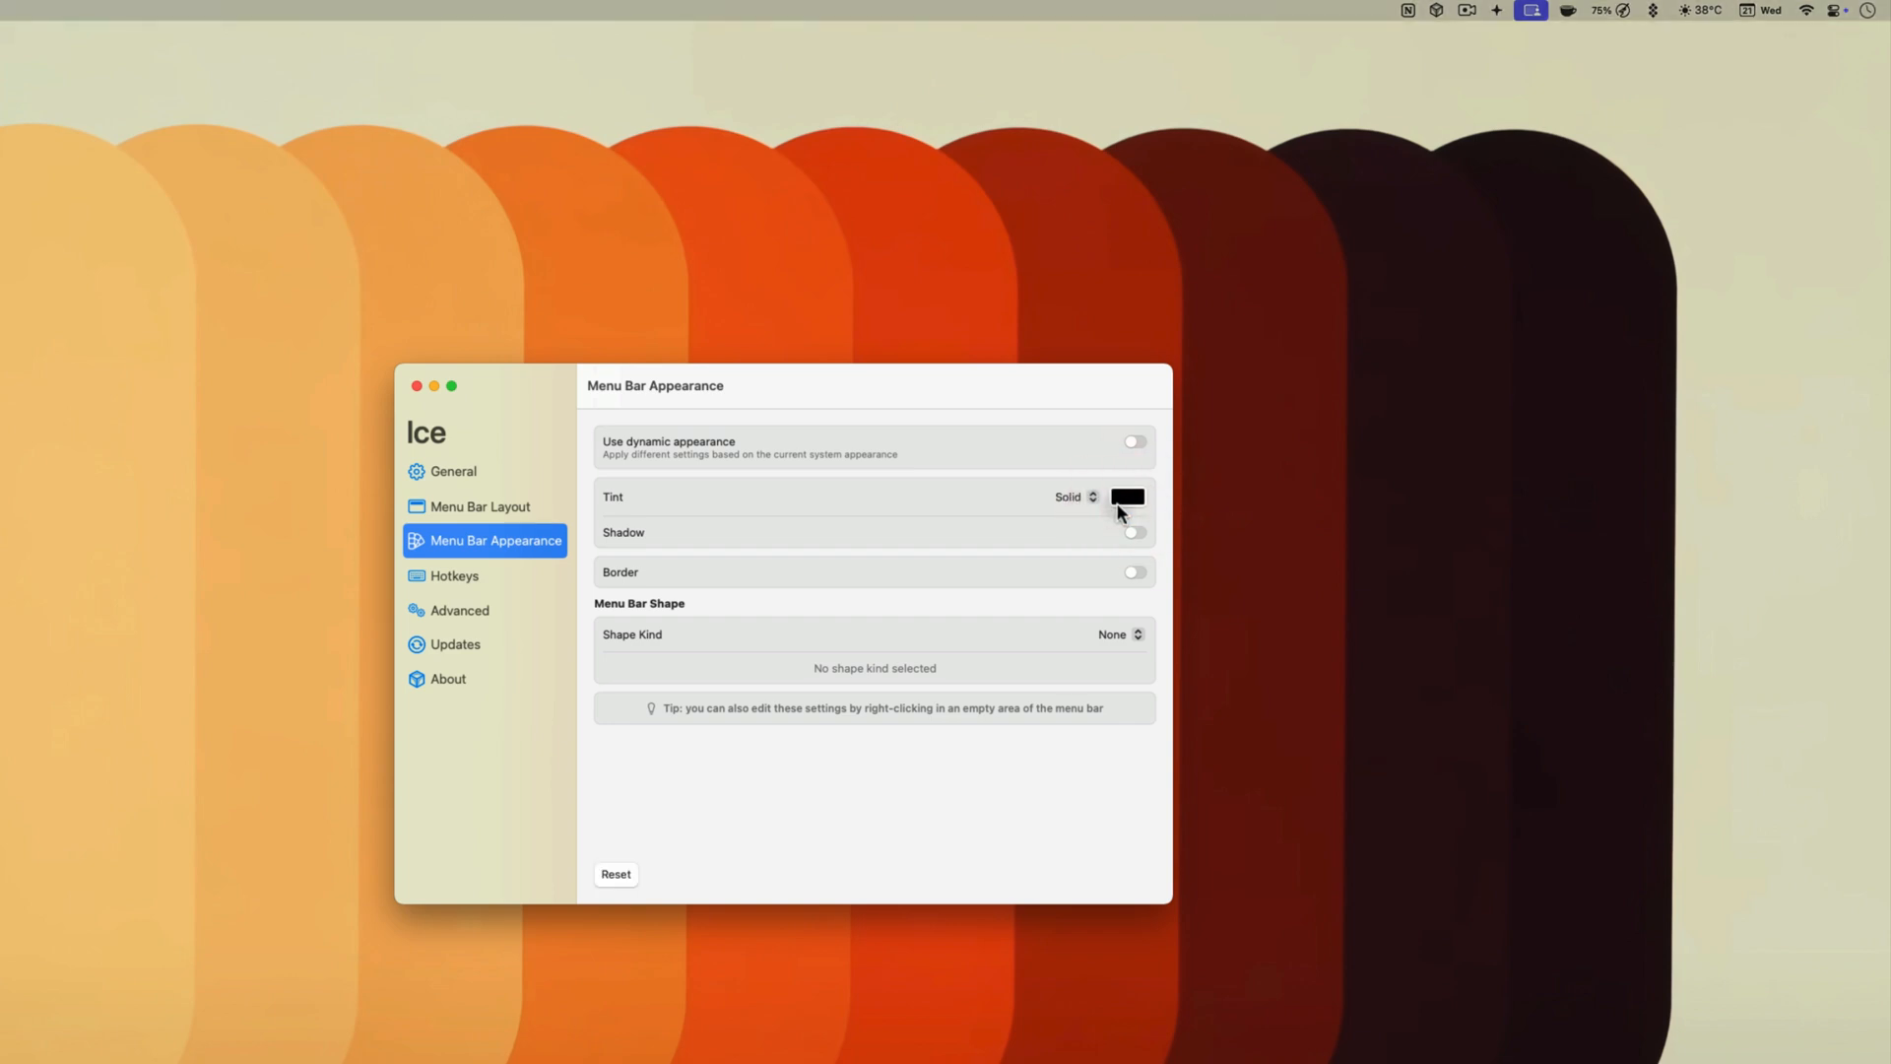
pyautogui.click(1127, 495)
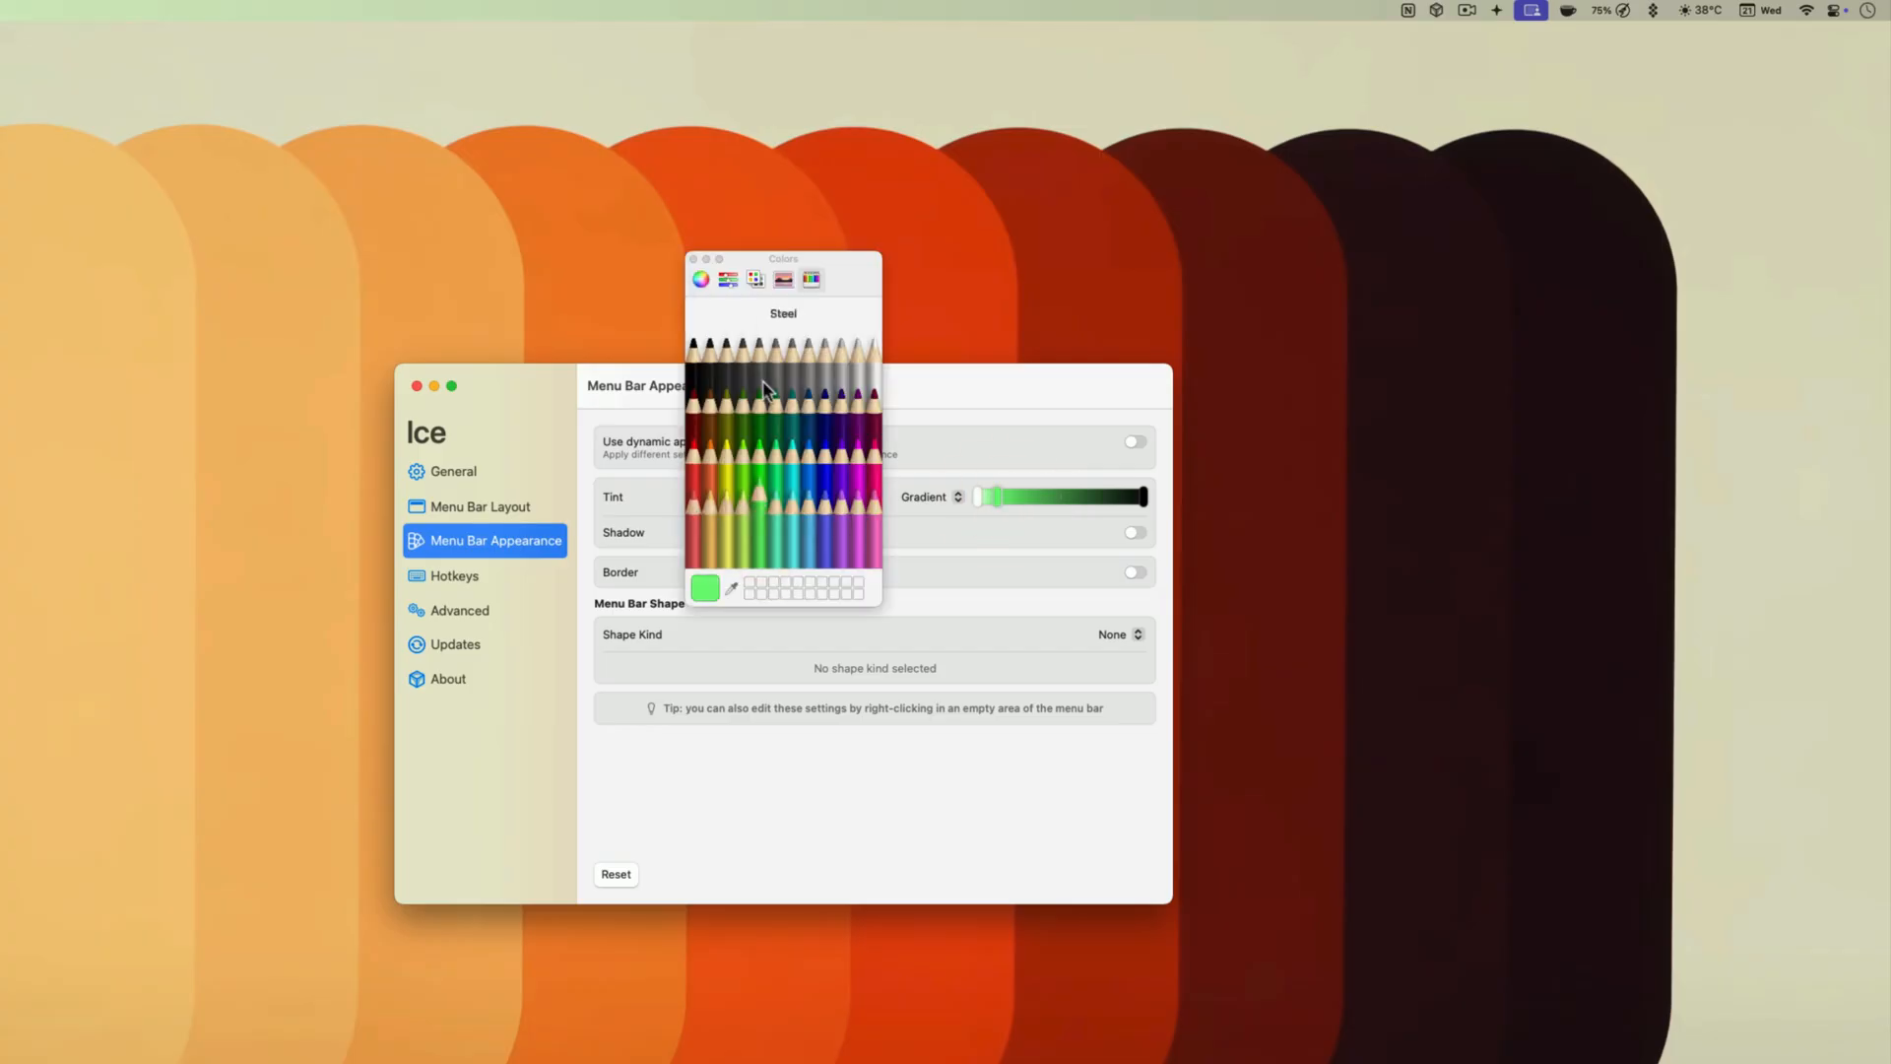
pyautogui.click(701, 279)
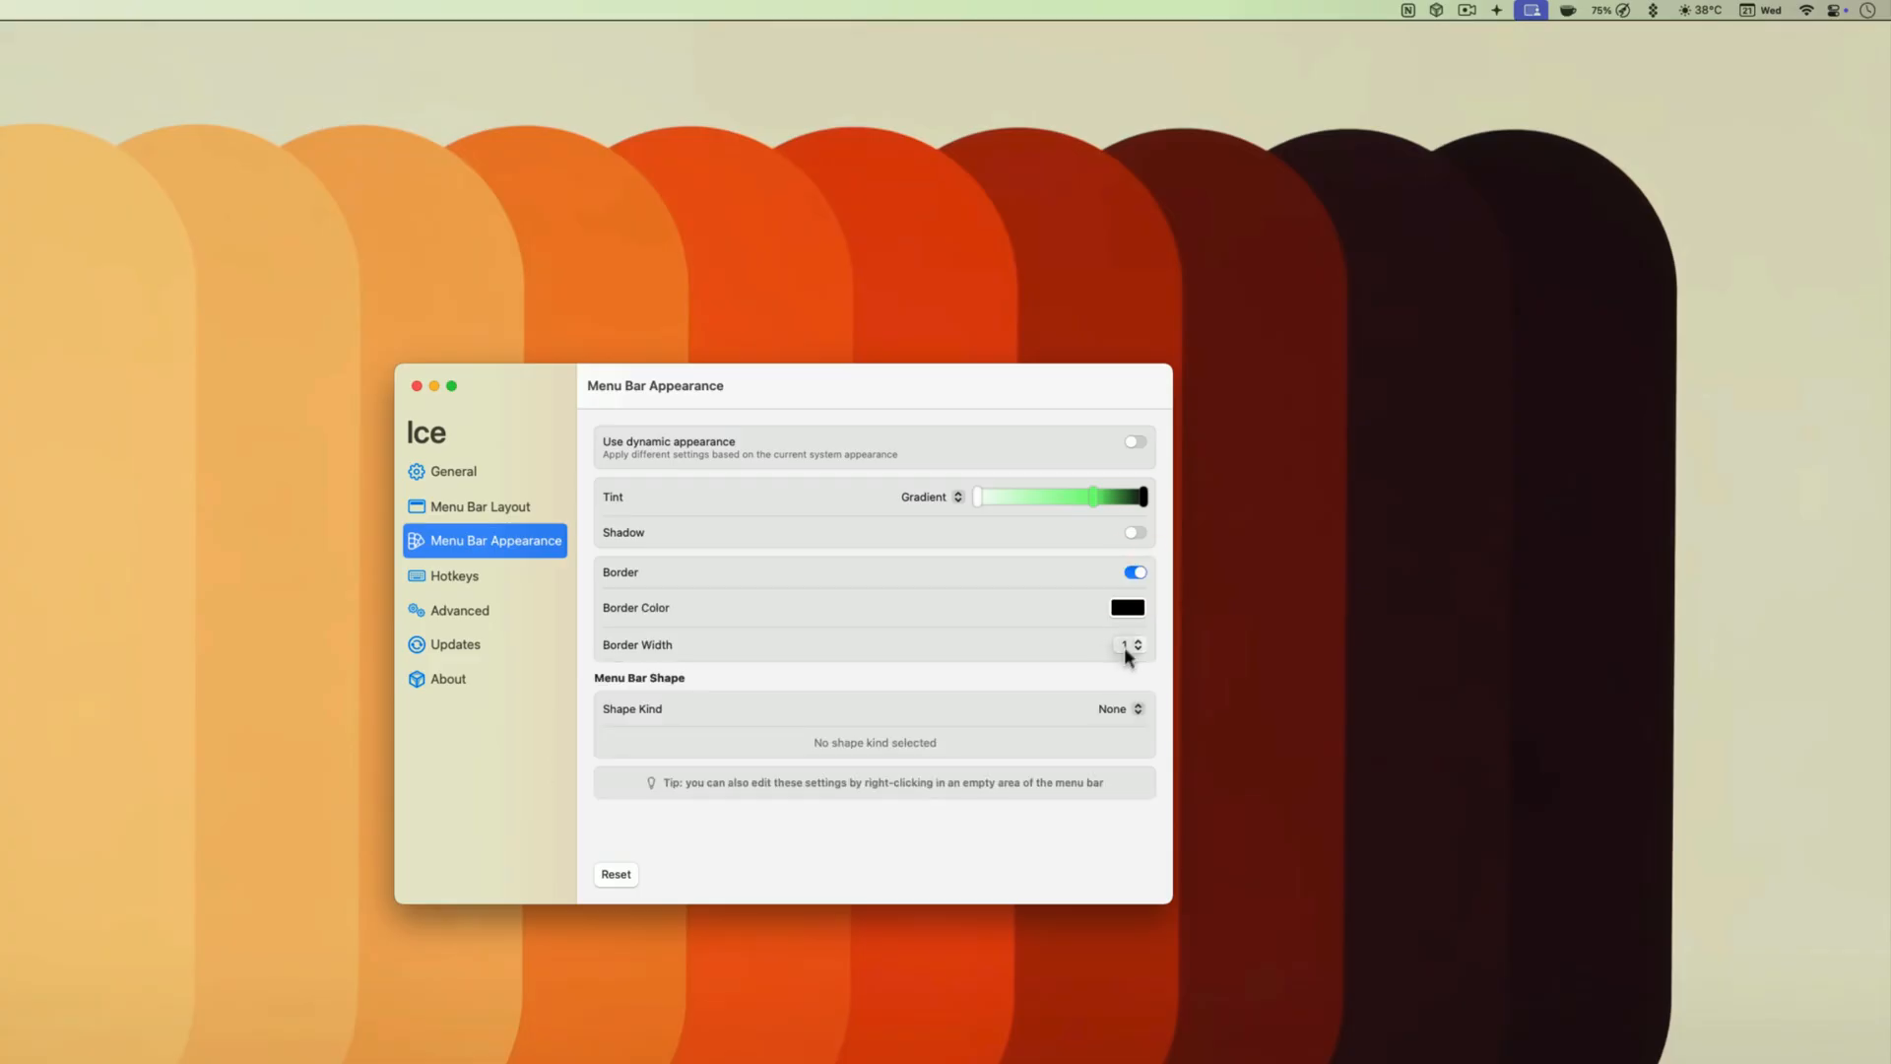
pyautogui.click(1119, 708)
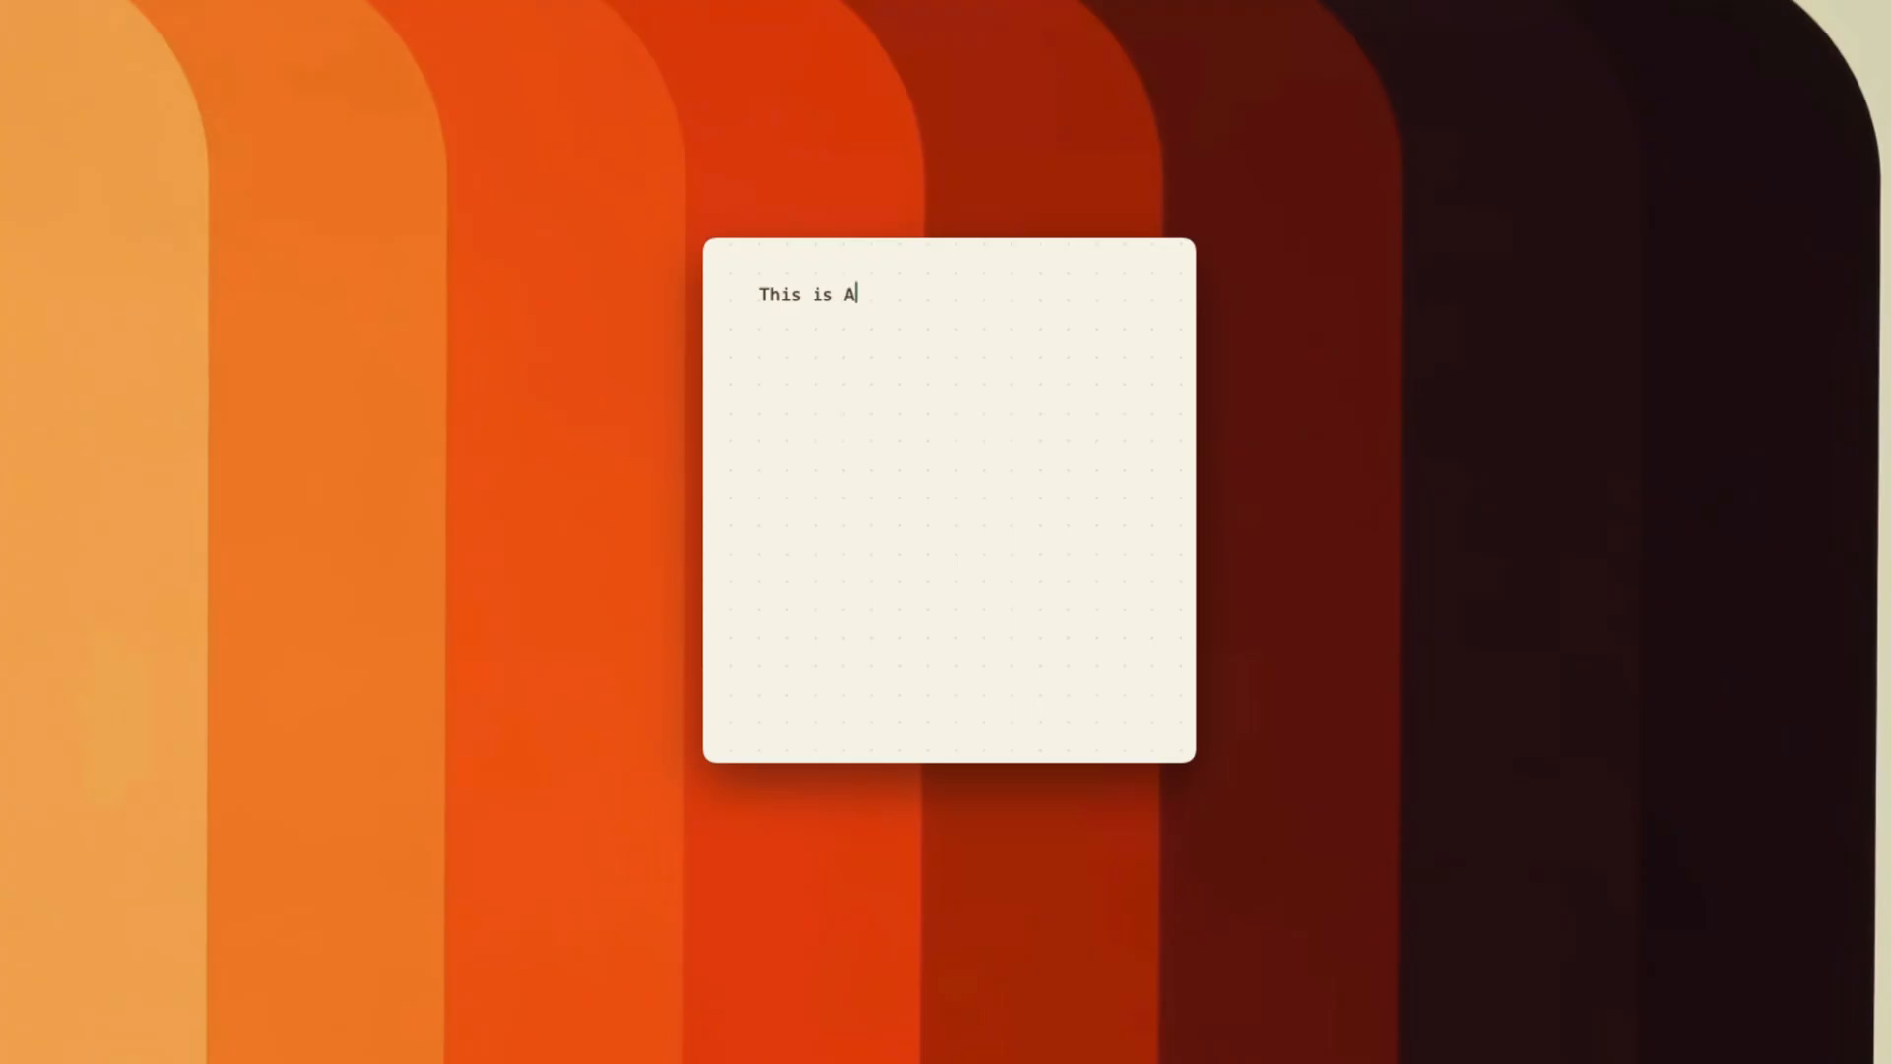
# Step: Finish typing the note so it reads 'This is Antinote'
pyautogui.write('ntinote')
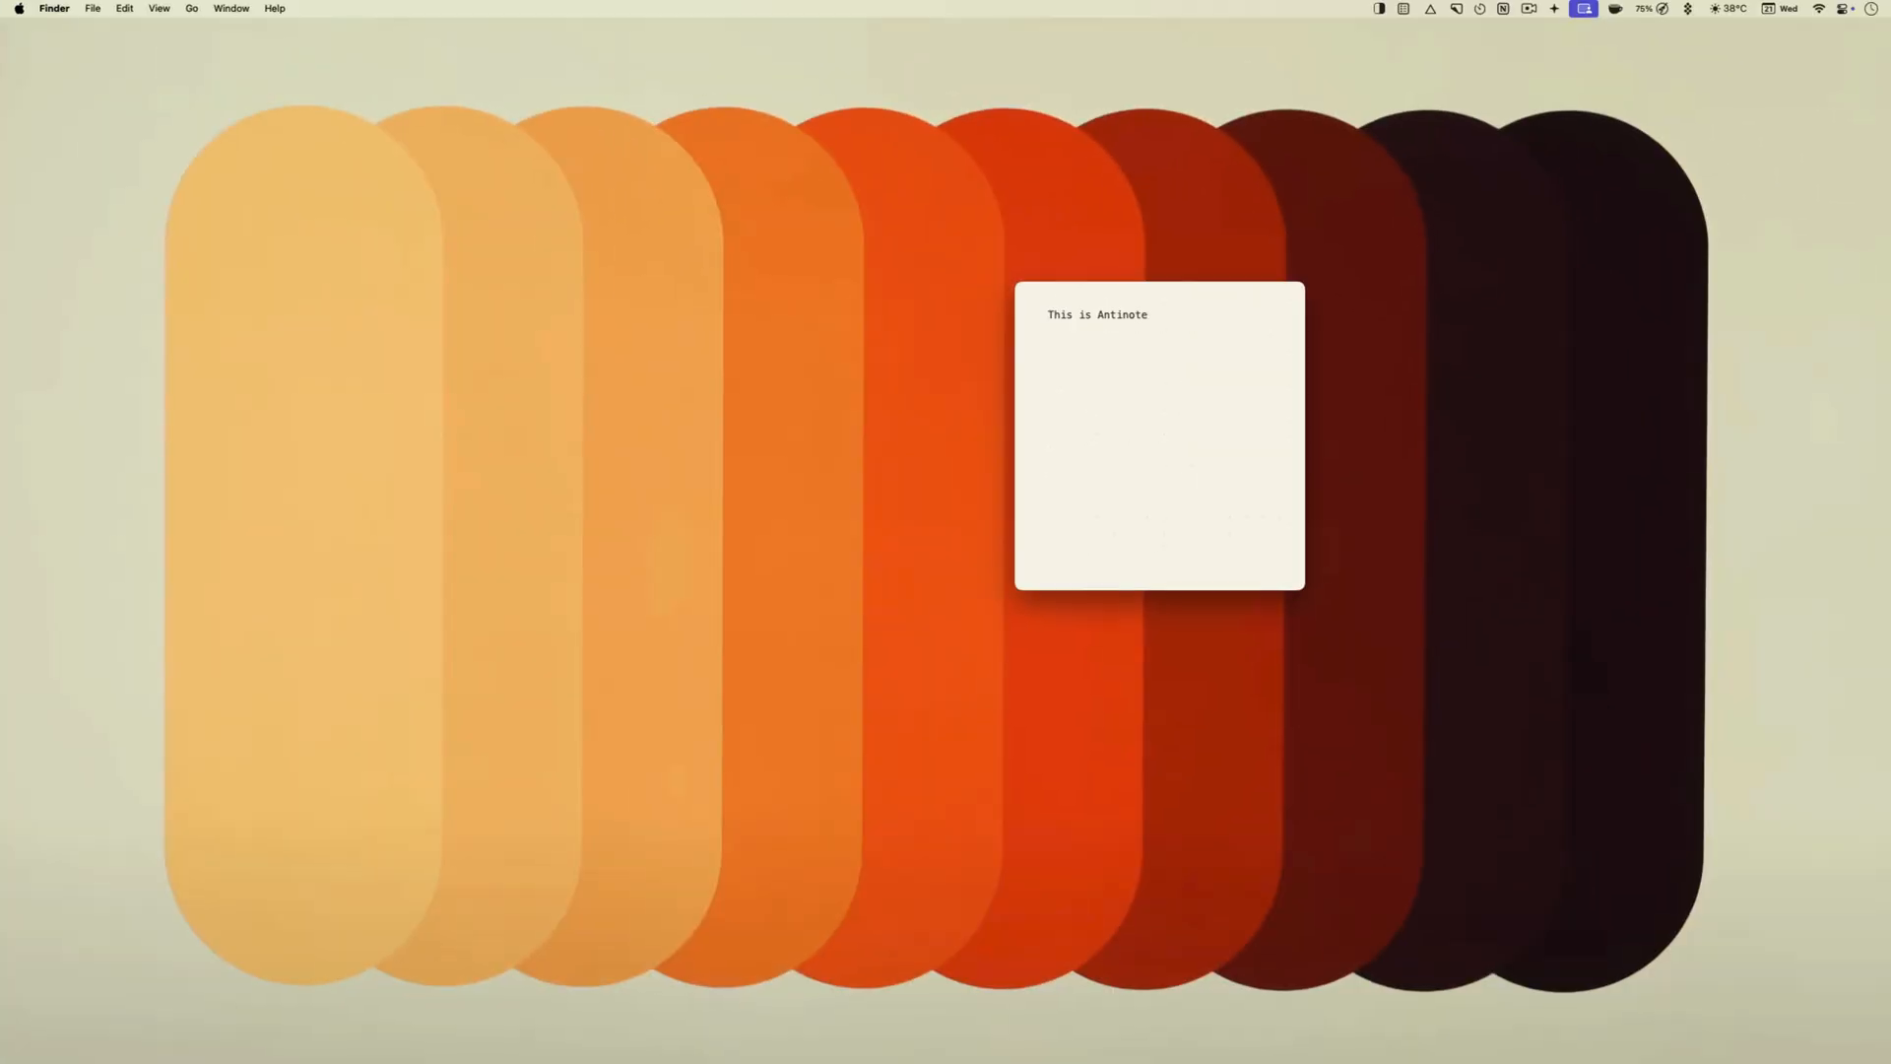
# Step: Make a purple 'This is a new note' note, then add 'I can write and edit it' to the yellow note
pyautogui.write('st')
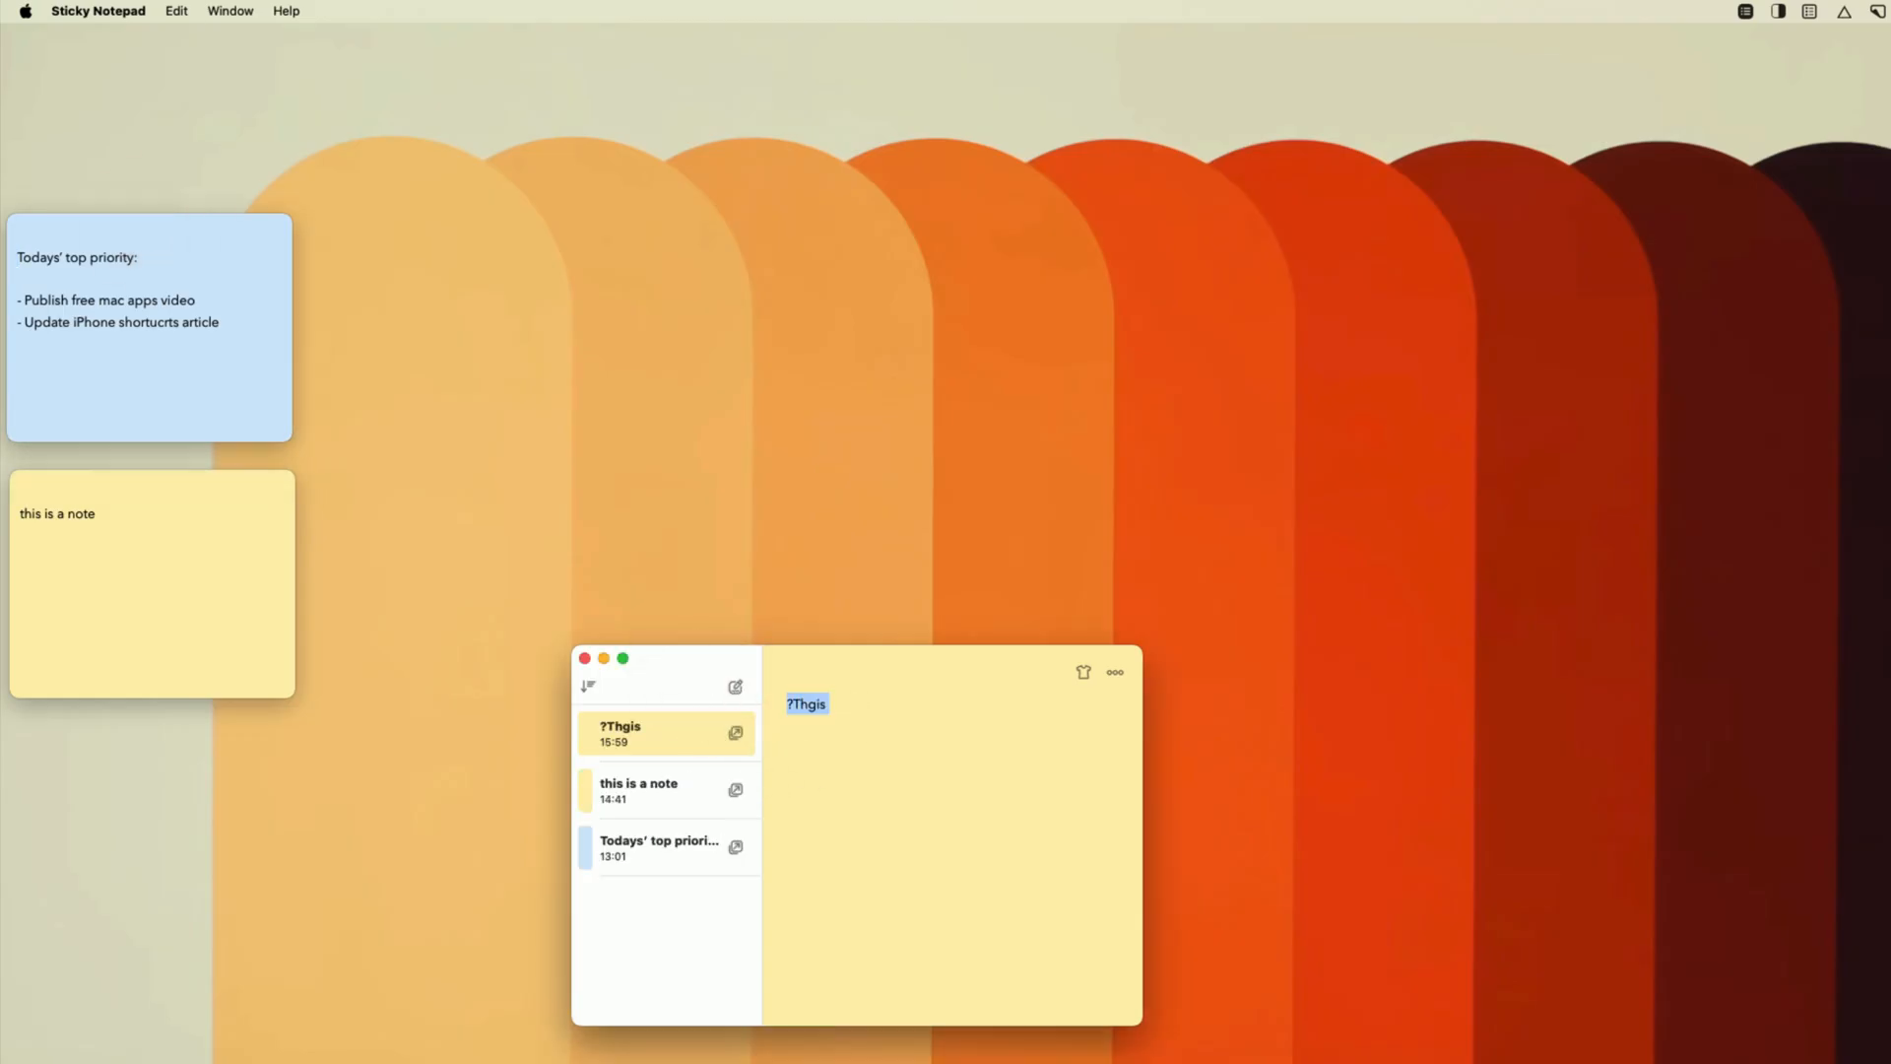
pyautogui.write('This is a new note')
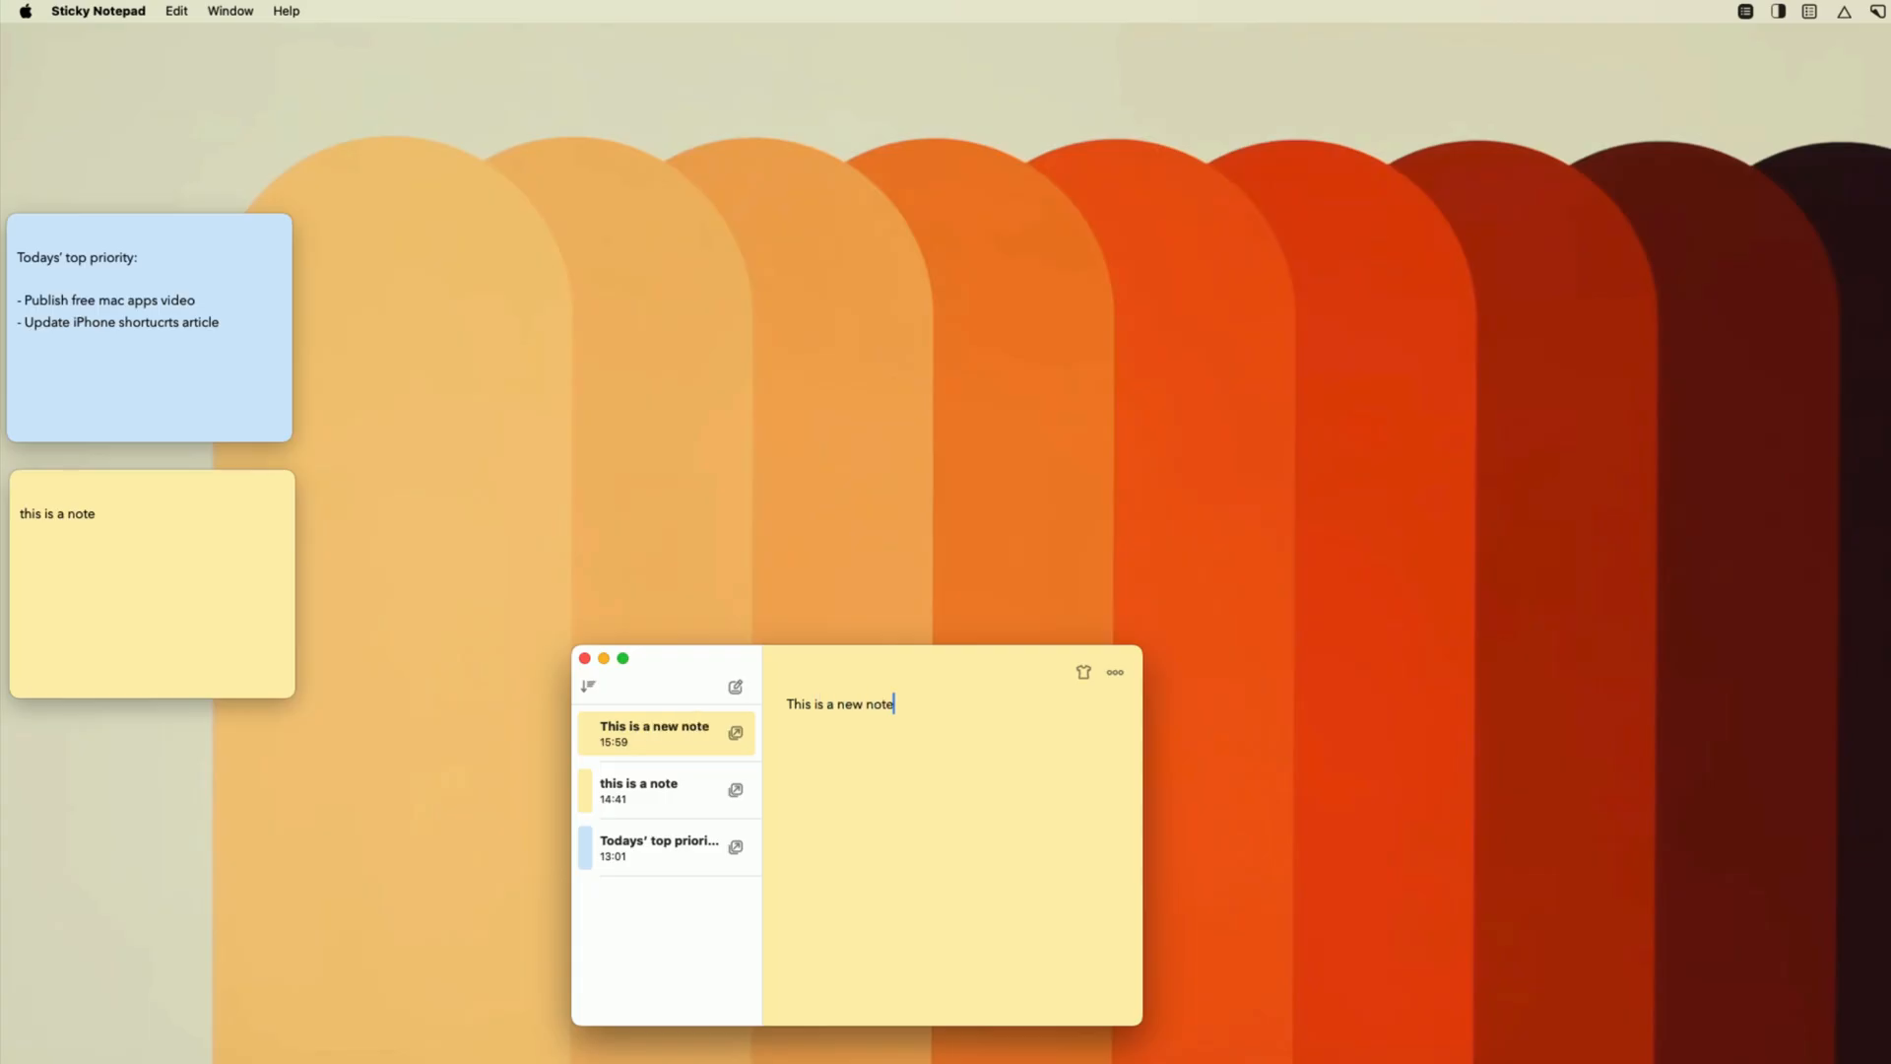
pyautogui.click(1083, 672)
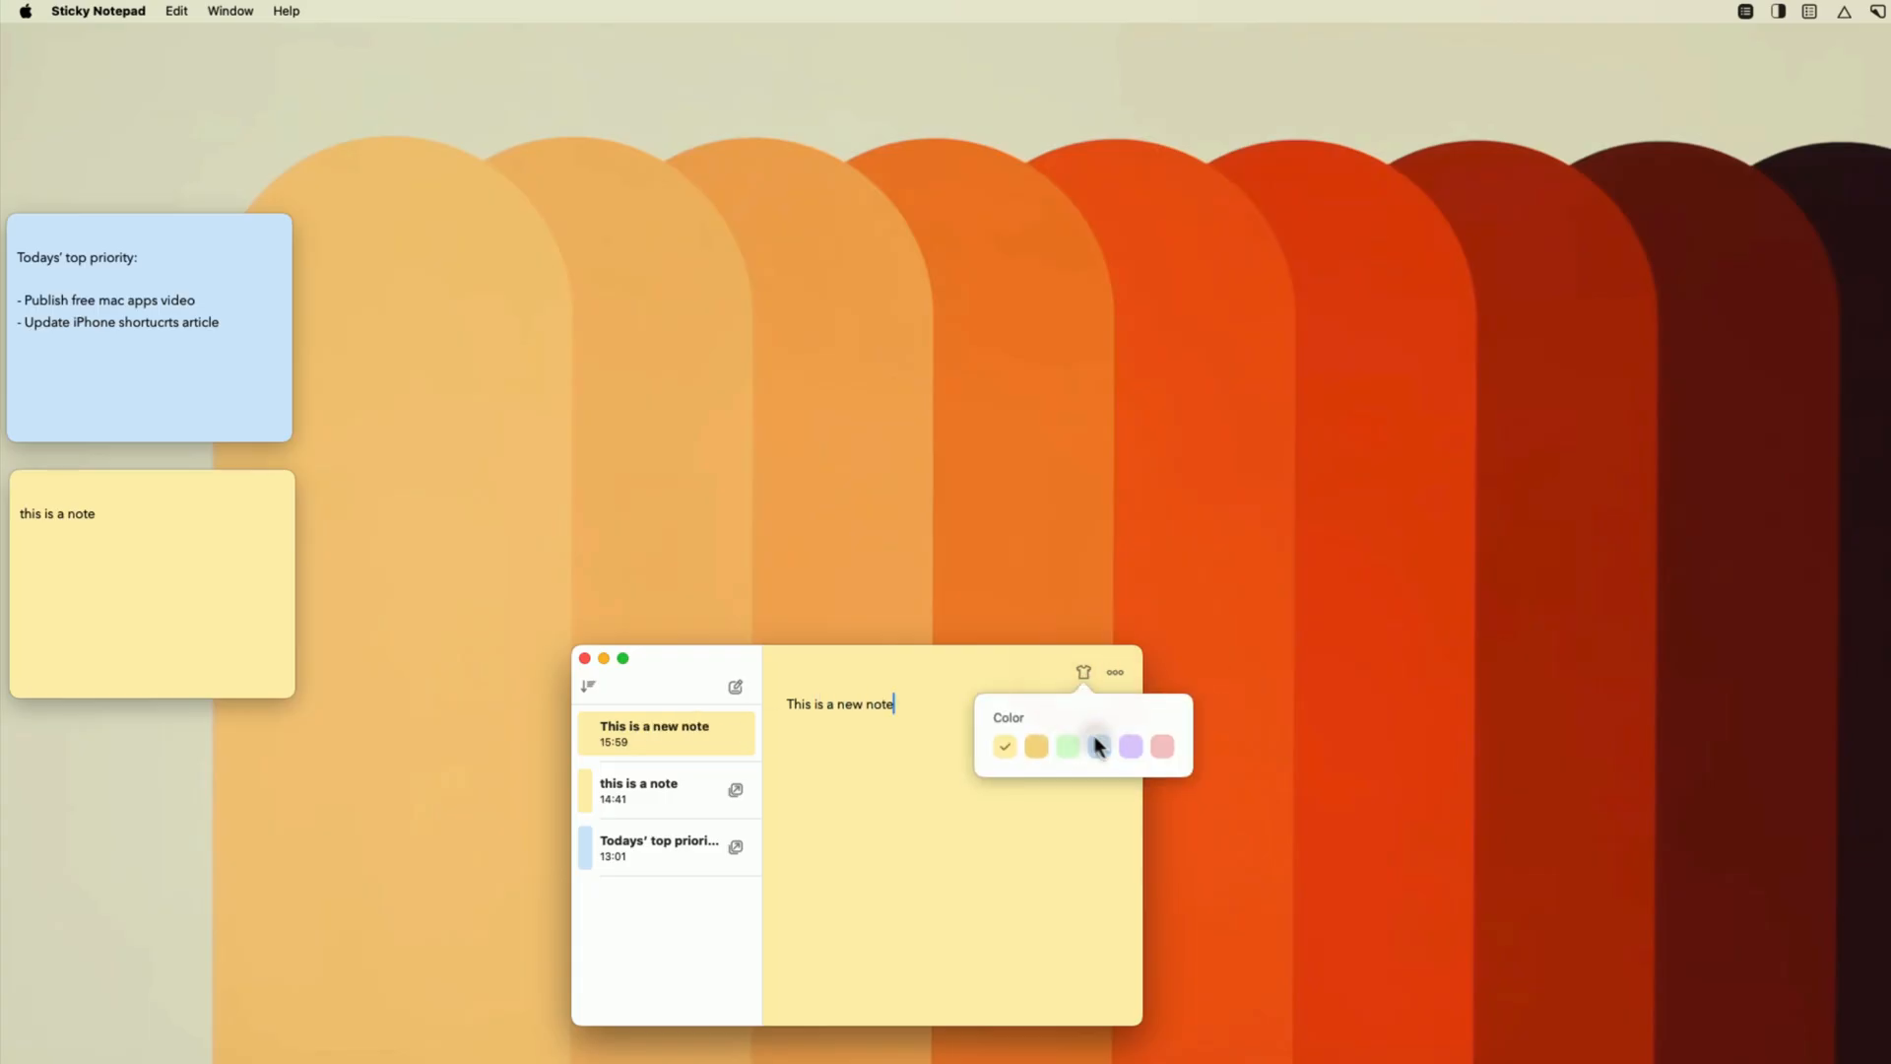
pyautogui.click(1129, 745)
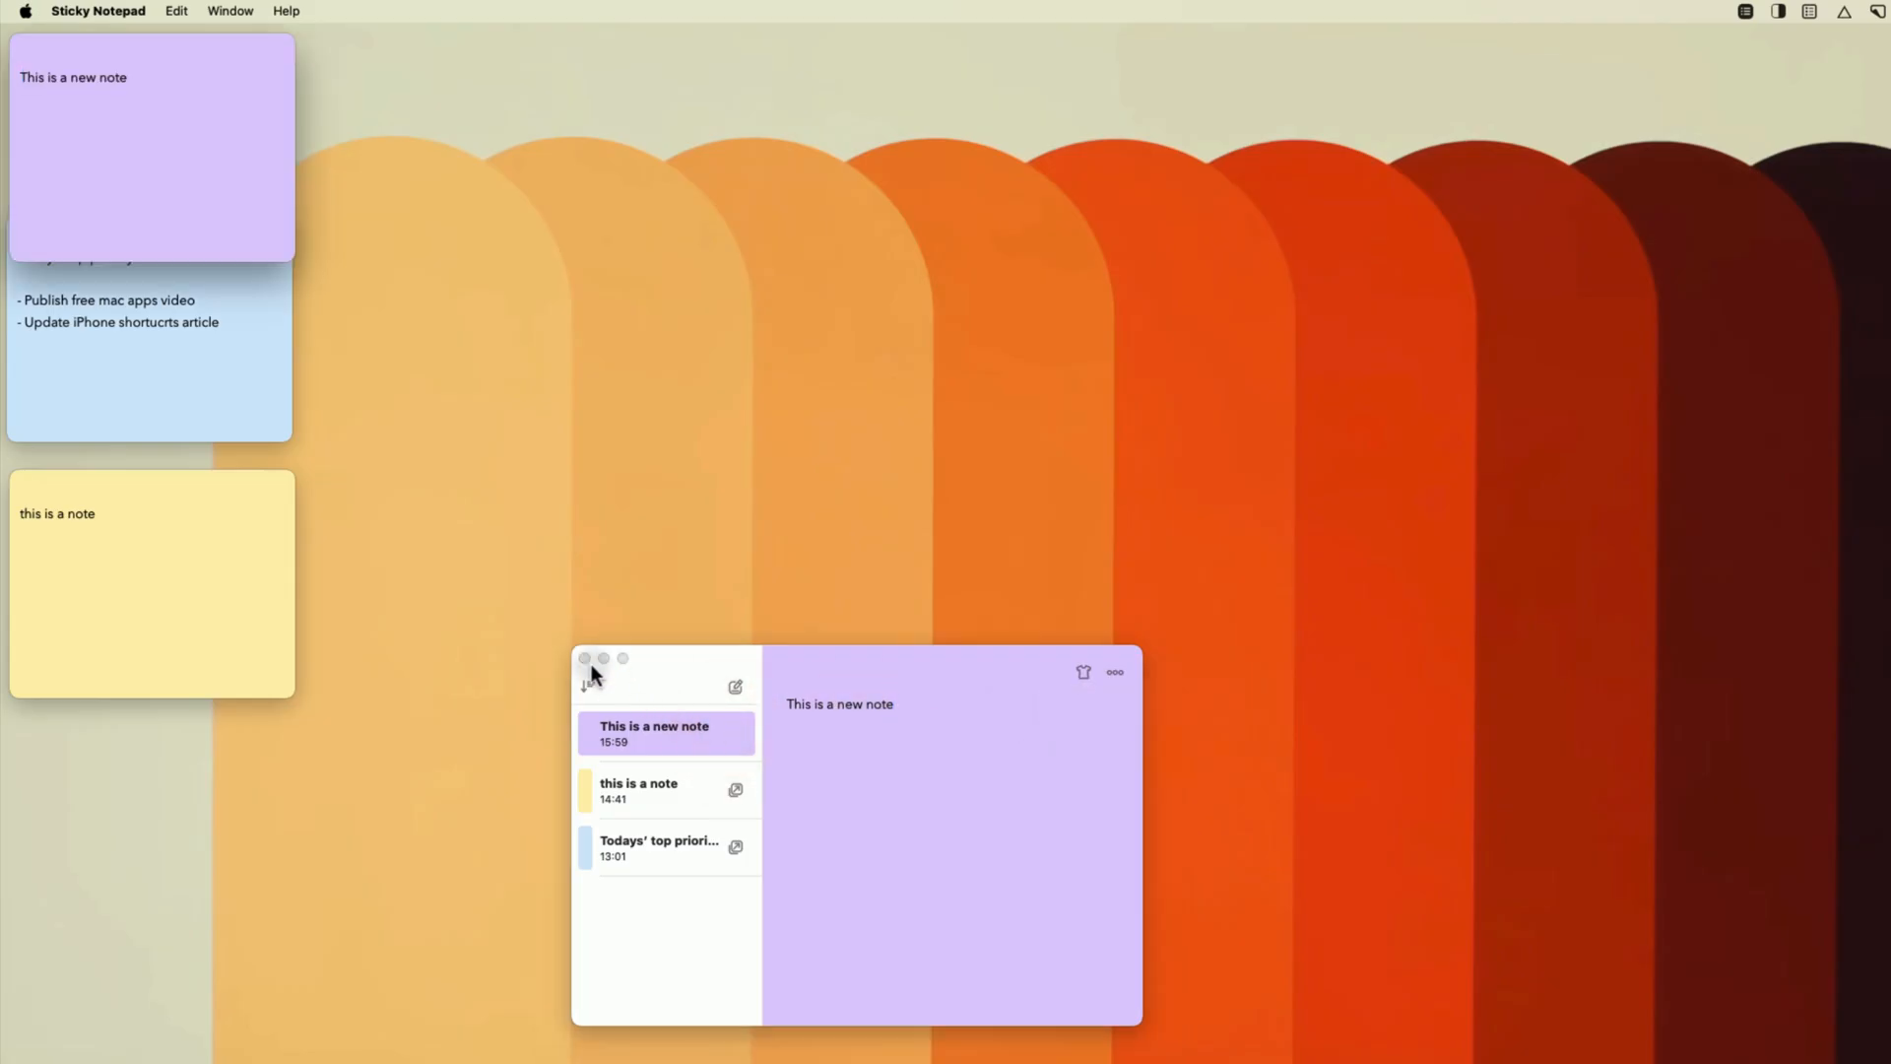
pyautogui.click(585, 659)
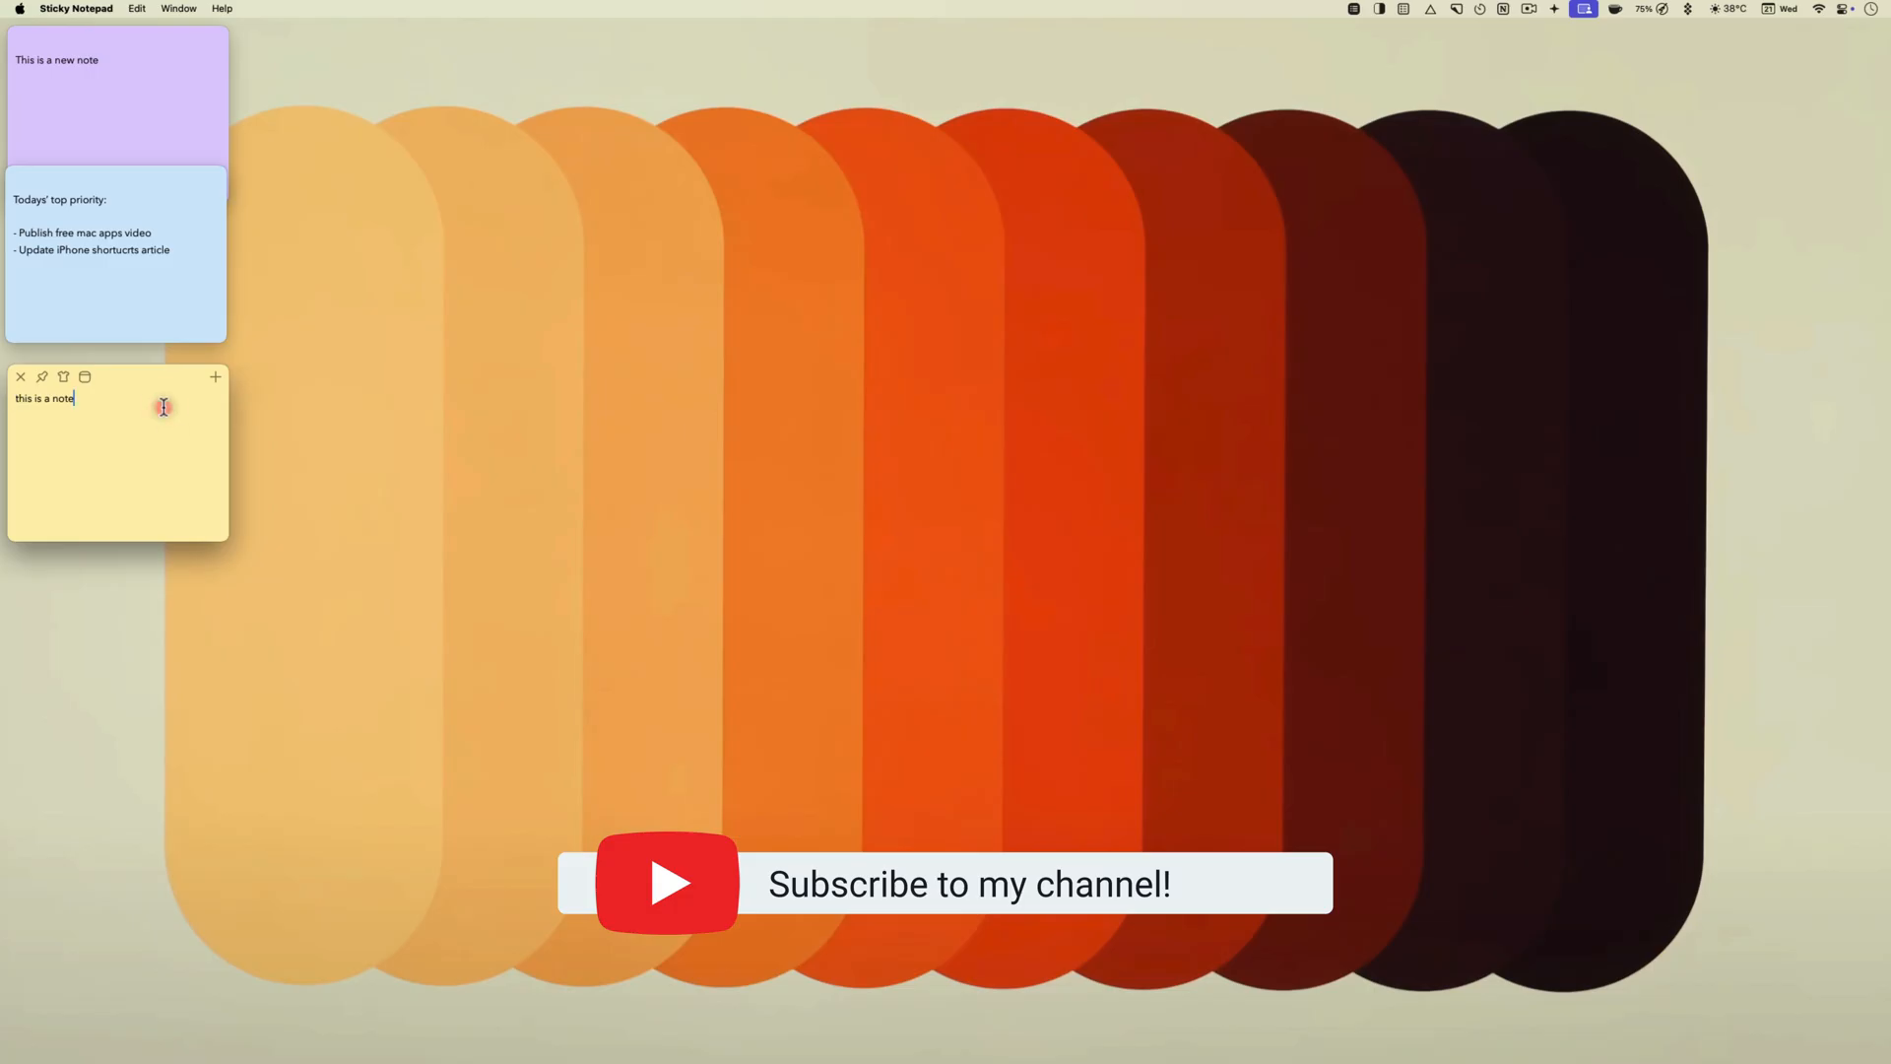
pyautogui.write('I can write and edit it')
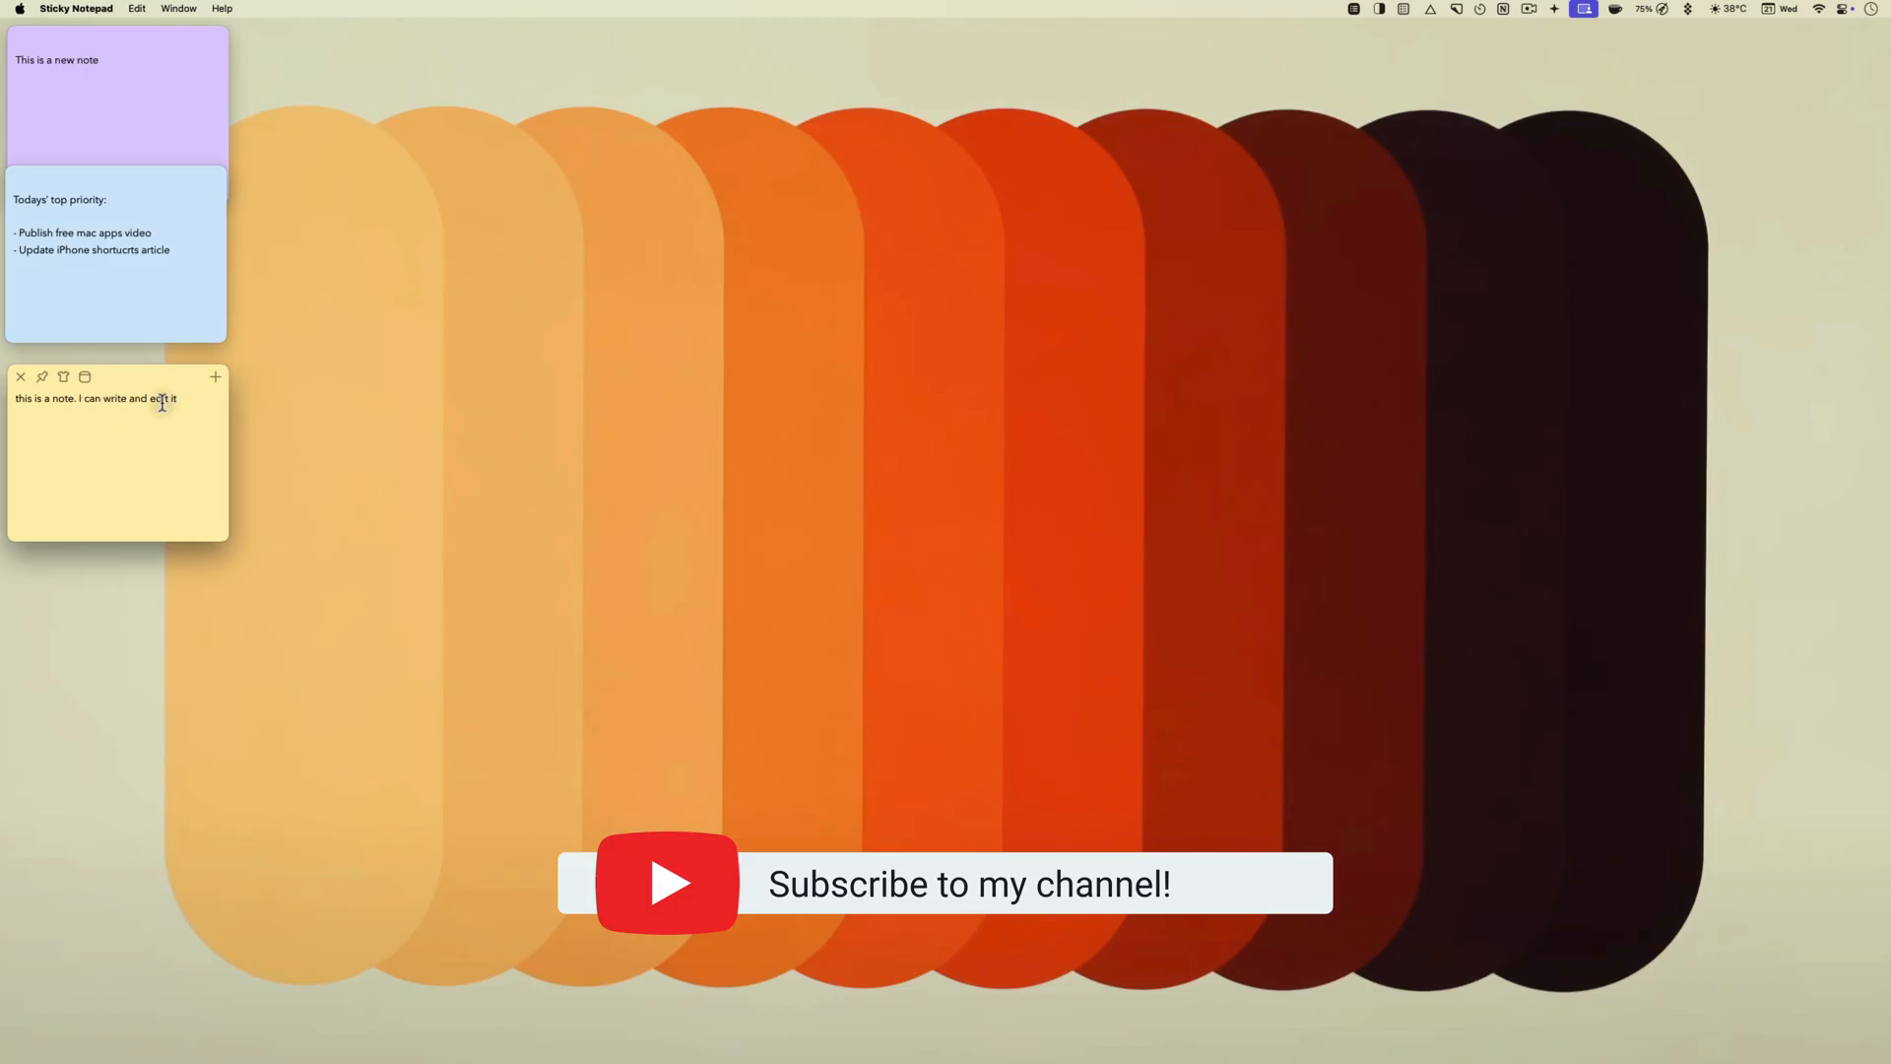